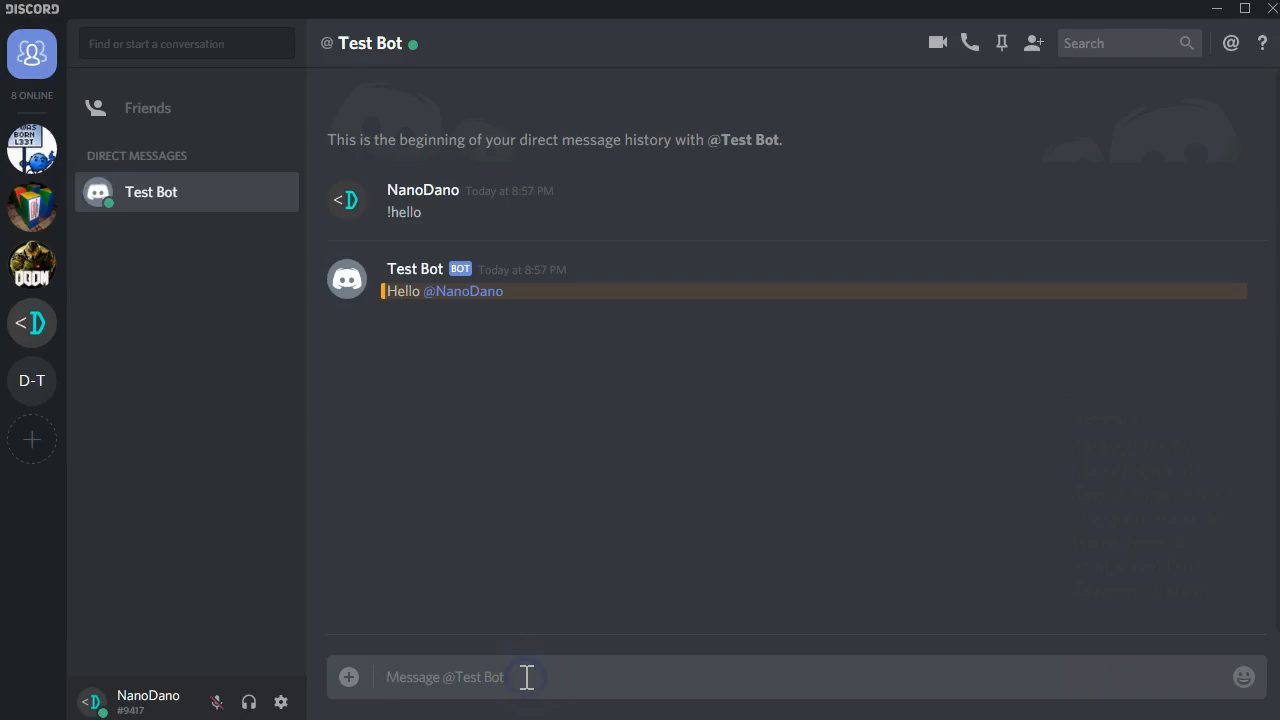
Step: Send the !hello command to Test Bot so it answers with a greeting
text(!hello)
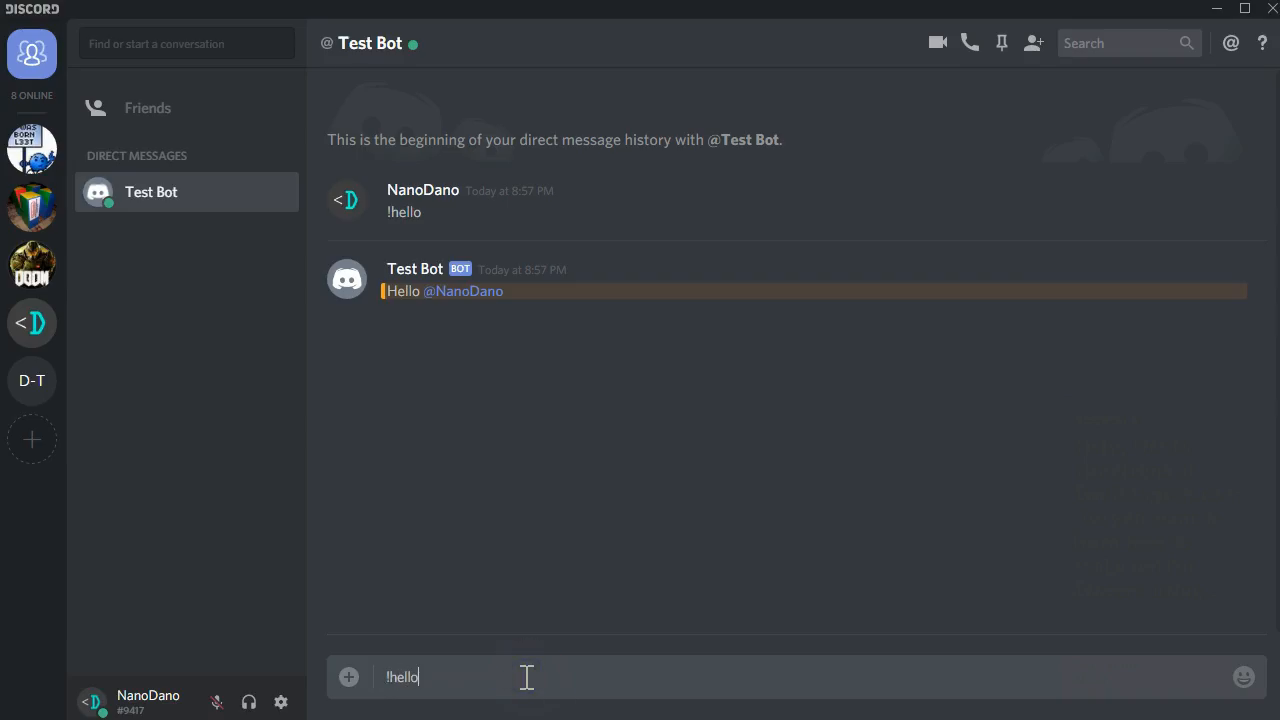
key(Enter)
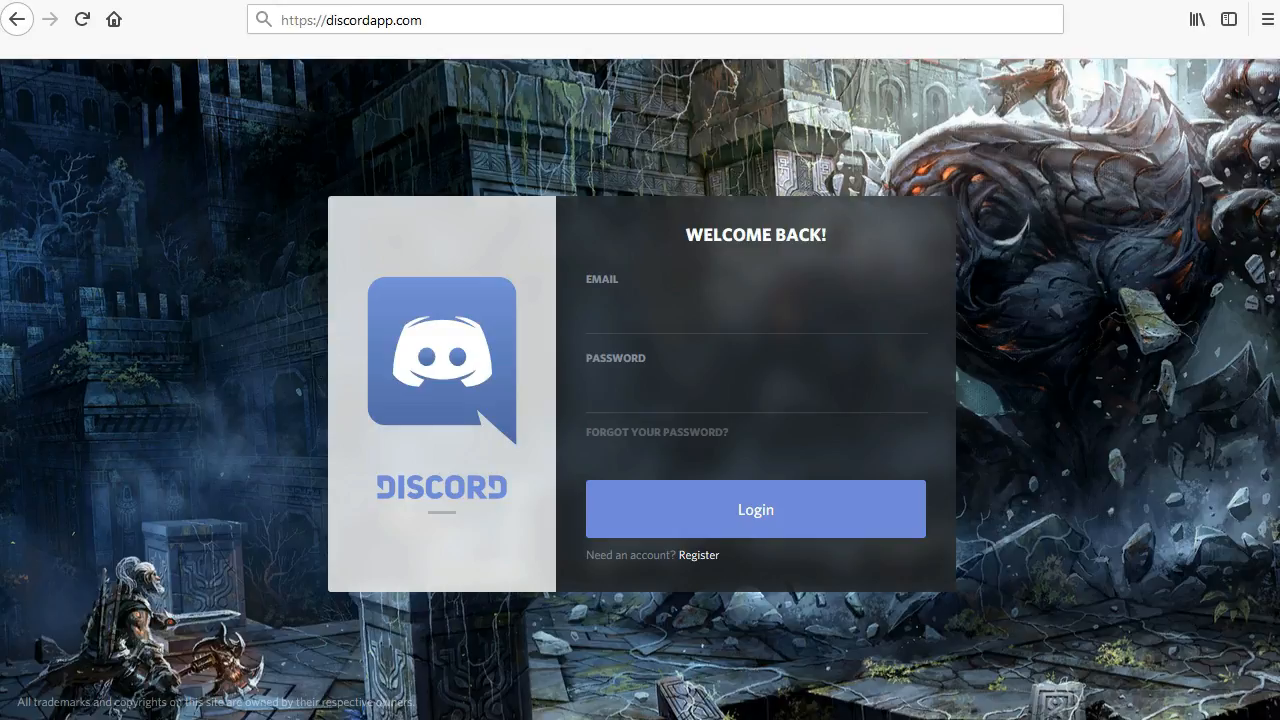
Step: Log in to Discord web and start creating a new server, typing 'My test ser' as its name
click(756, 510)
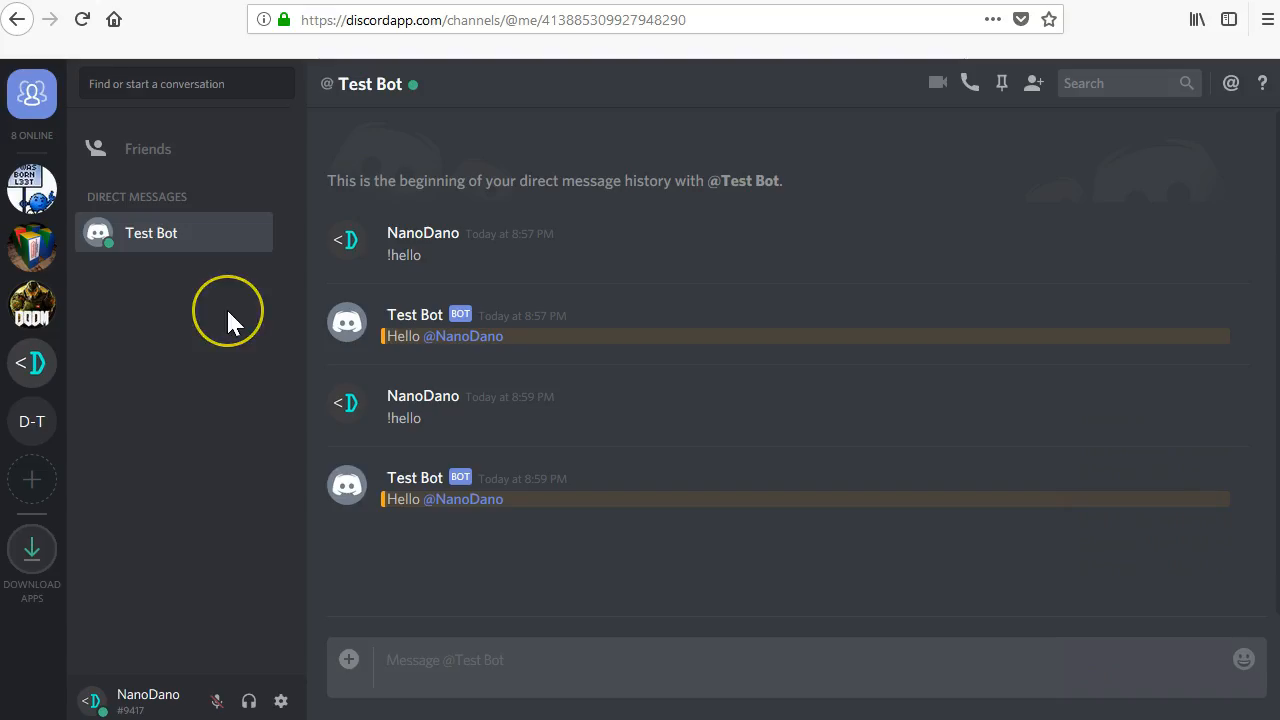
mouse_move(184, 408)
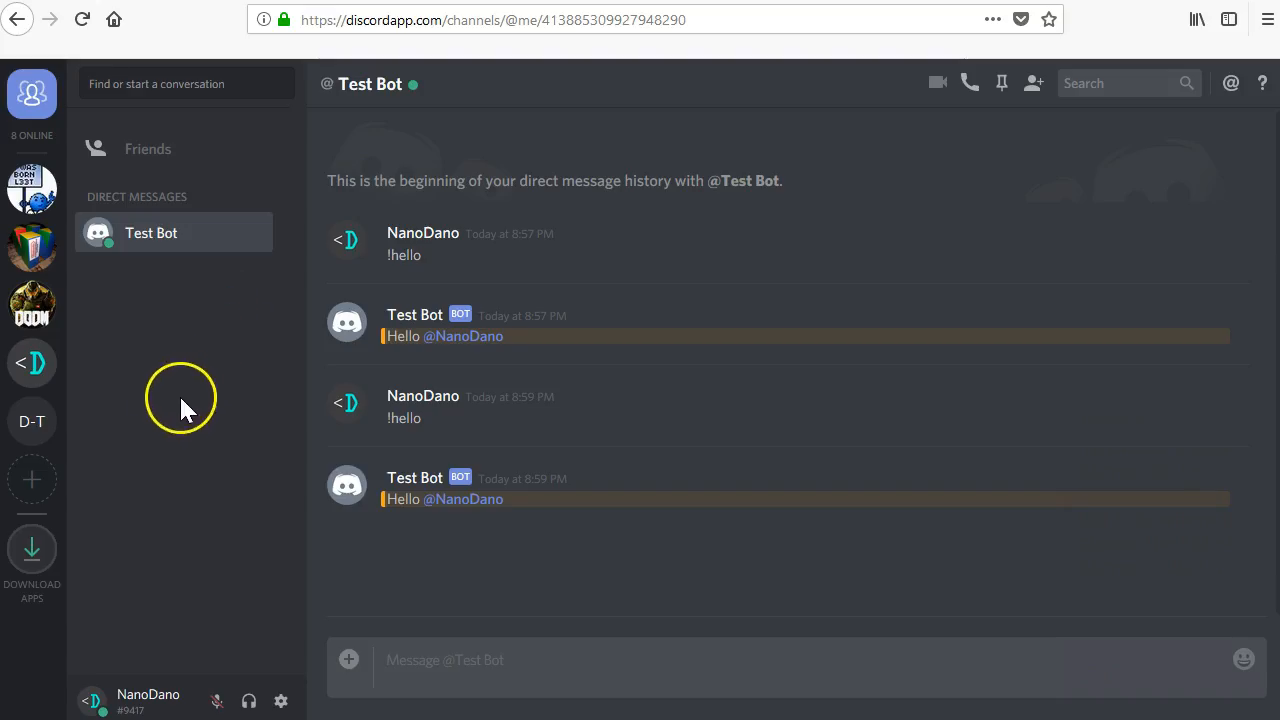
mouse_move(32, 480)
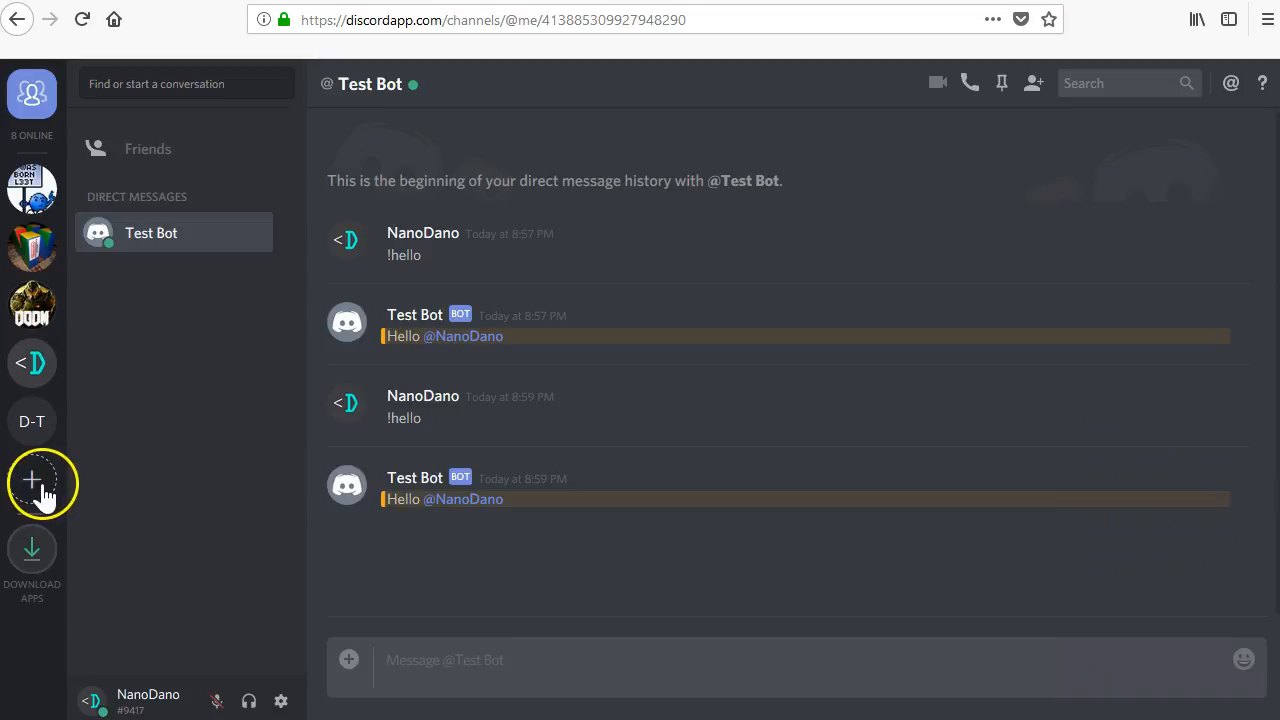
mouse_move(32, 476)
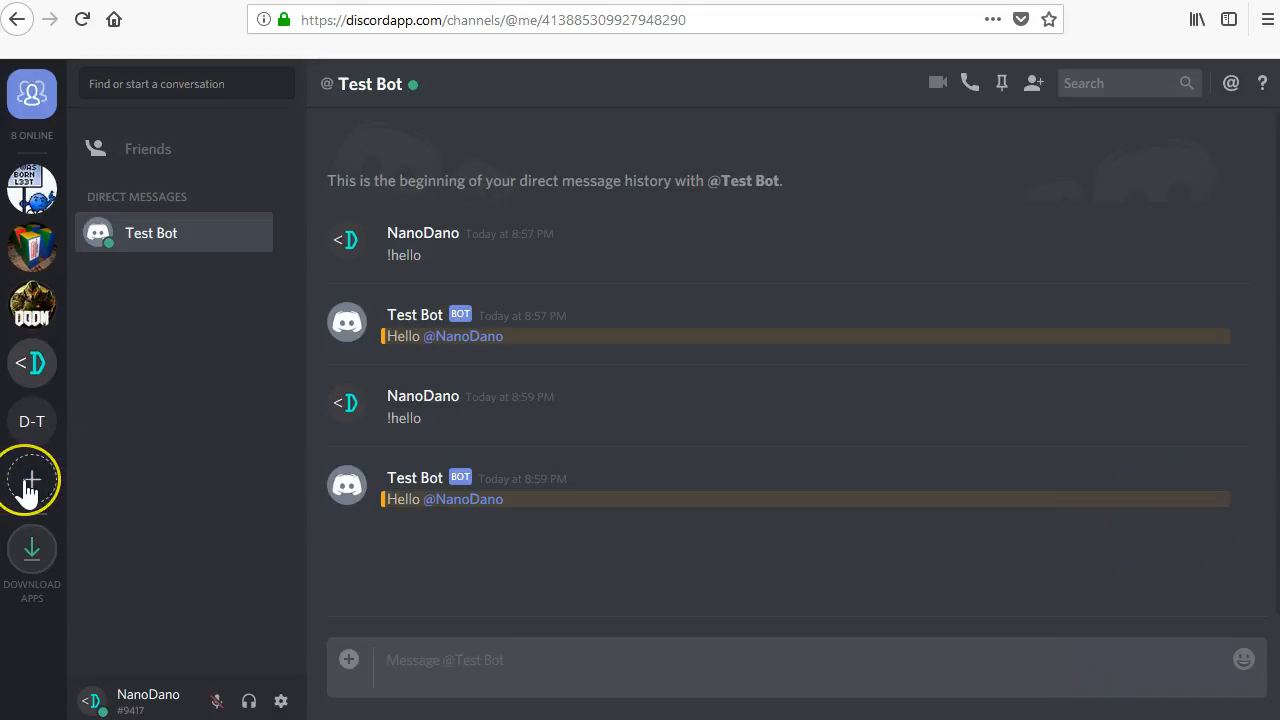
click(32, 480)
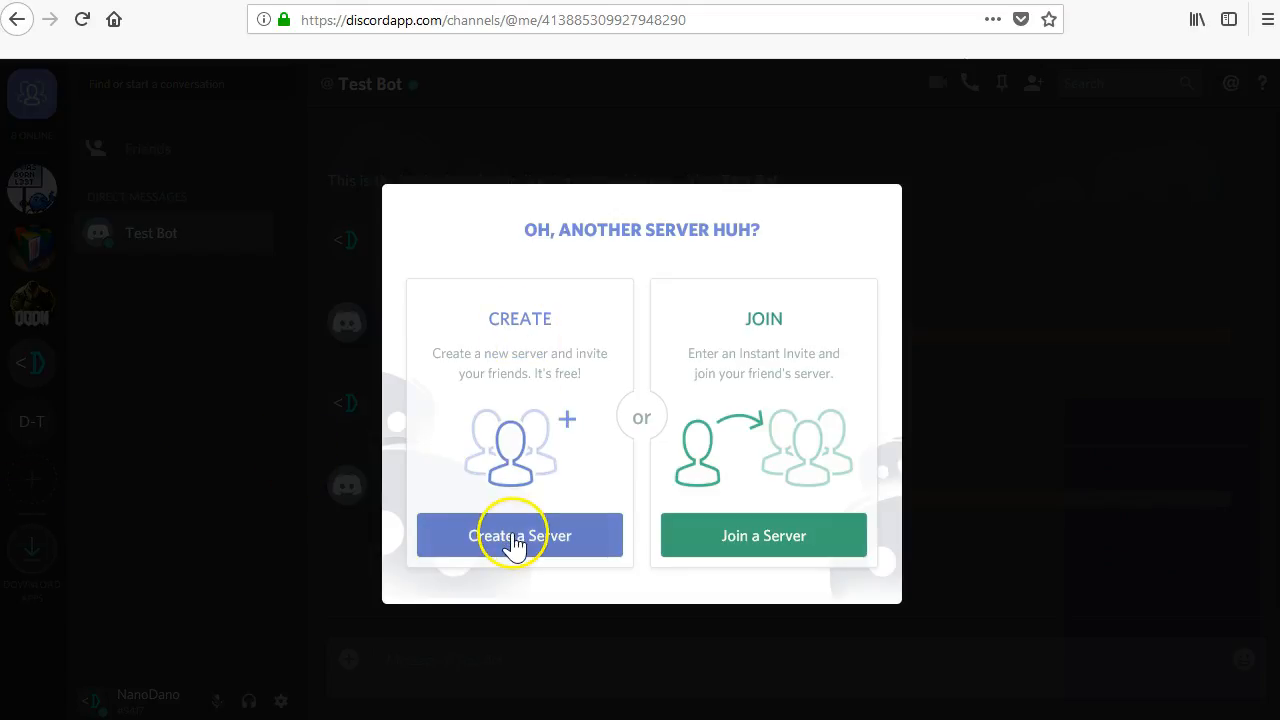
click(520, 536)
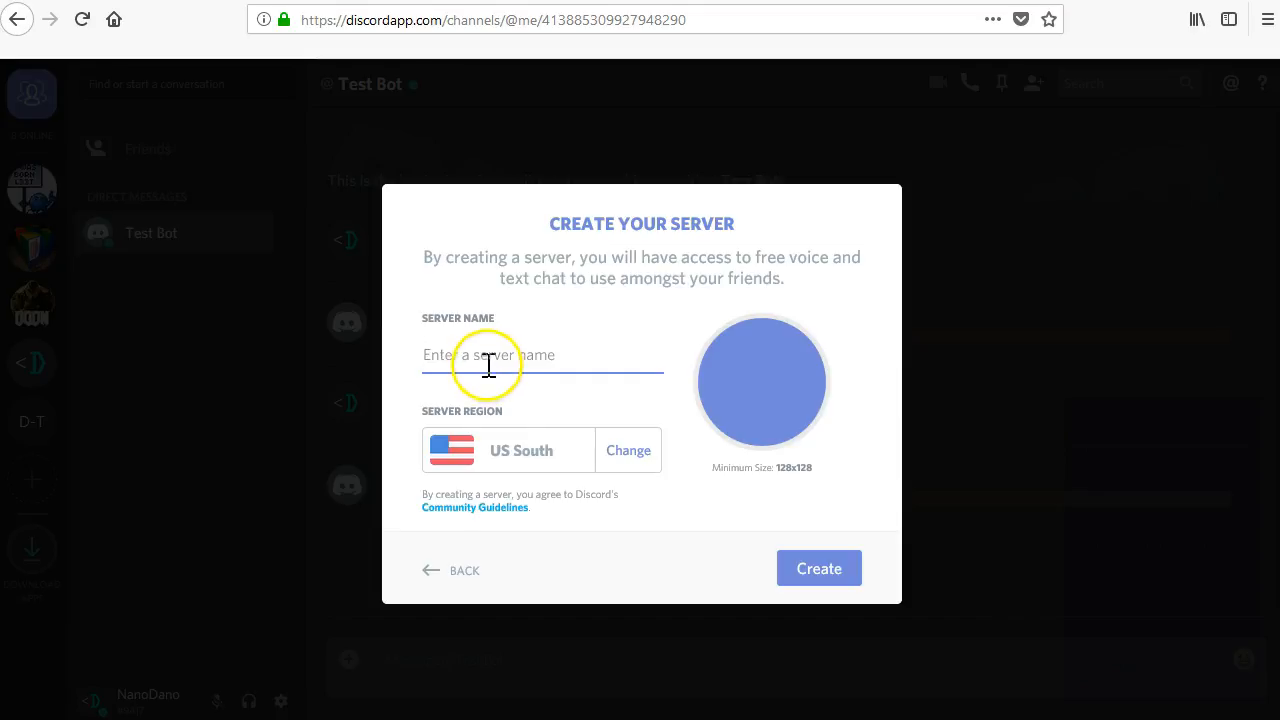
text(My test ser)
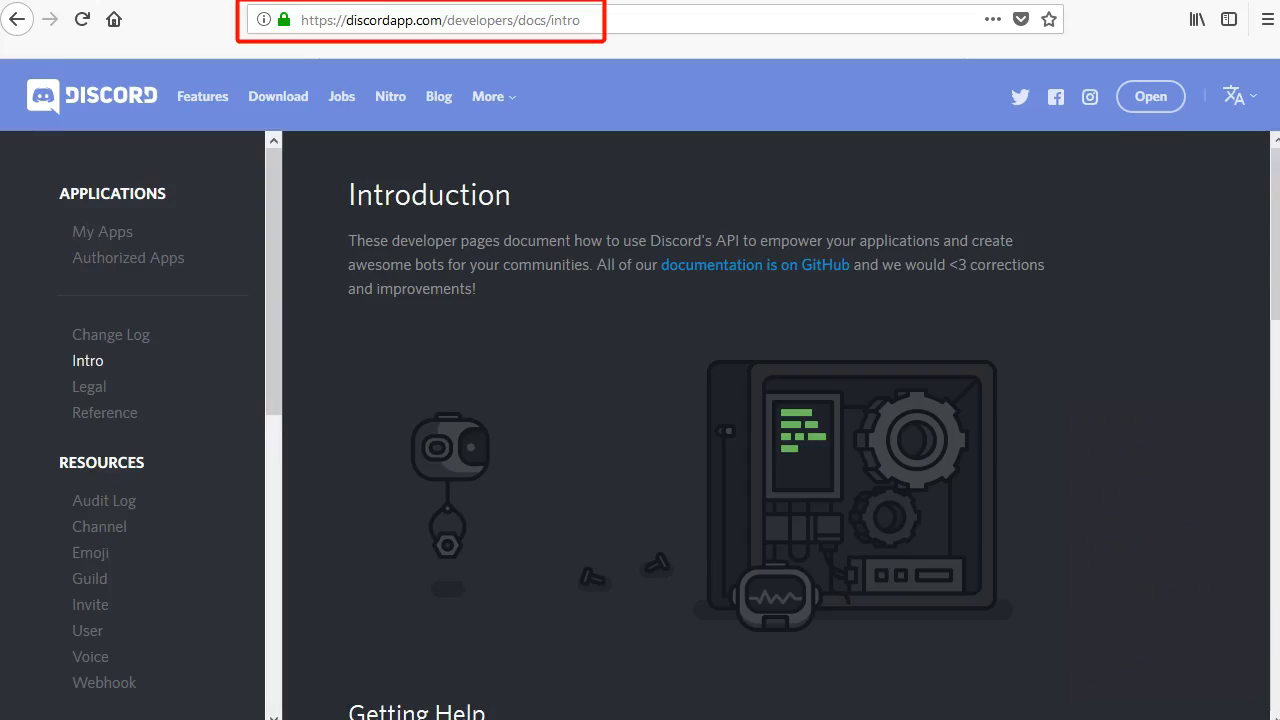
Step: Start a new application in My Apps and name it 'My Cool Bot'
click(450, 24)
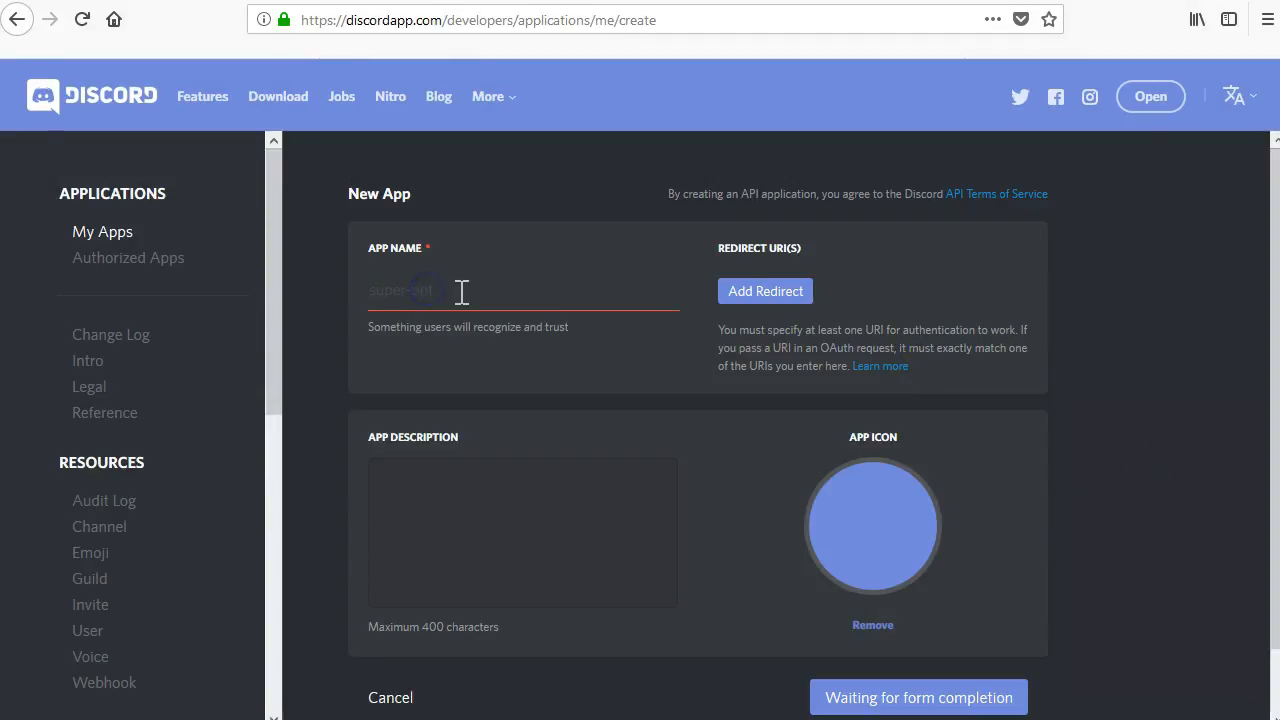
text(My Cool)
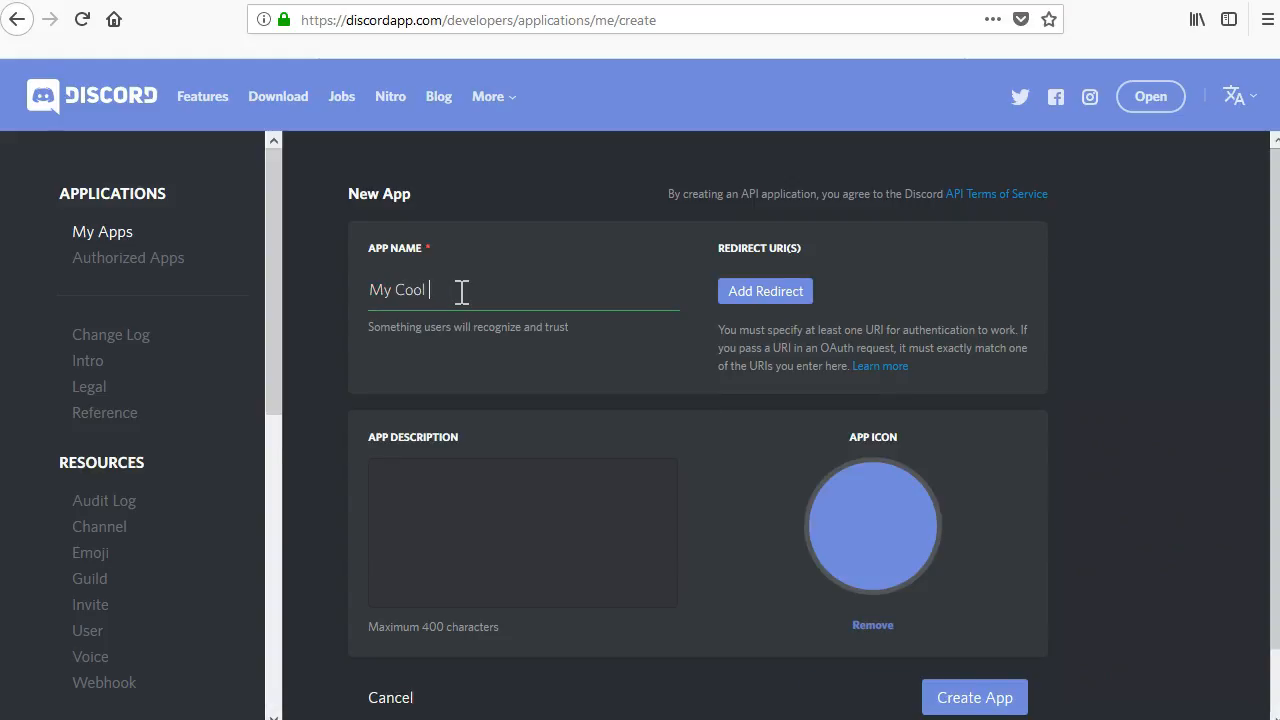
text(Bot)
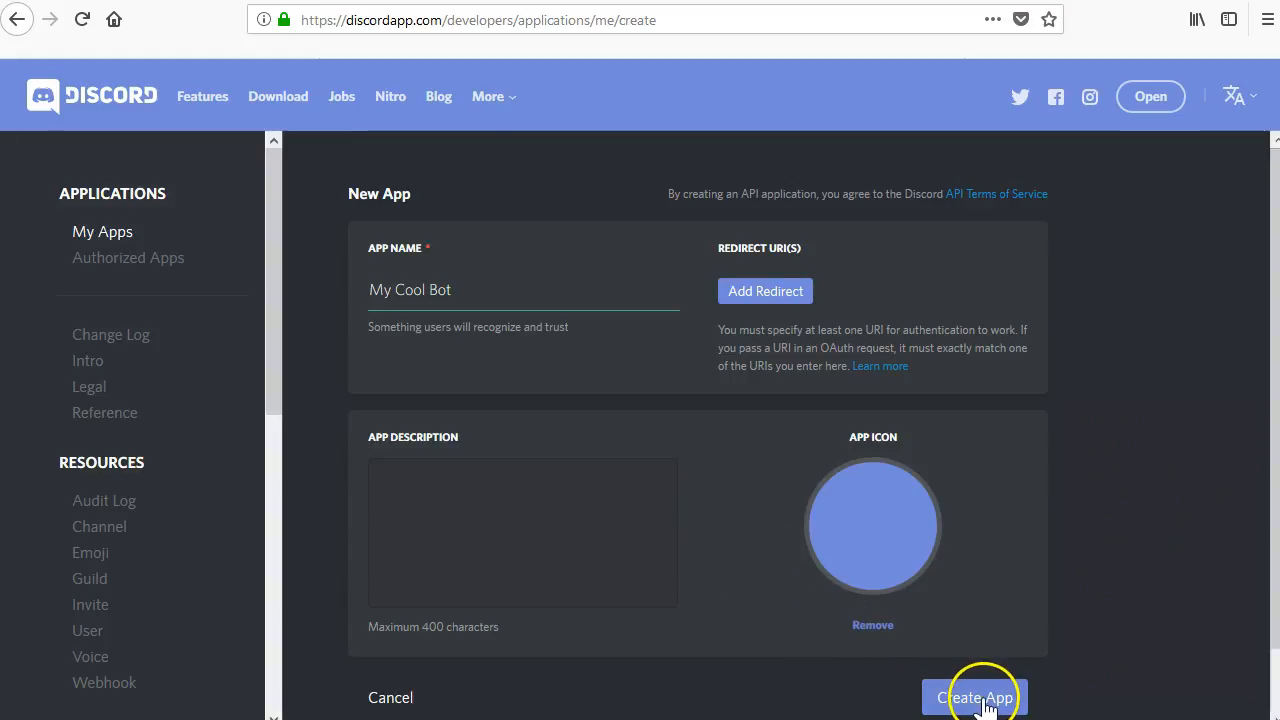
Step: Create the My Cool Bot application and add a bot user to it, confirming with 'Yes, do it!'
click(976, 696)
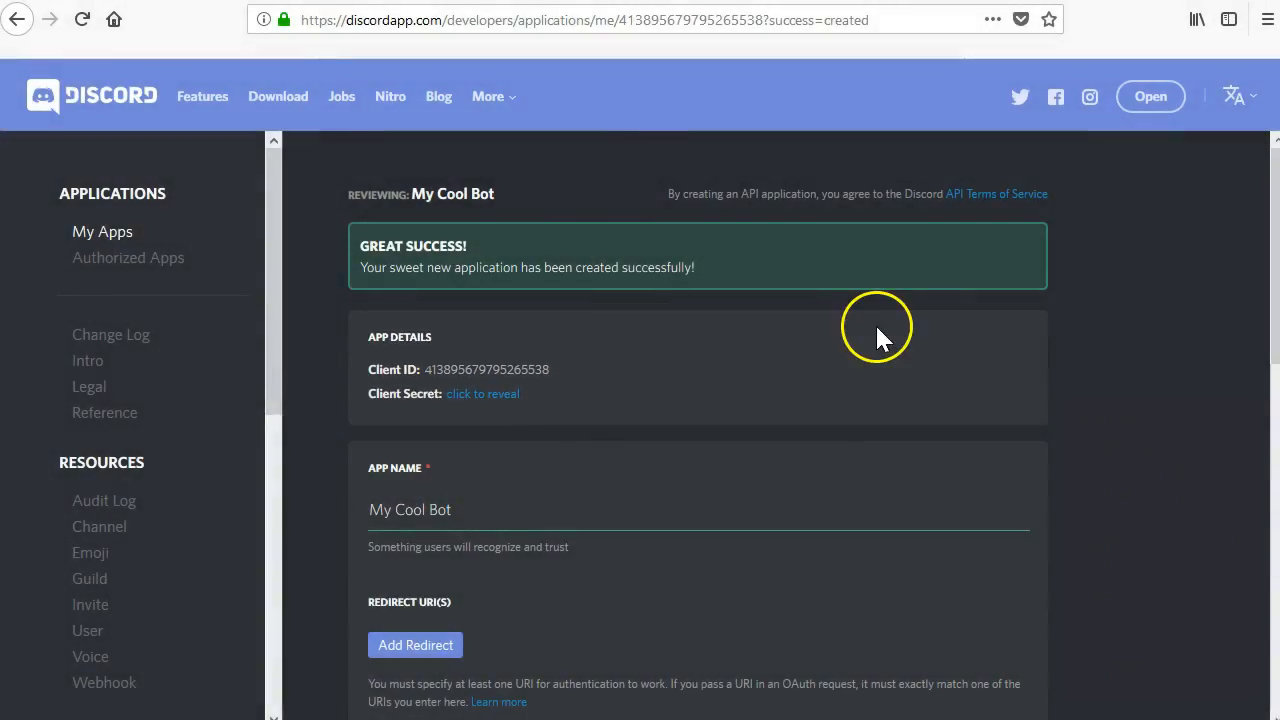
scroll(down, 3)
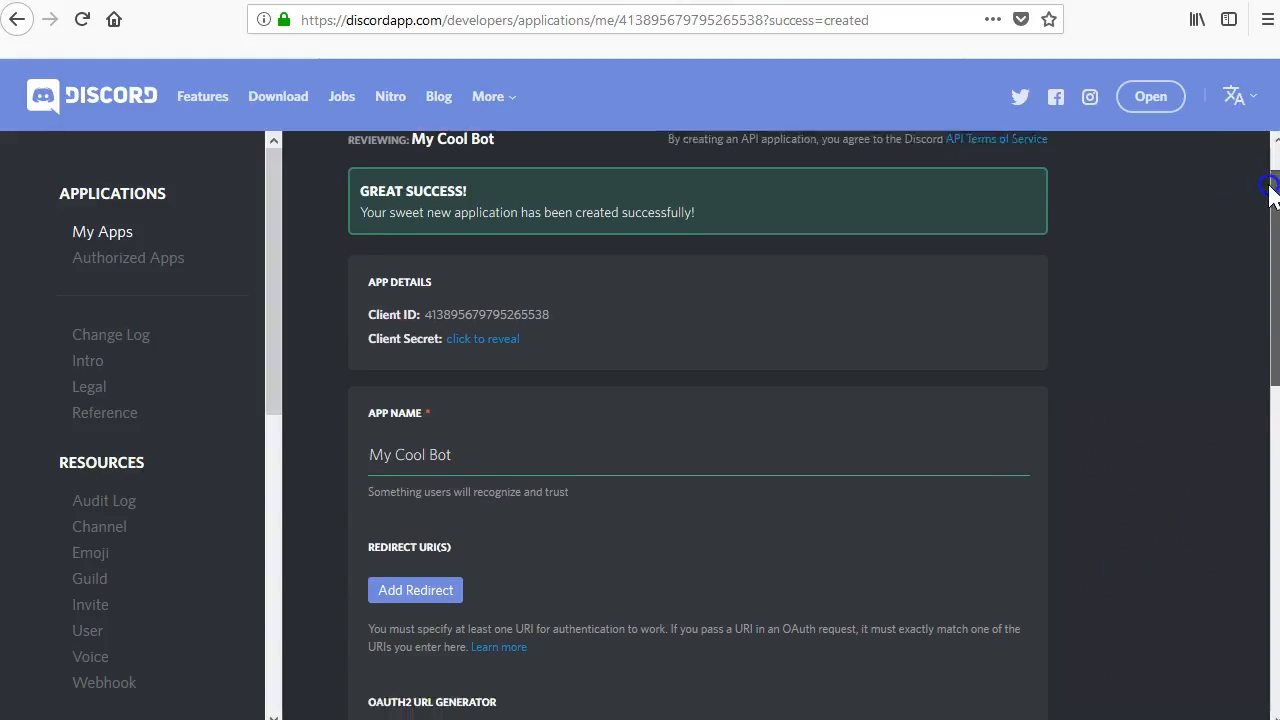
scroll(down, 3)
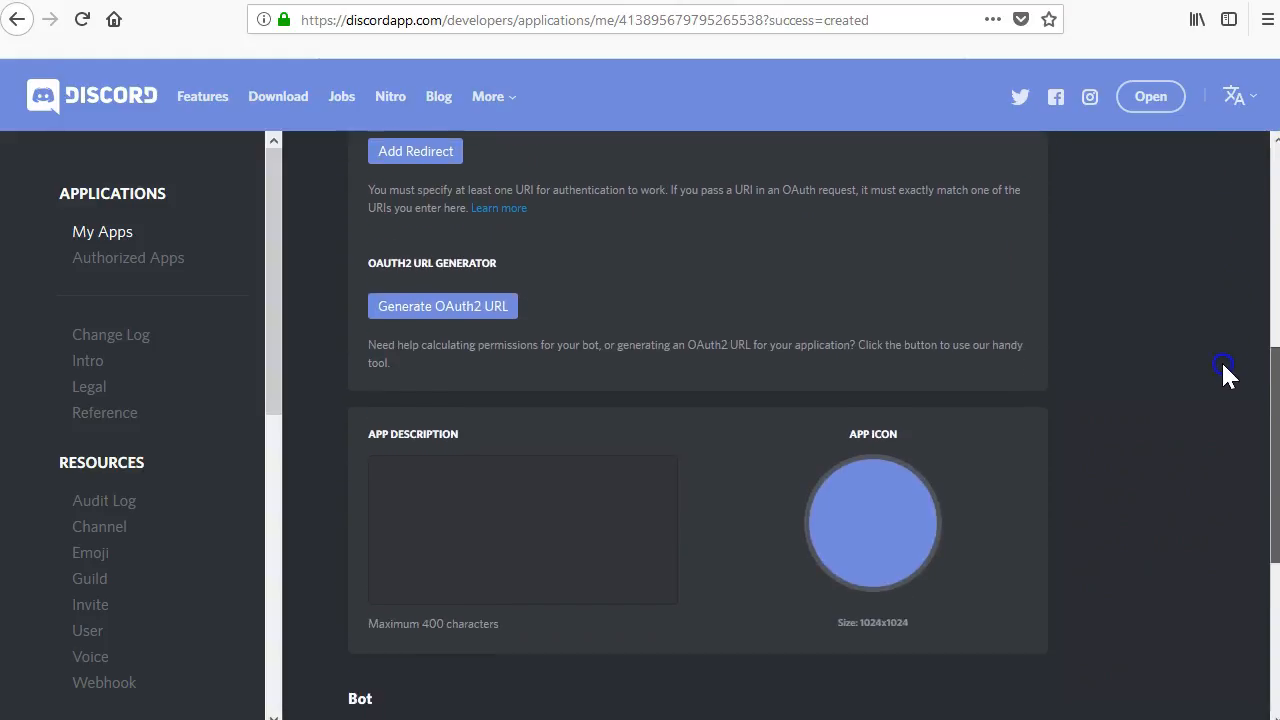
scroll(down, 3)
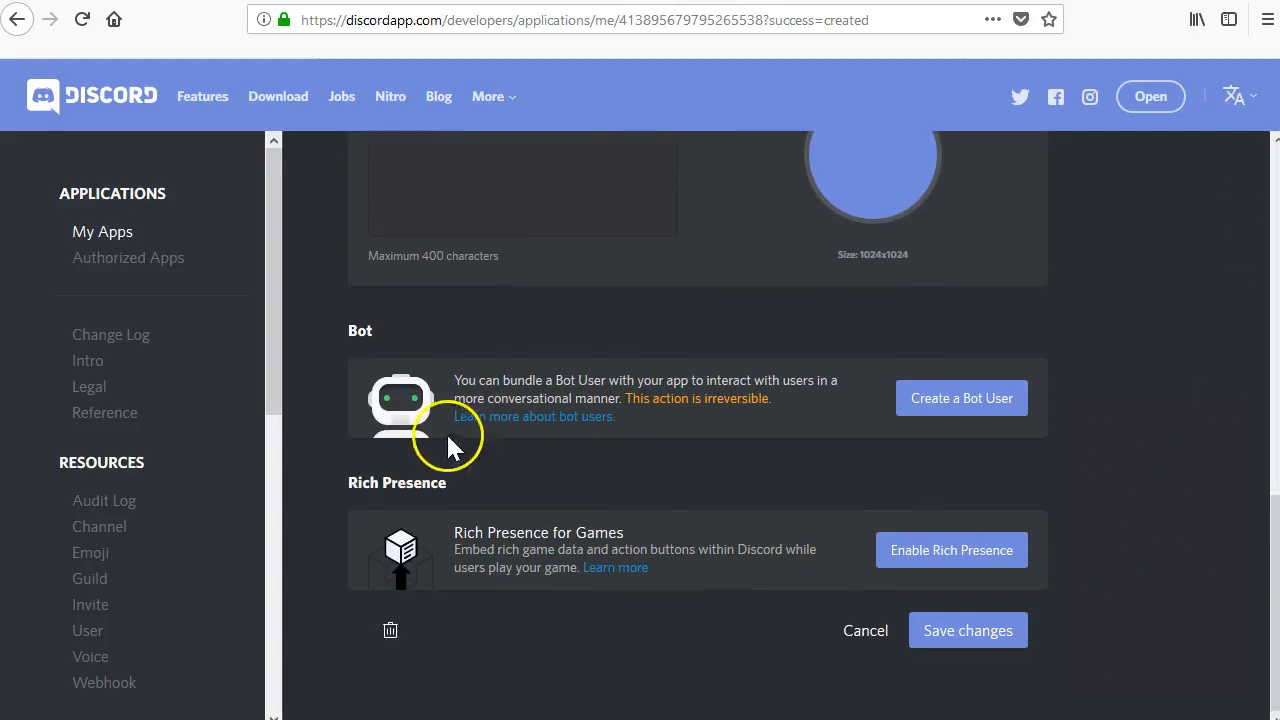
click(960, 398)
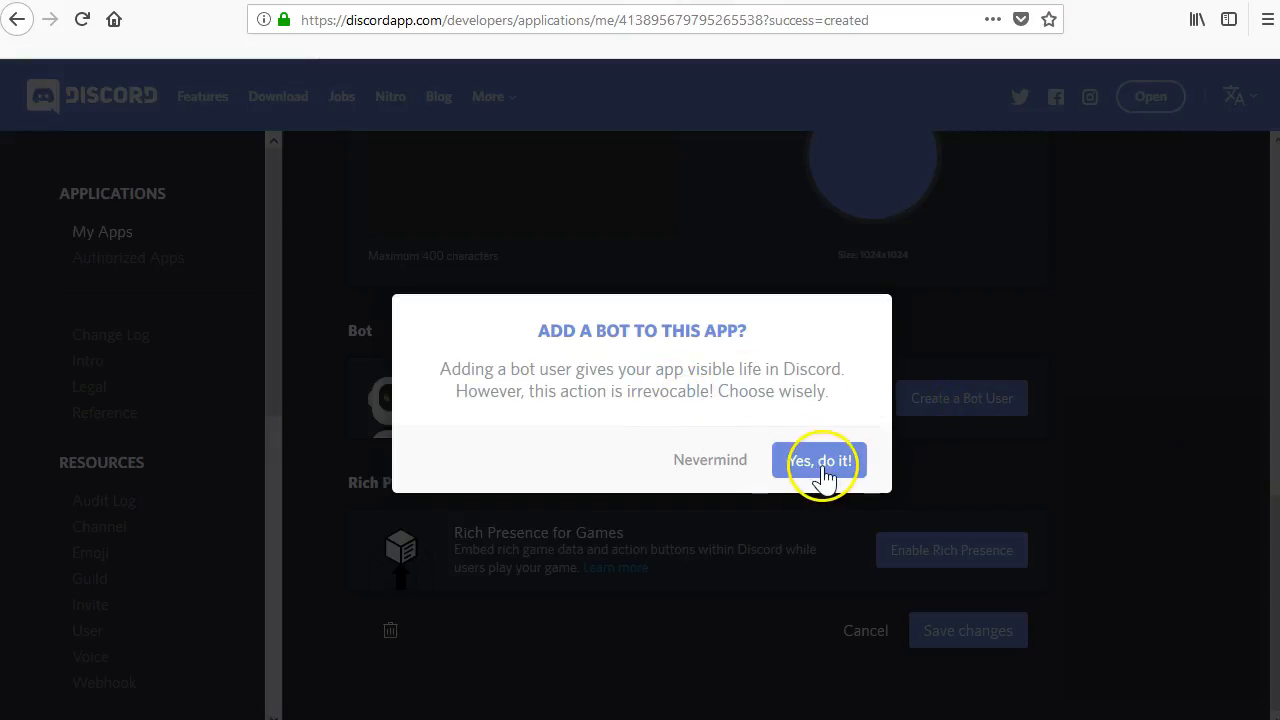
click(820, 462)
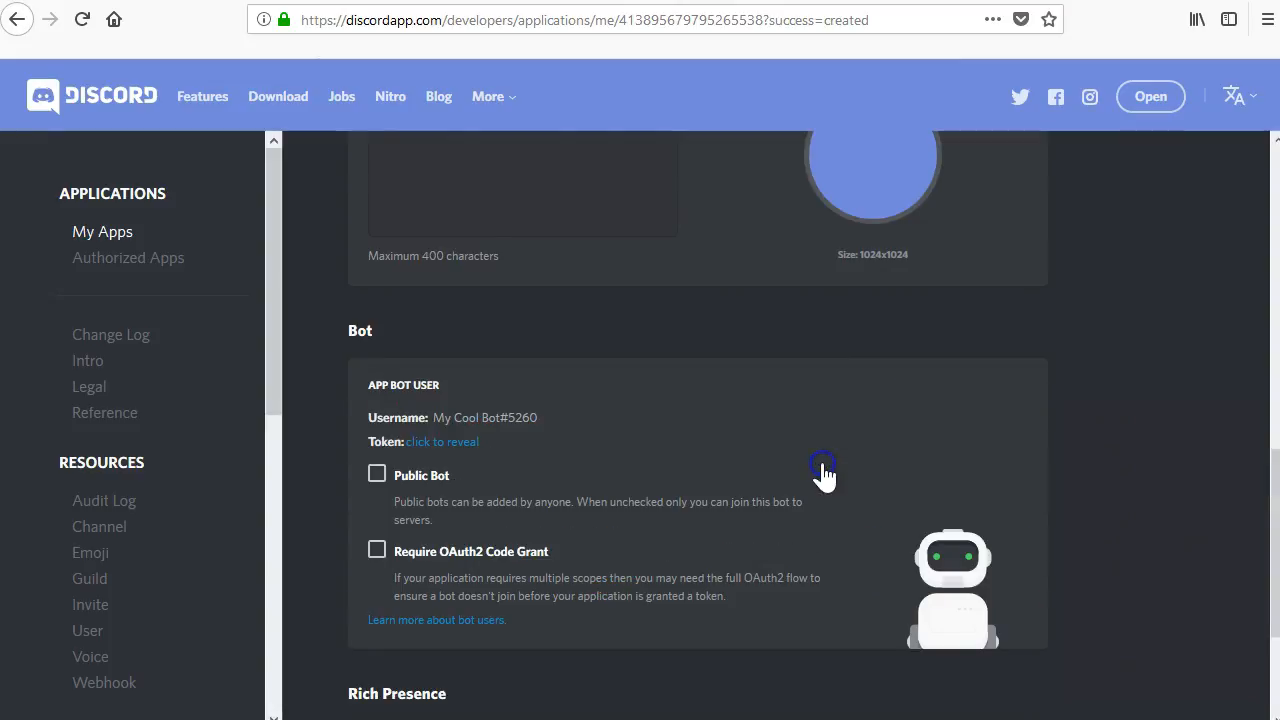
mouse_move(622, 440)
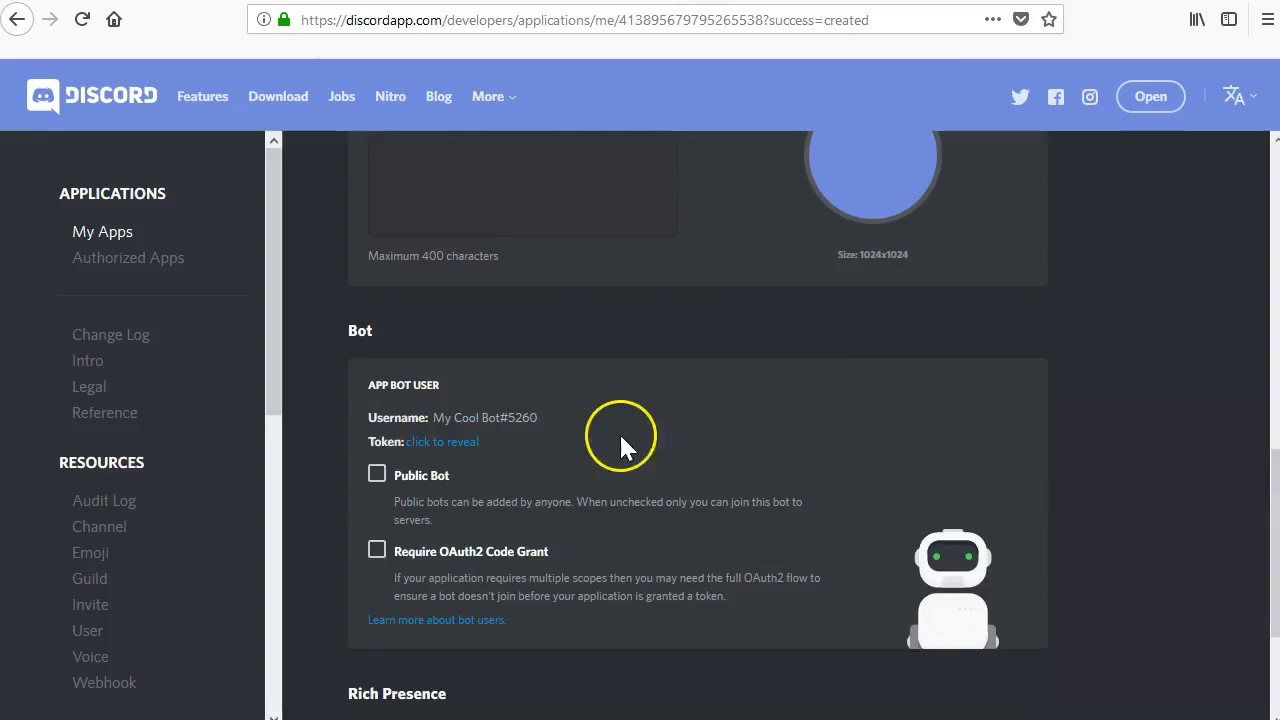
mouse_move(432, 452)
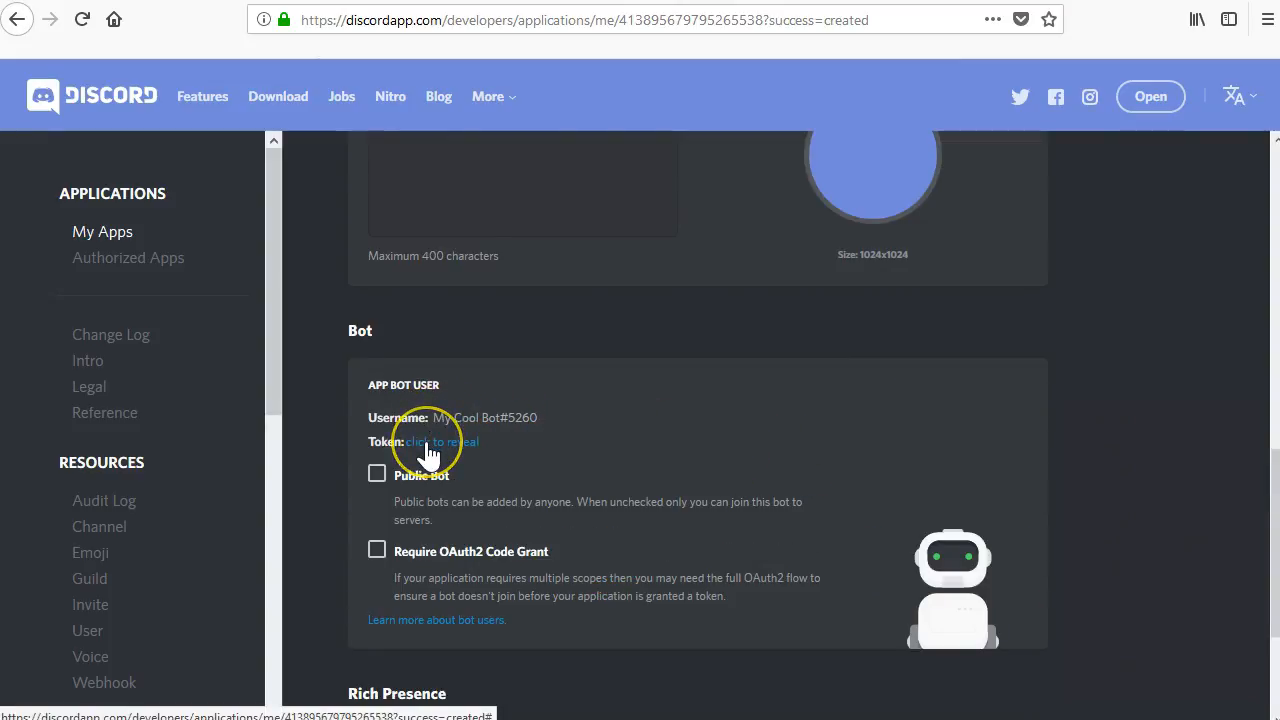
Step: Reveal the bot's token and select it for copying
click(440, 442)
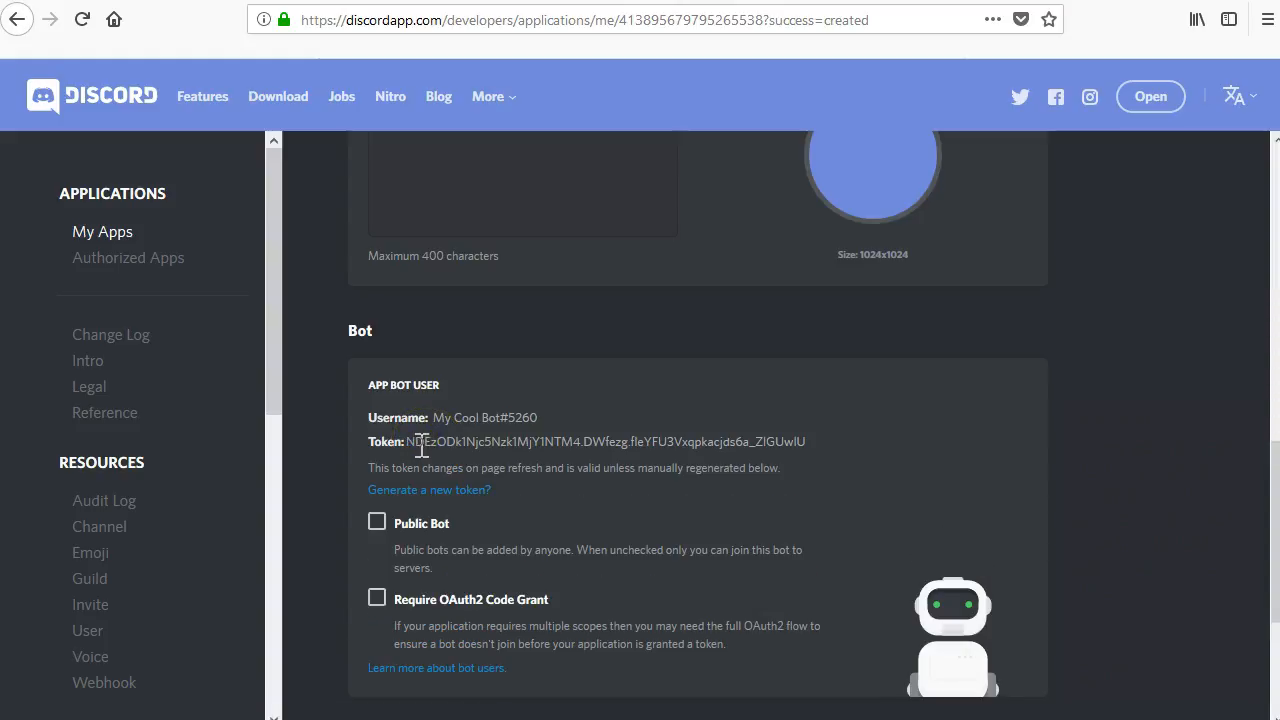
drag(406, 442, 716, 442)
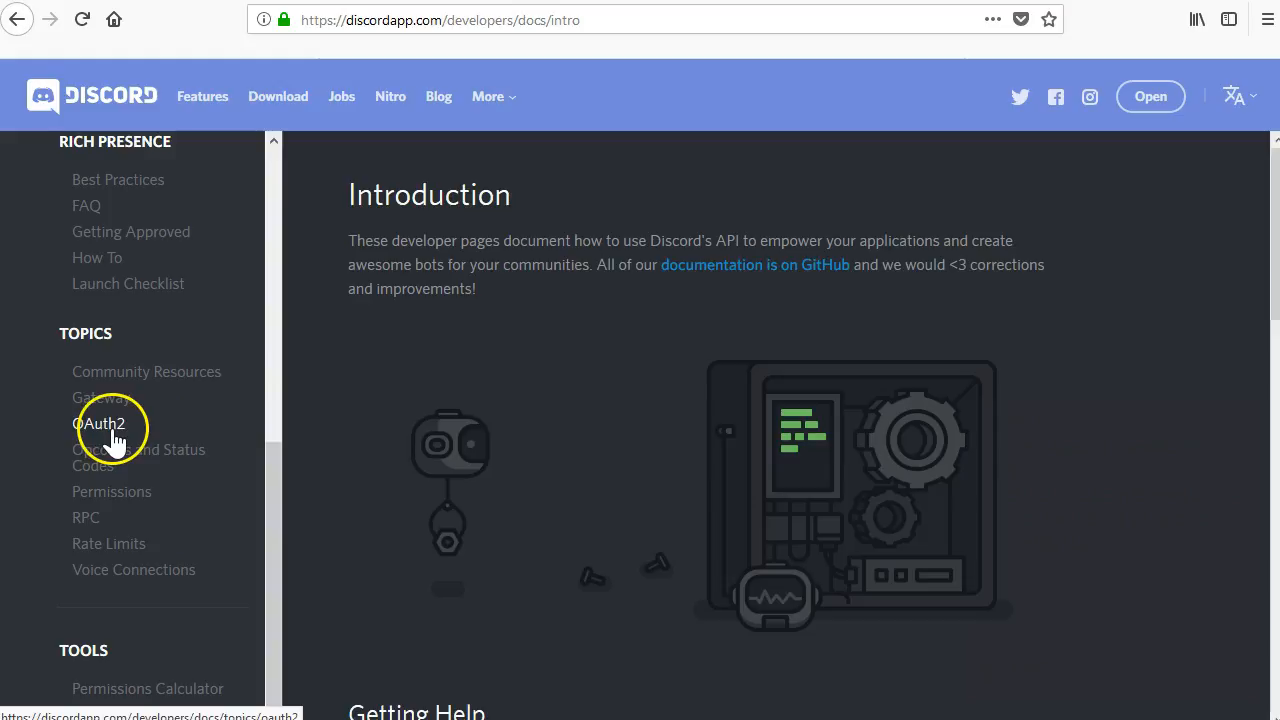
click(98, 424)
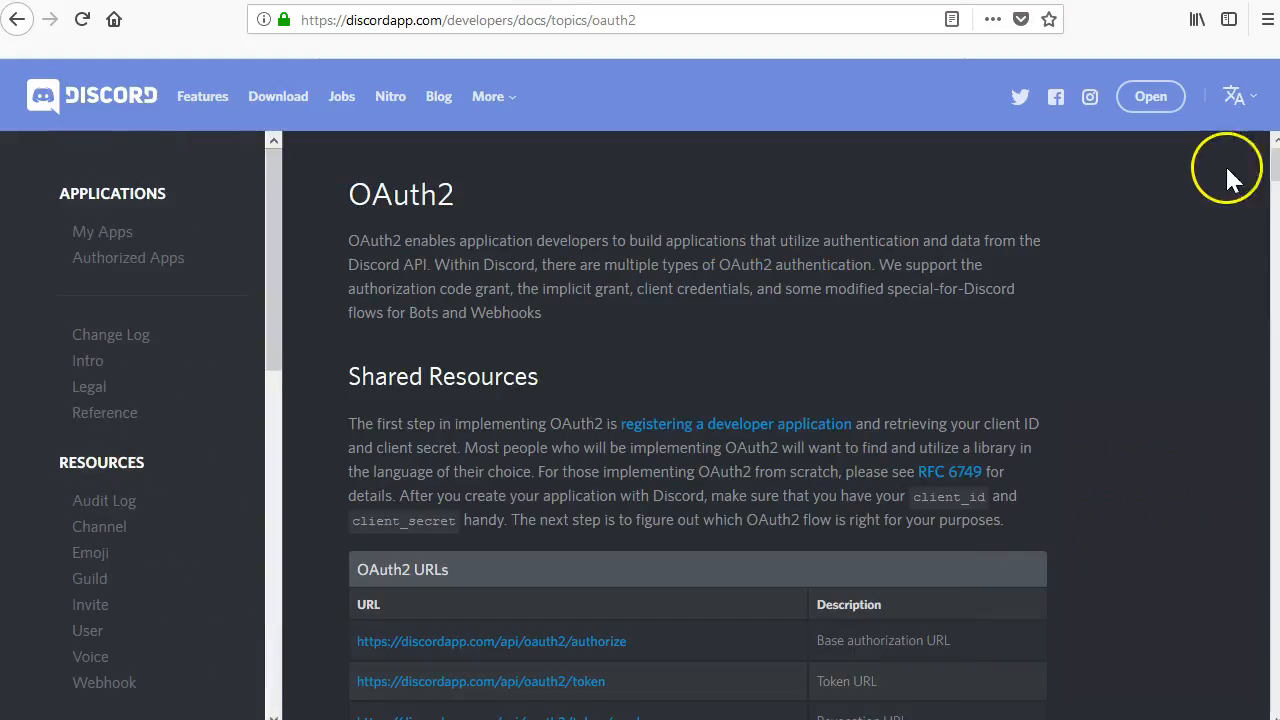
scroll(down, 3)
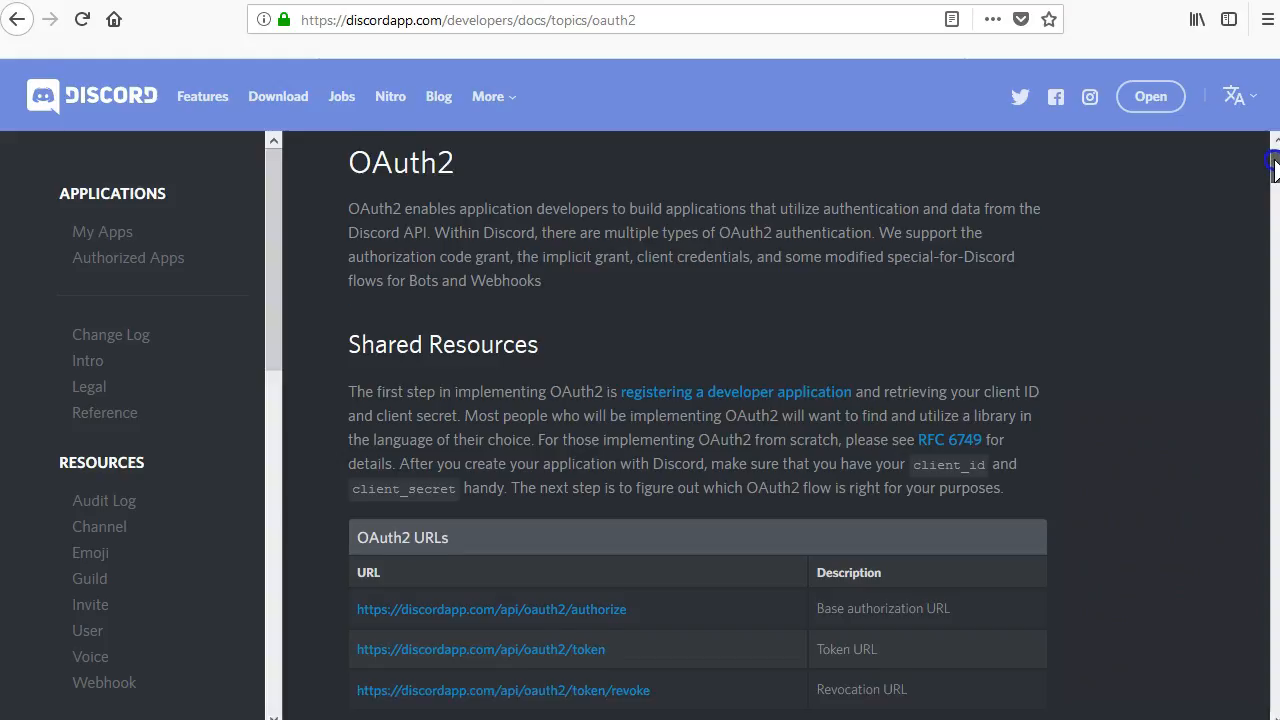
scroll(down, 3)
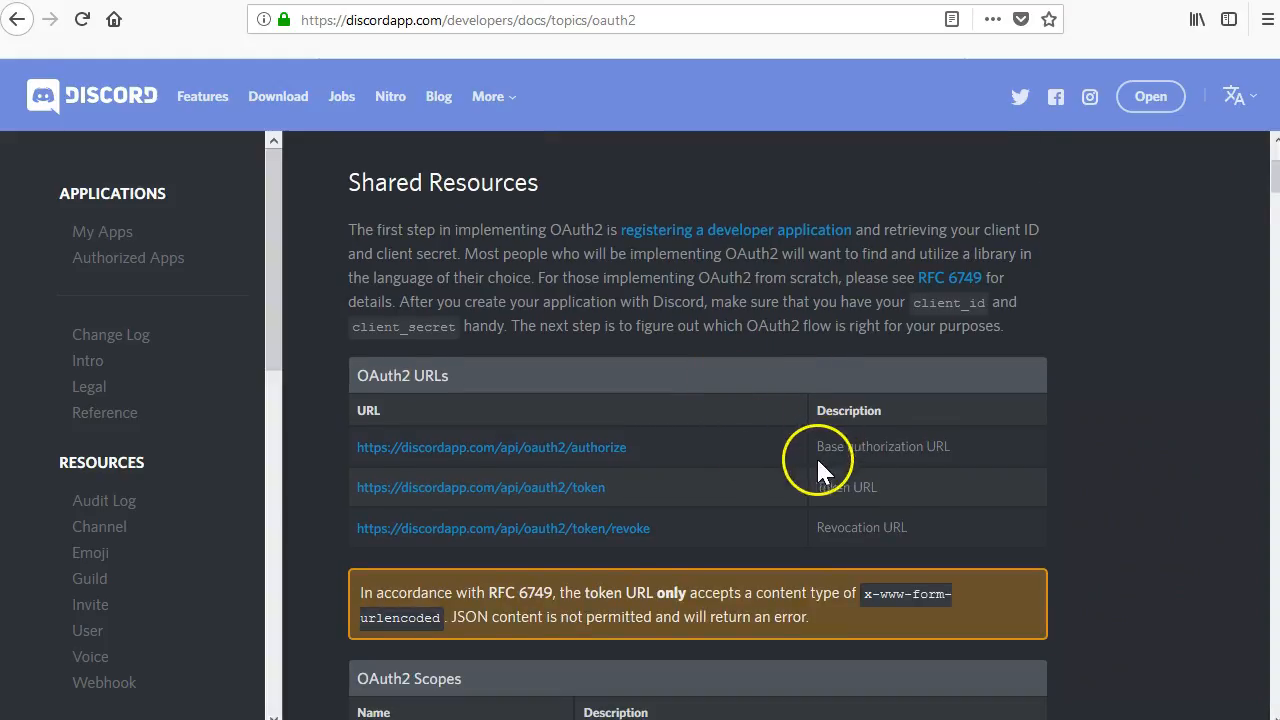
mouse_move(664, 450)
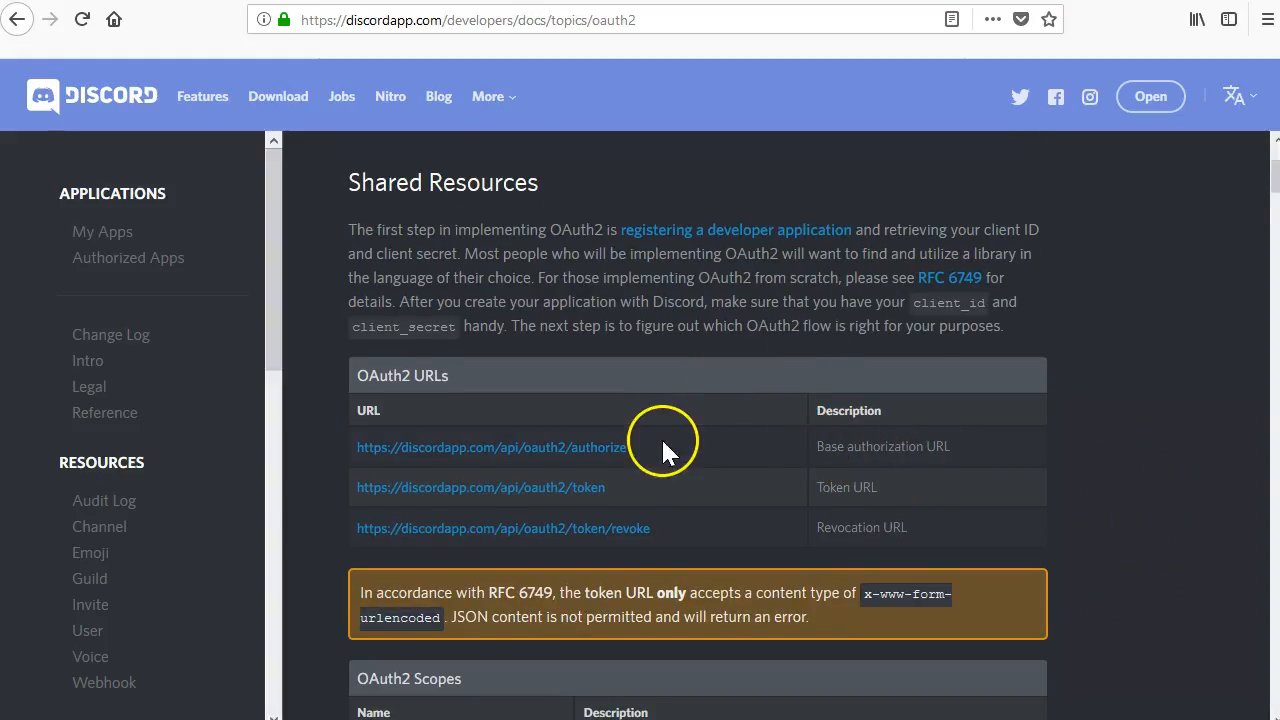
double_click(492, 448)
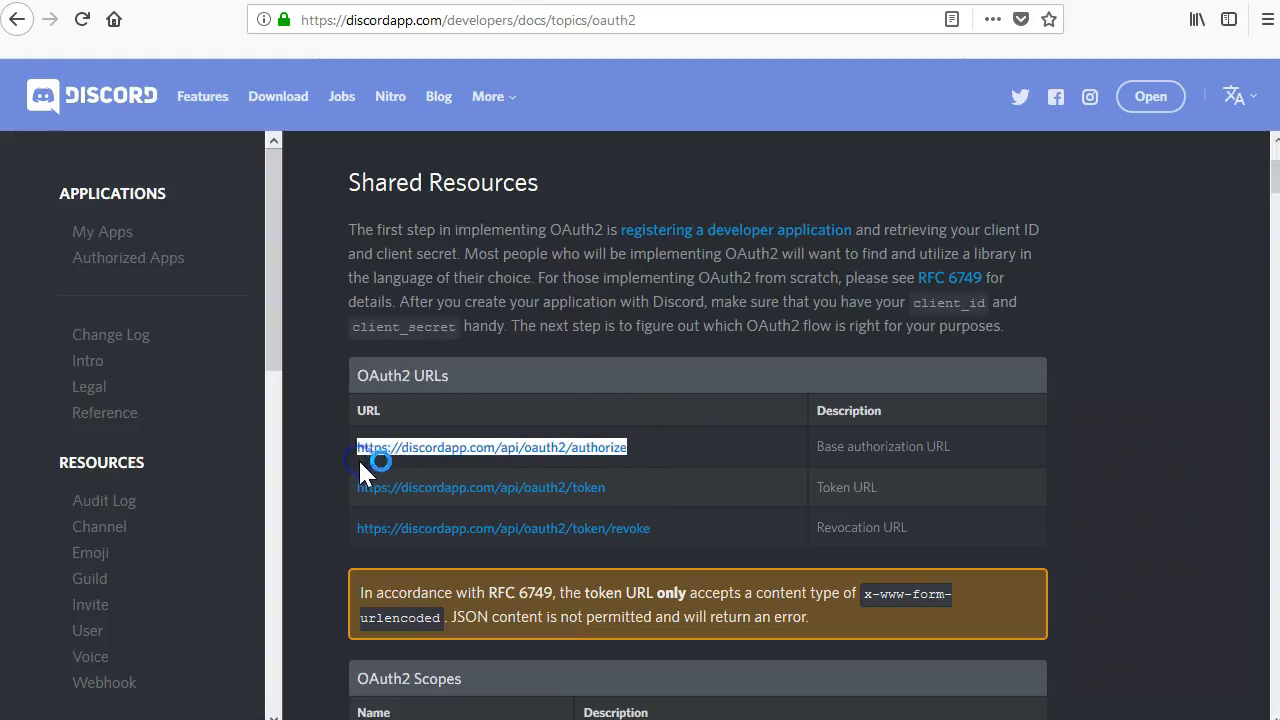
mouse_move(676, 460)
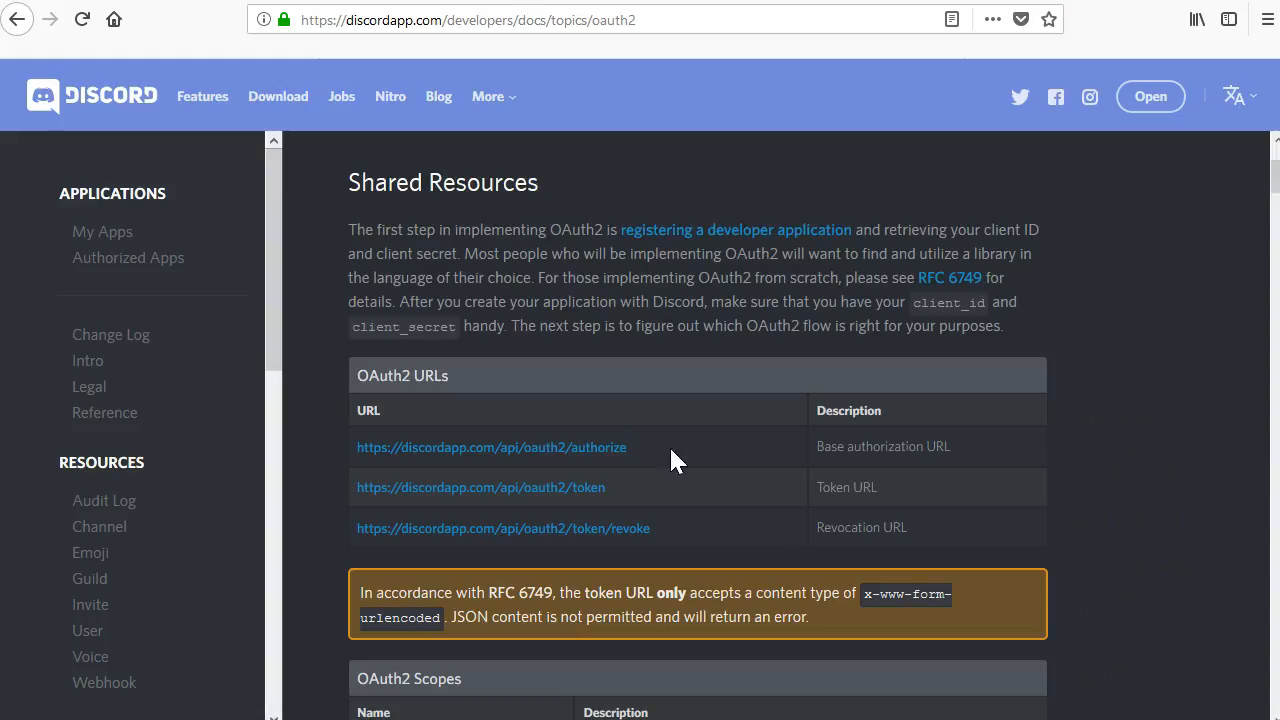
click(642, 456)
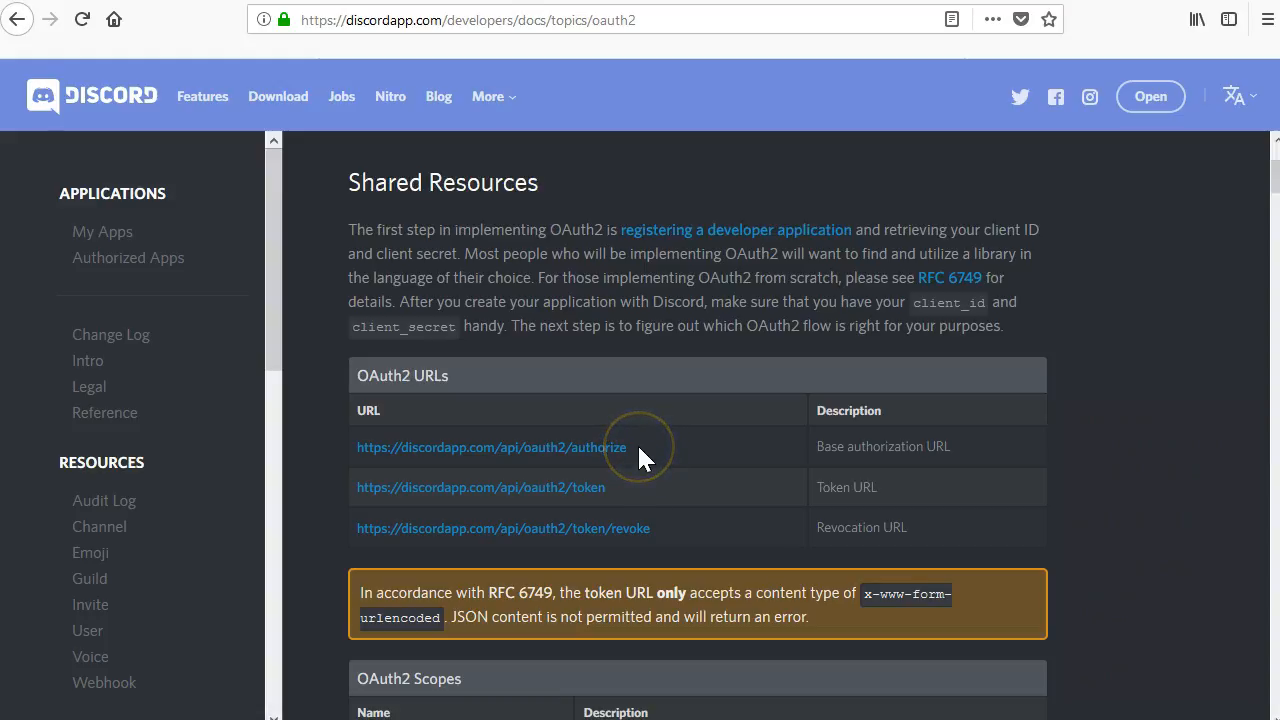
mouse_move(644, 456)
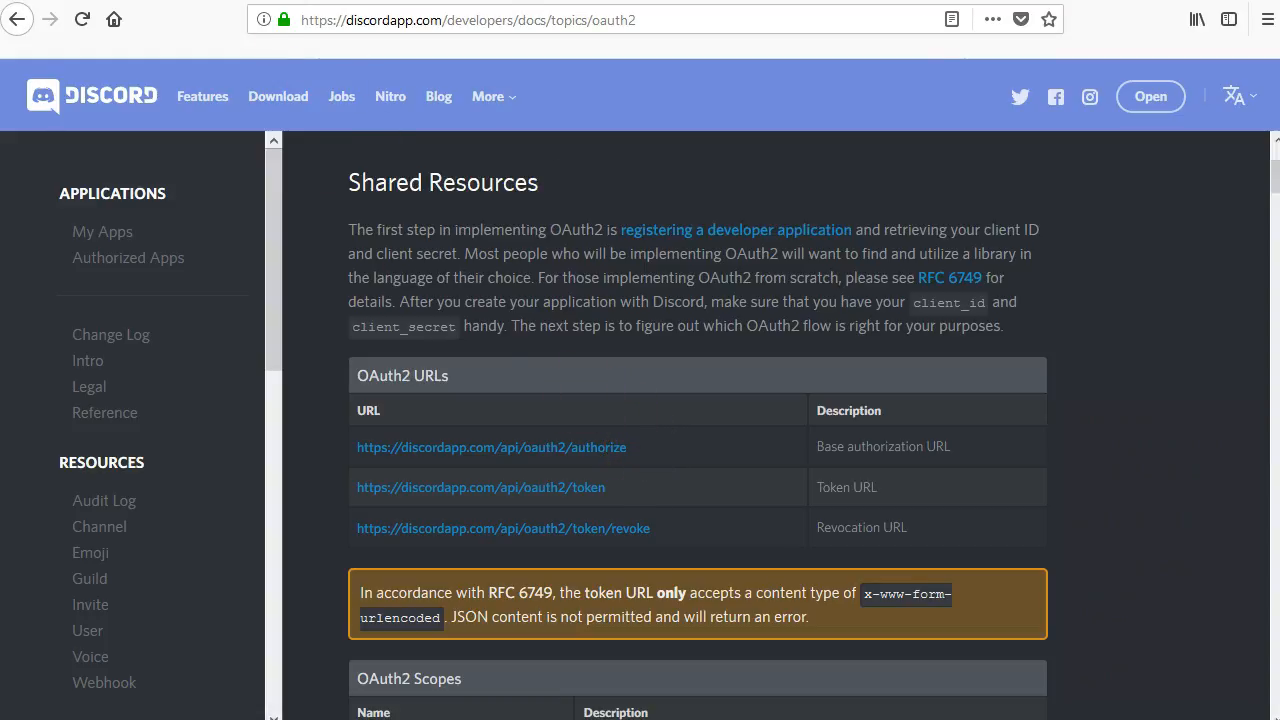
Step: Build the authorize URL with ?client_id=<Client ID>&scope=bot in the address bar to add My Cool Bot
click(102, 232)
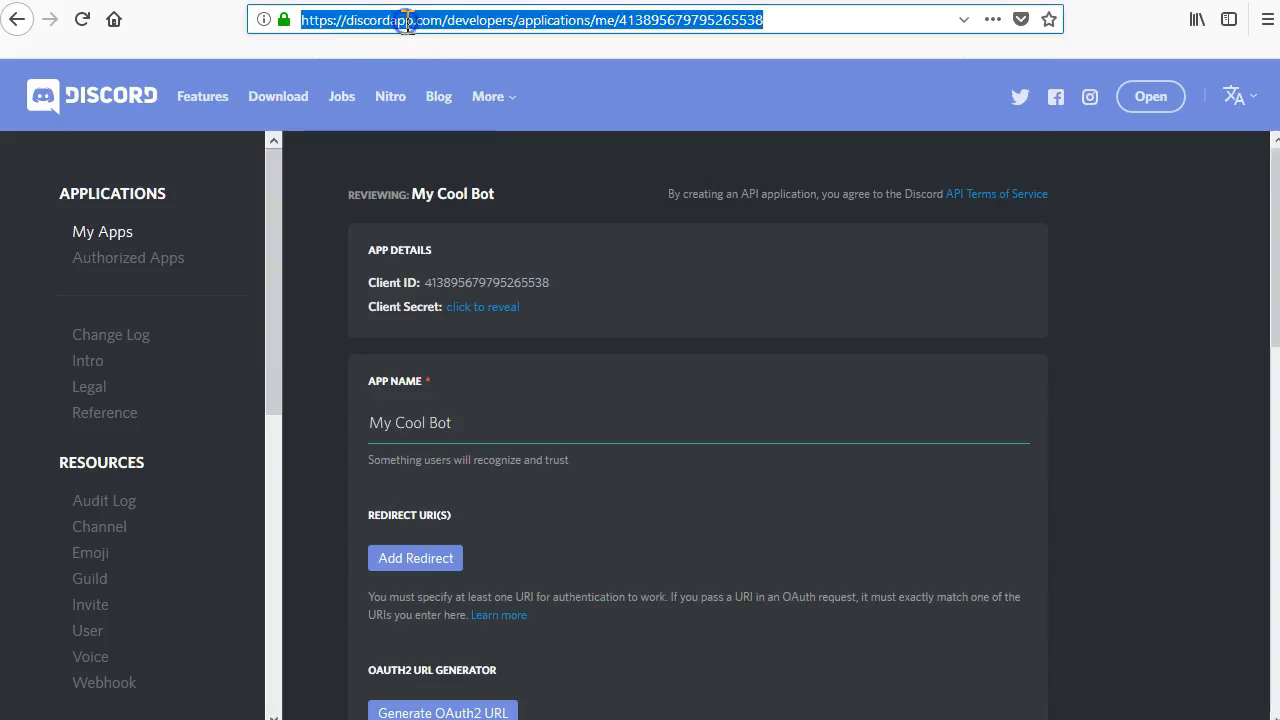
click(488, 96)
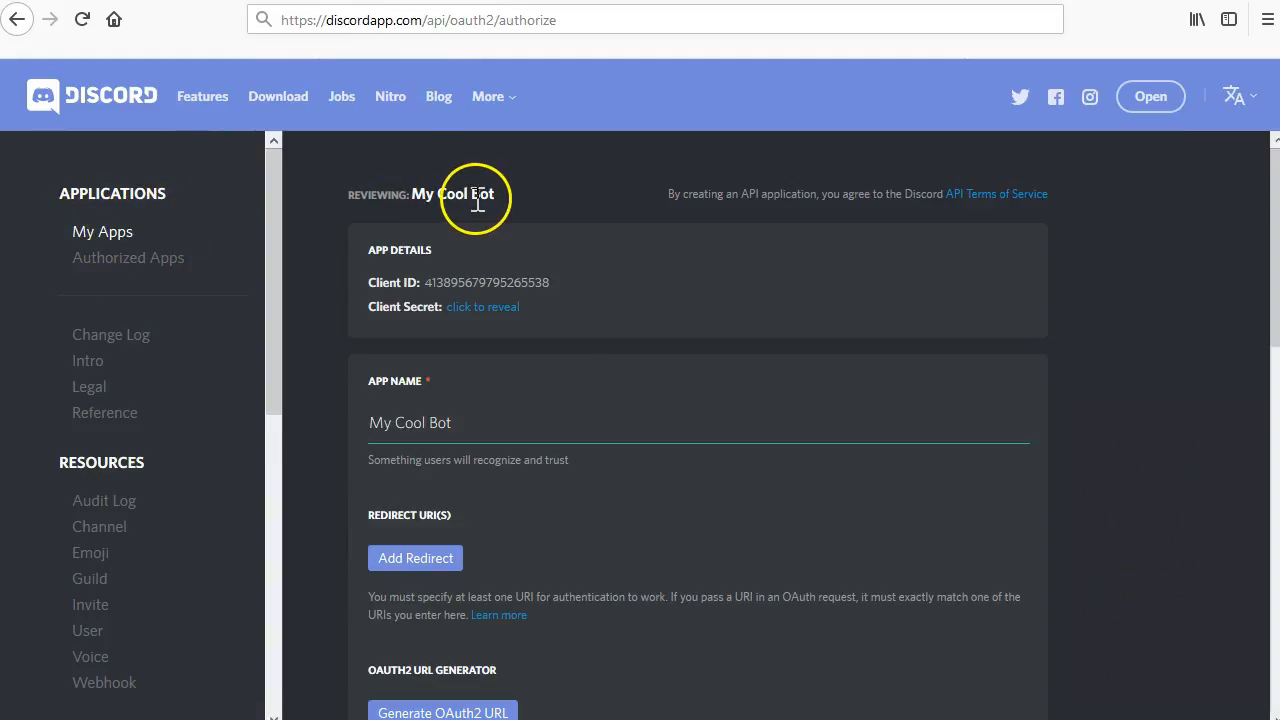
double_click(458, 282)
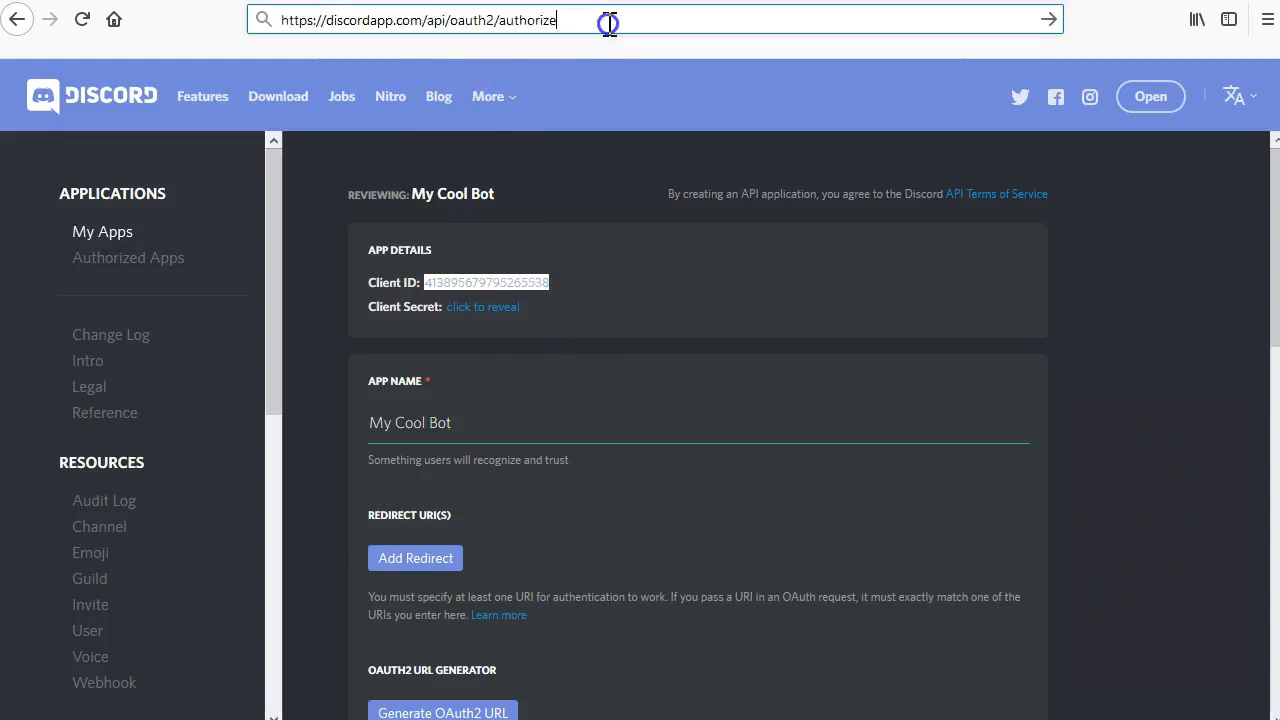
text(?client_id=413895679795265538)
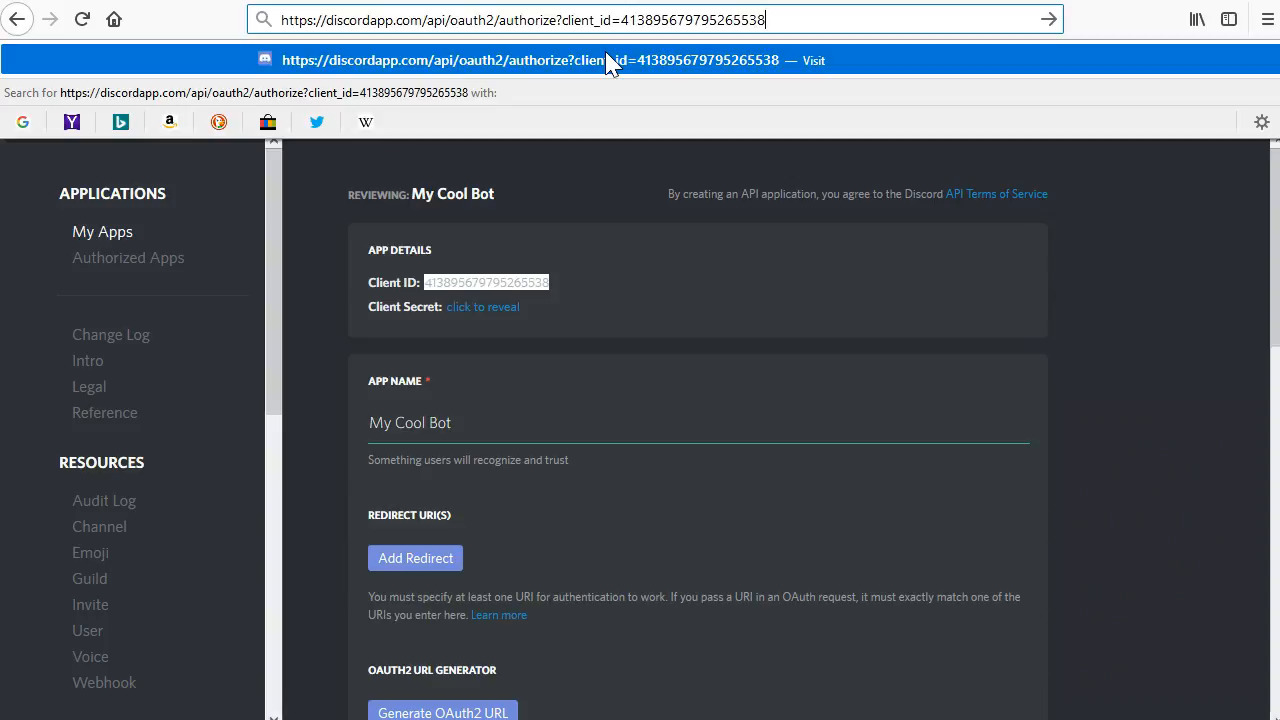
text(&)
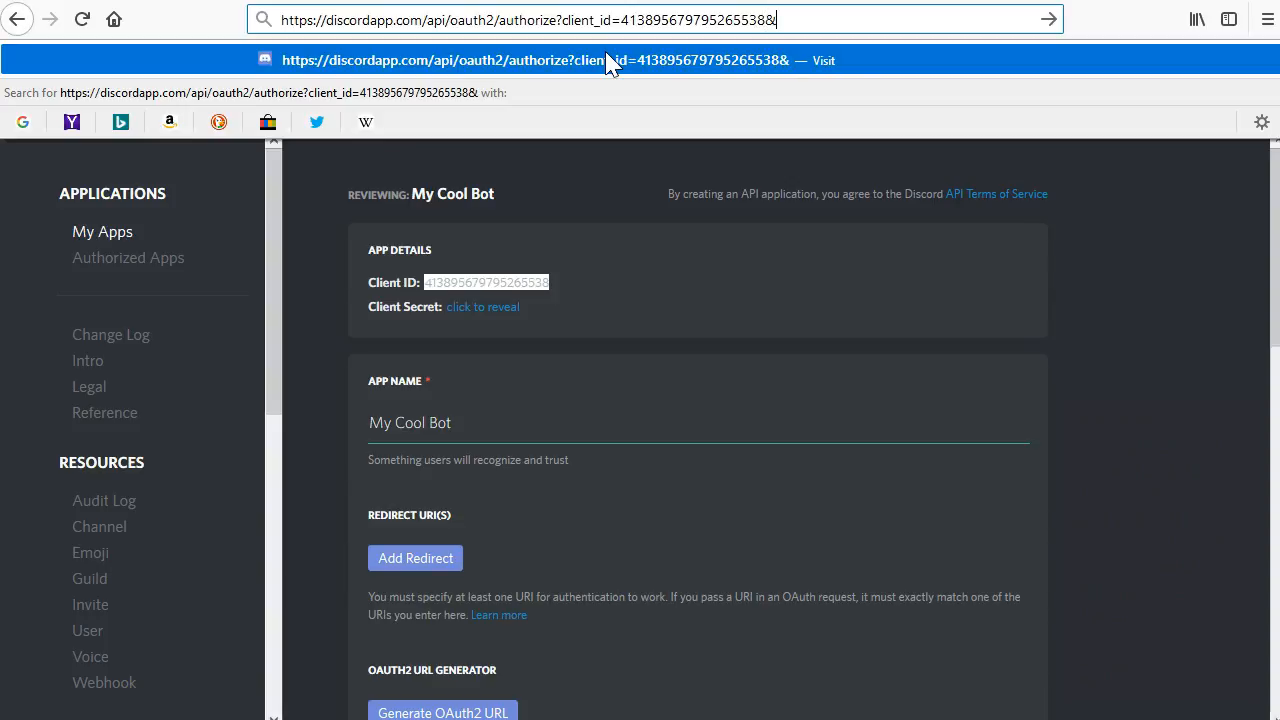
text(scope)
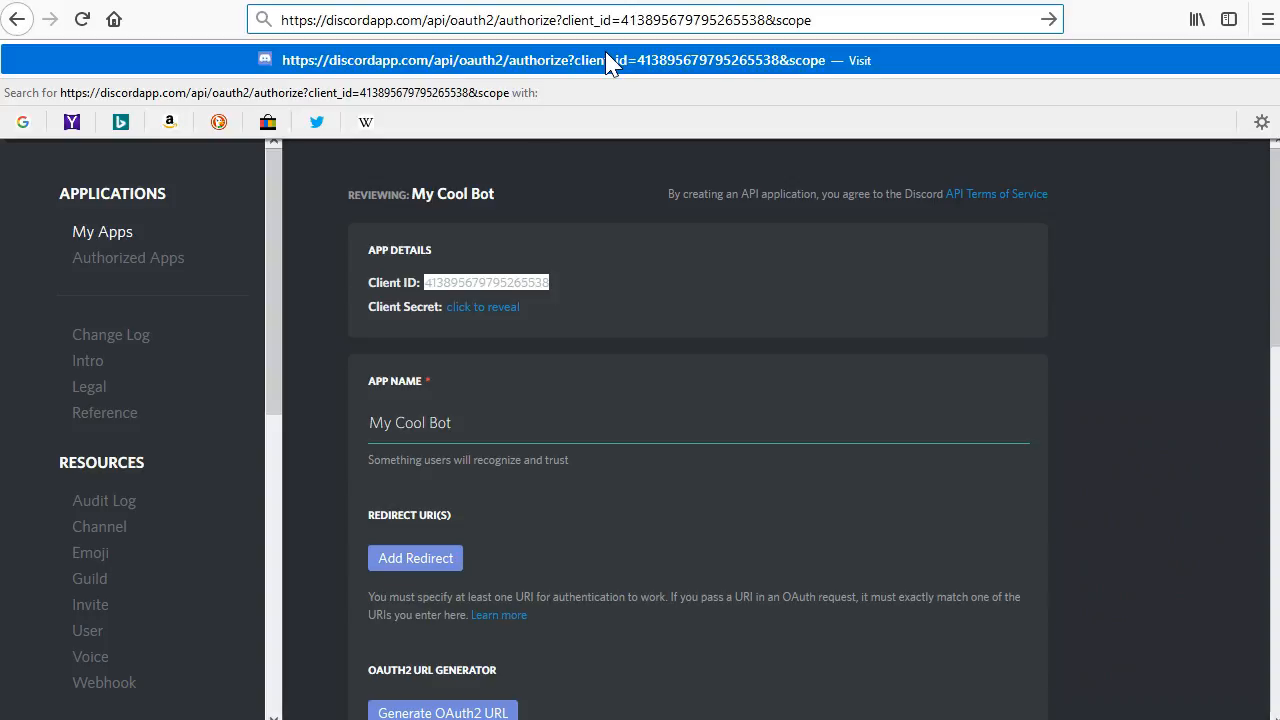
text(bot)
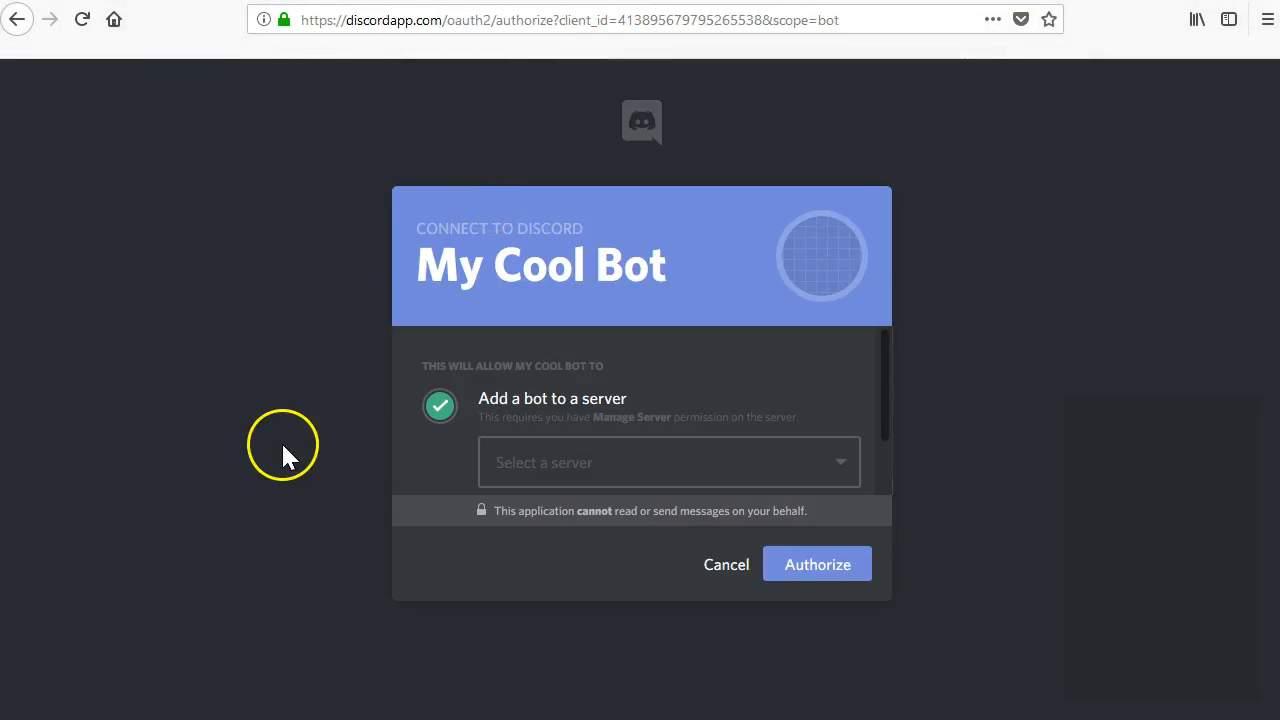
Step: Authorize My Cool Bot for the DevDungeon-Test server and tick the 'I'm not a robot' reCAPTCHA
click(668, 462)
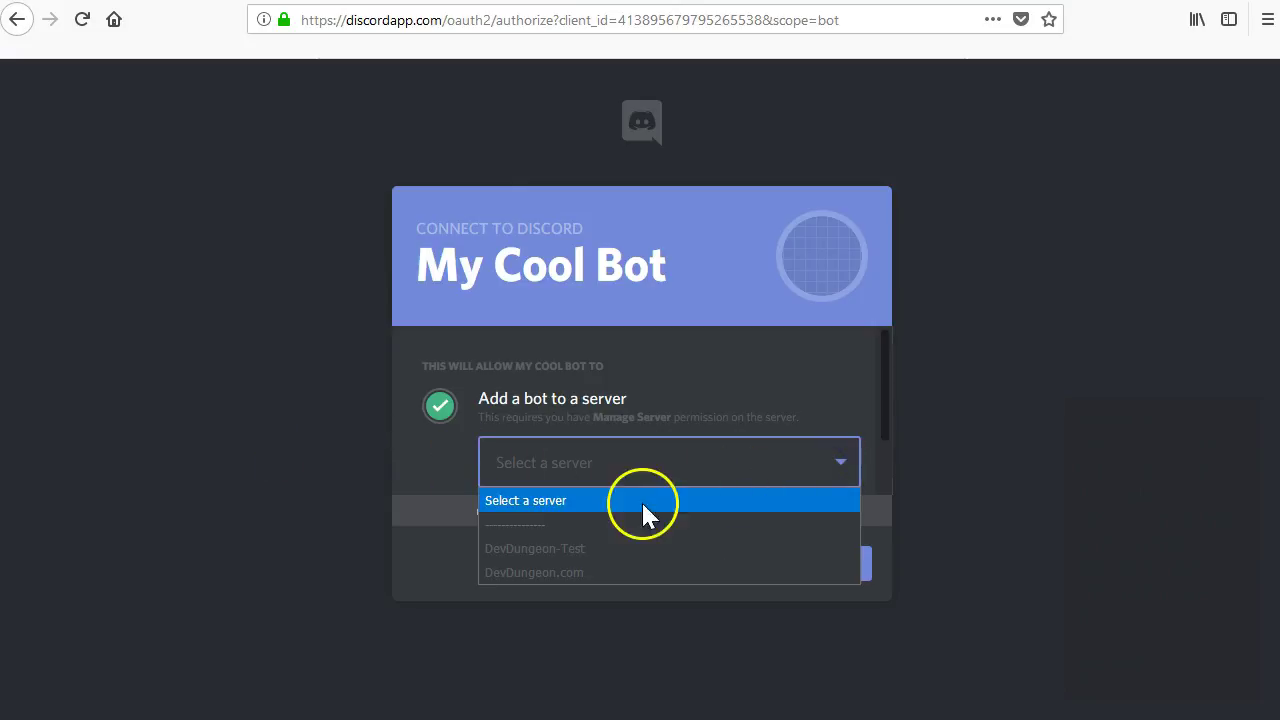
click(536, 548)
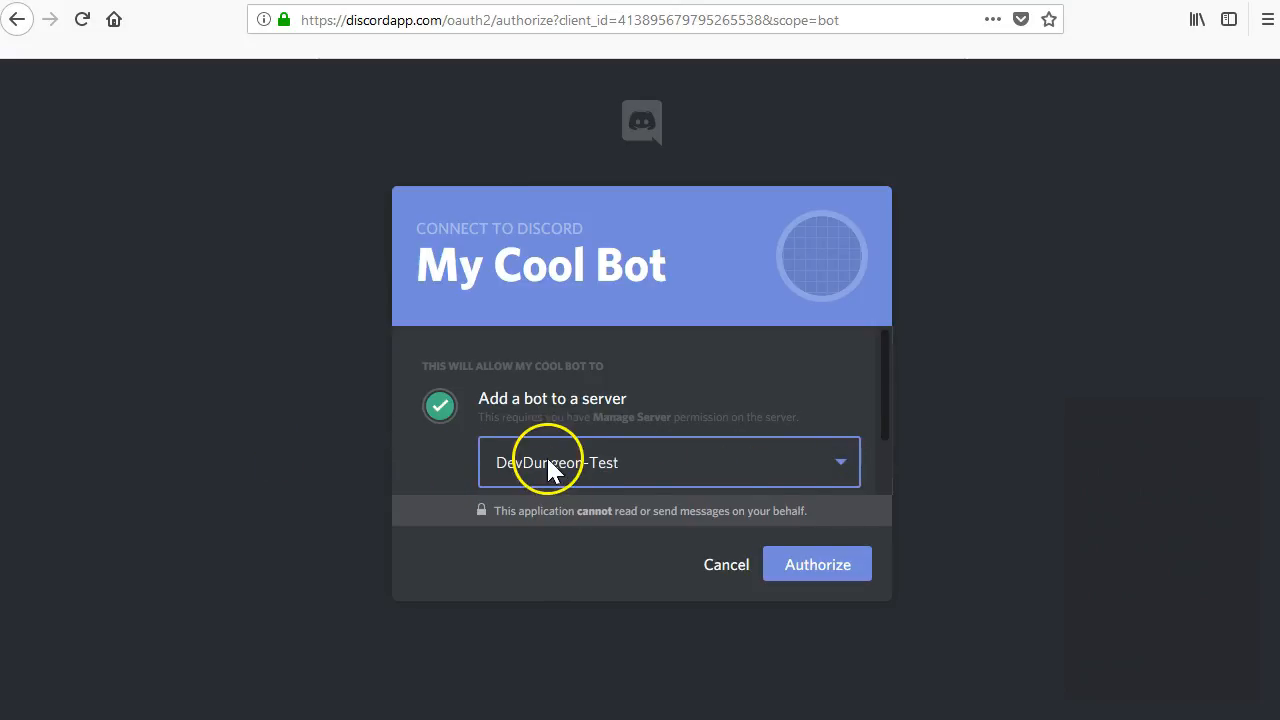
mouse_move(892, 418)
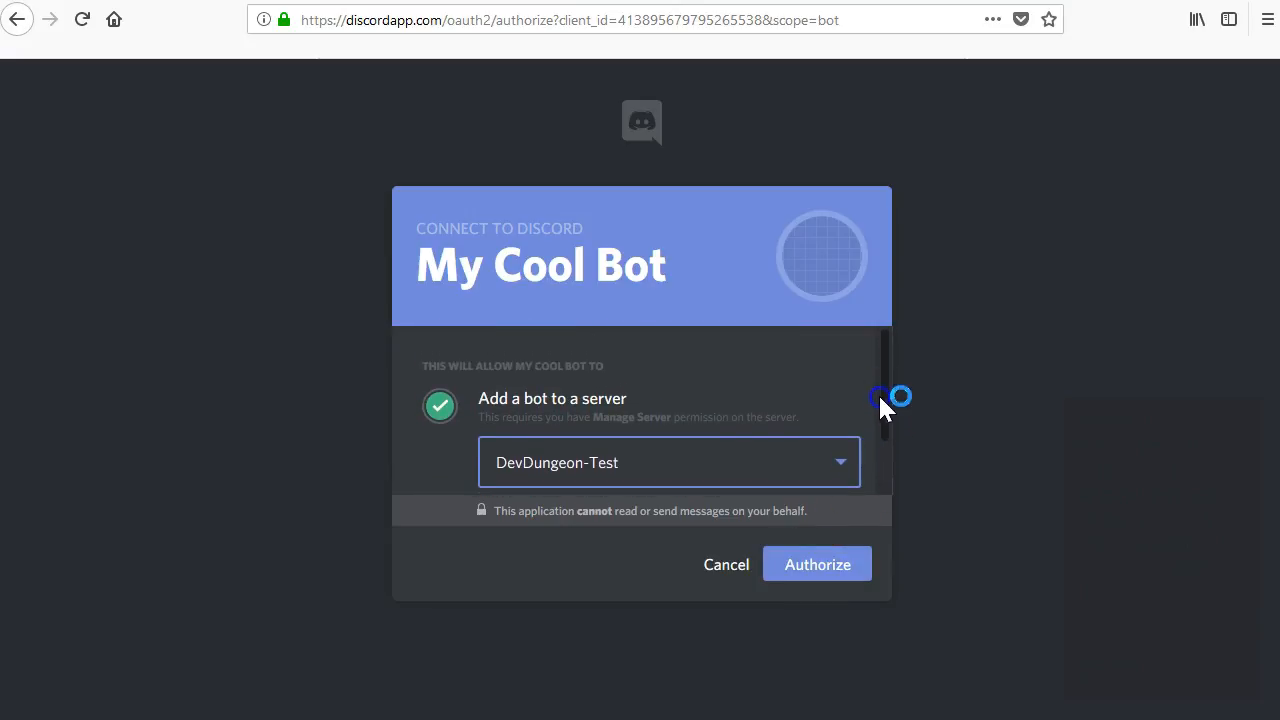
click(816, 564)
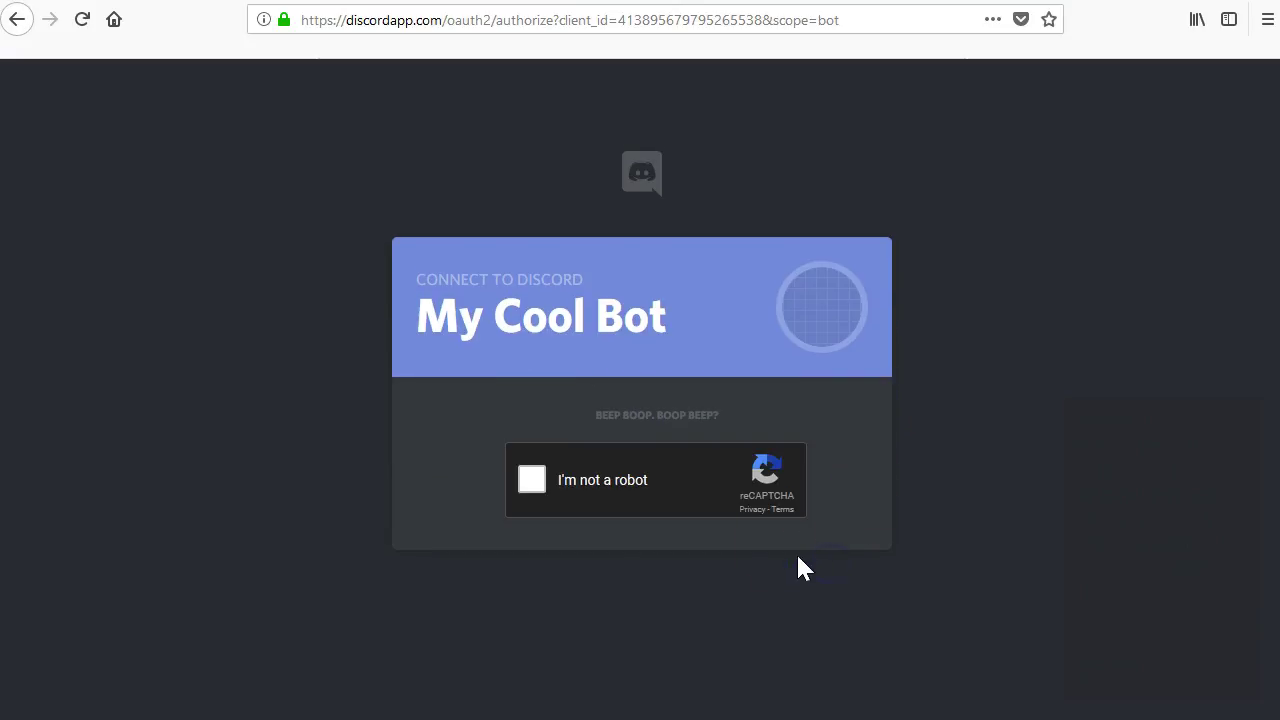
click(532, 480)
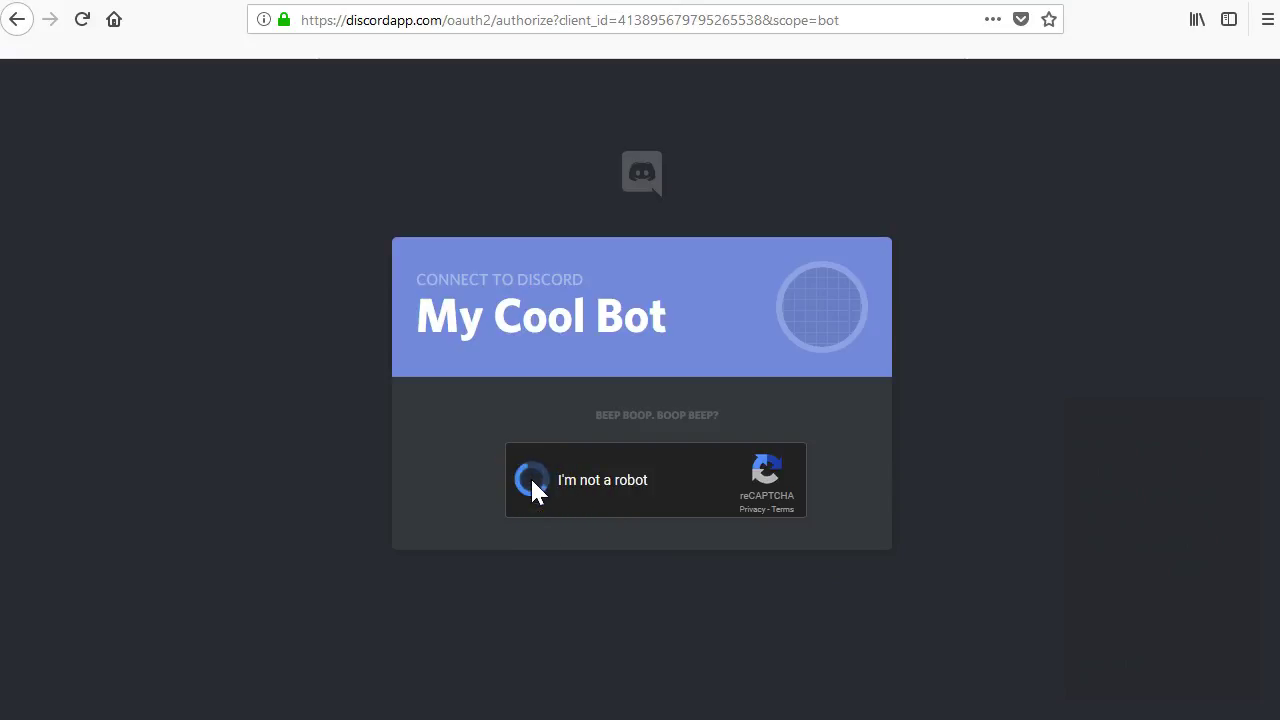
click(532, 480)
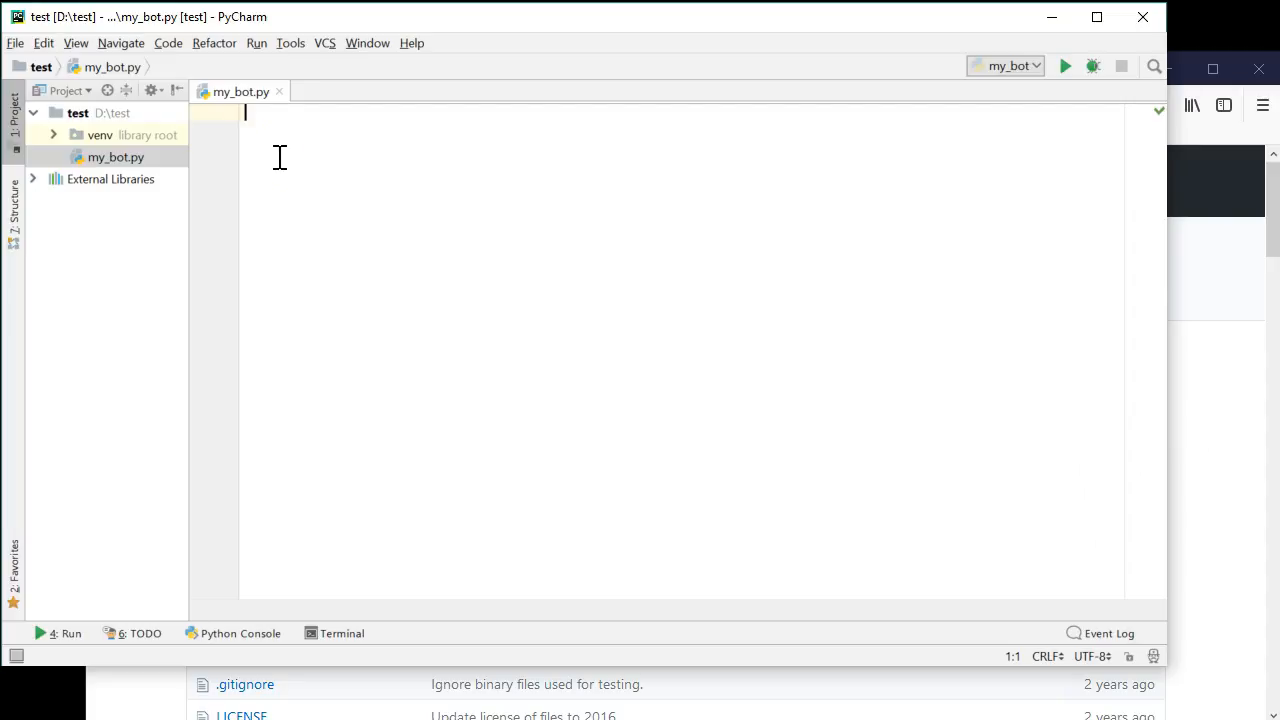
mouse_move(280, 150)
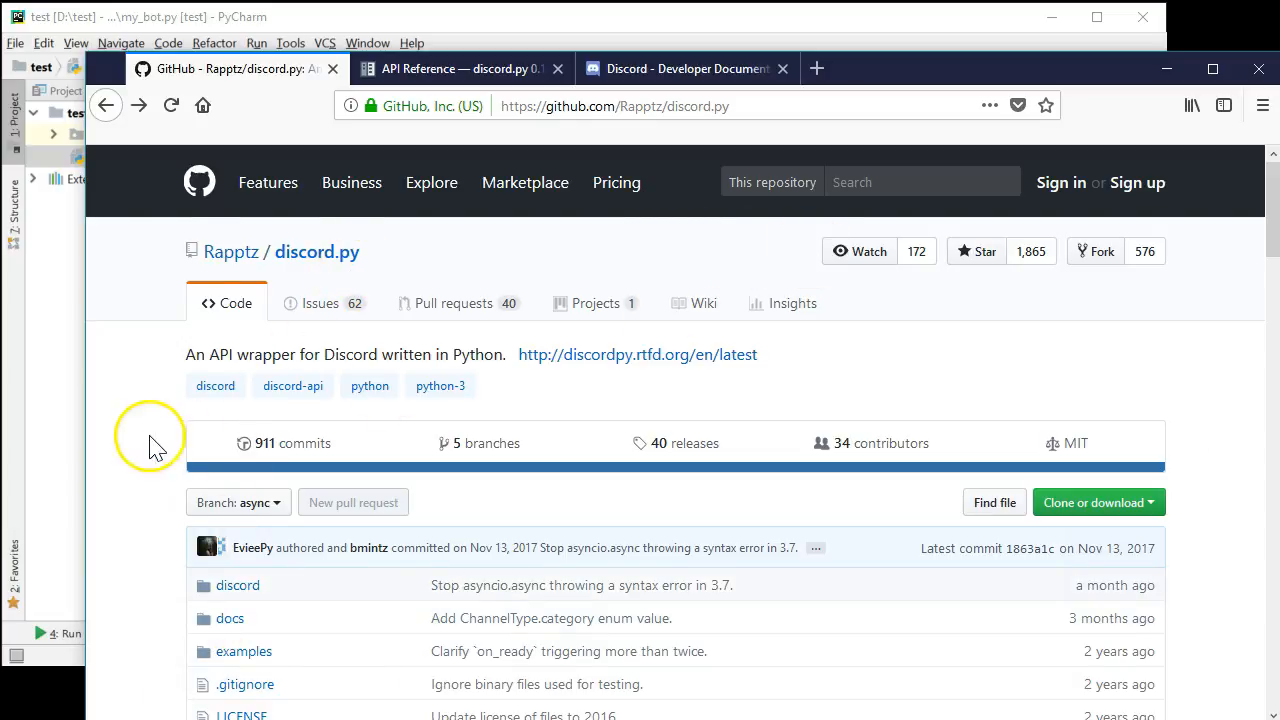
Step: Navigate into discord.py's examples folder on GitHub and open reply.py
scroll(down, 3)
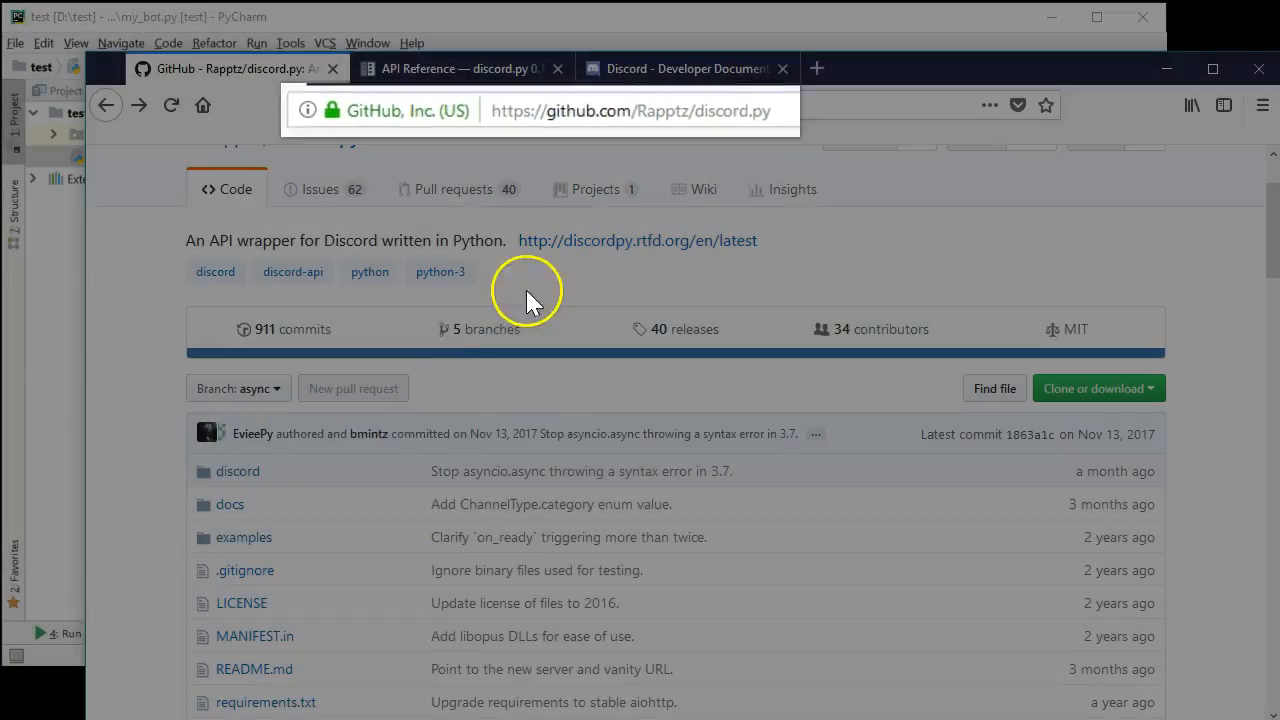
mouse_move(258, 552)
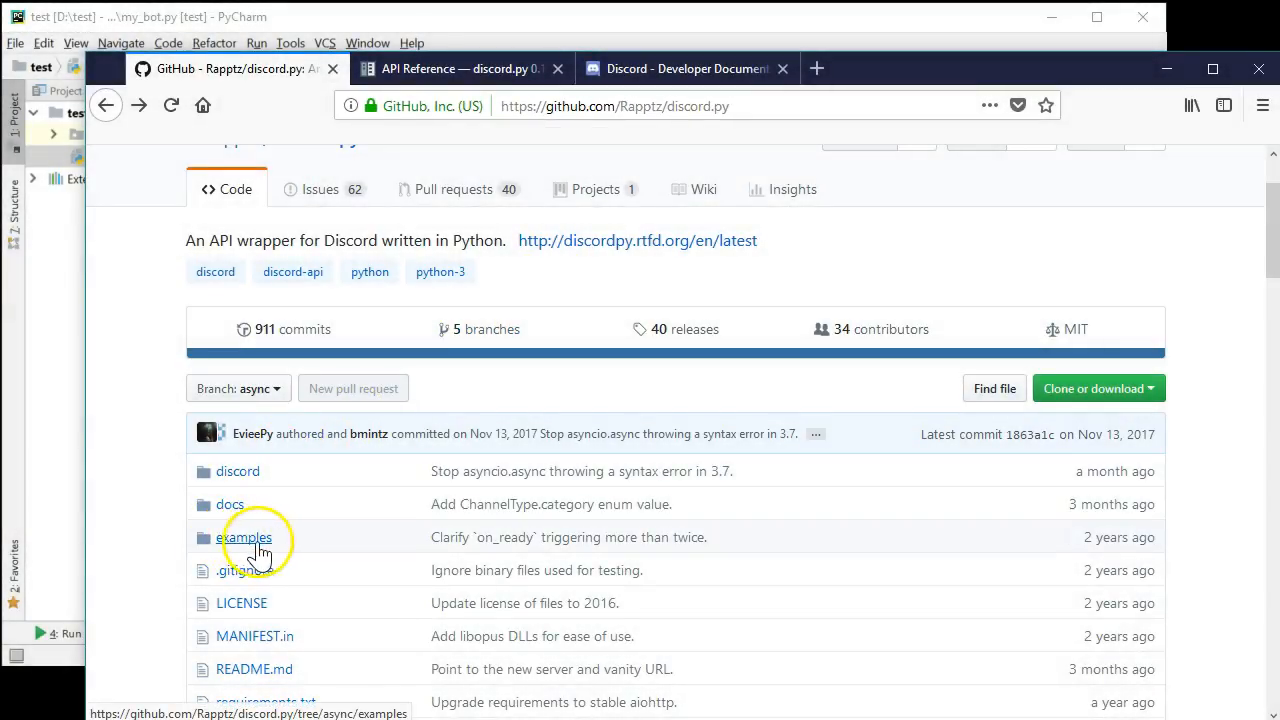
click(246, 536)
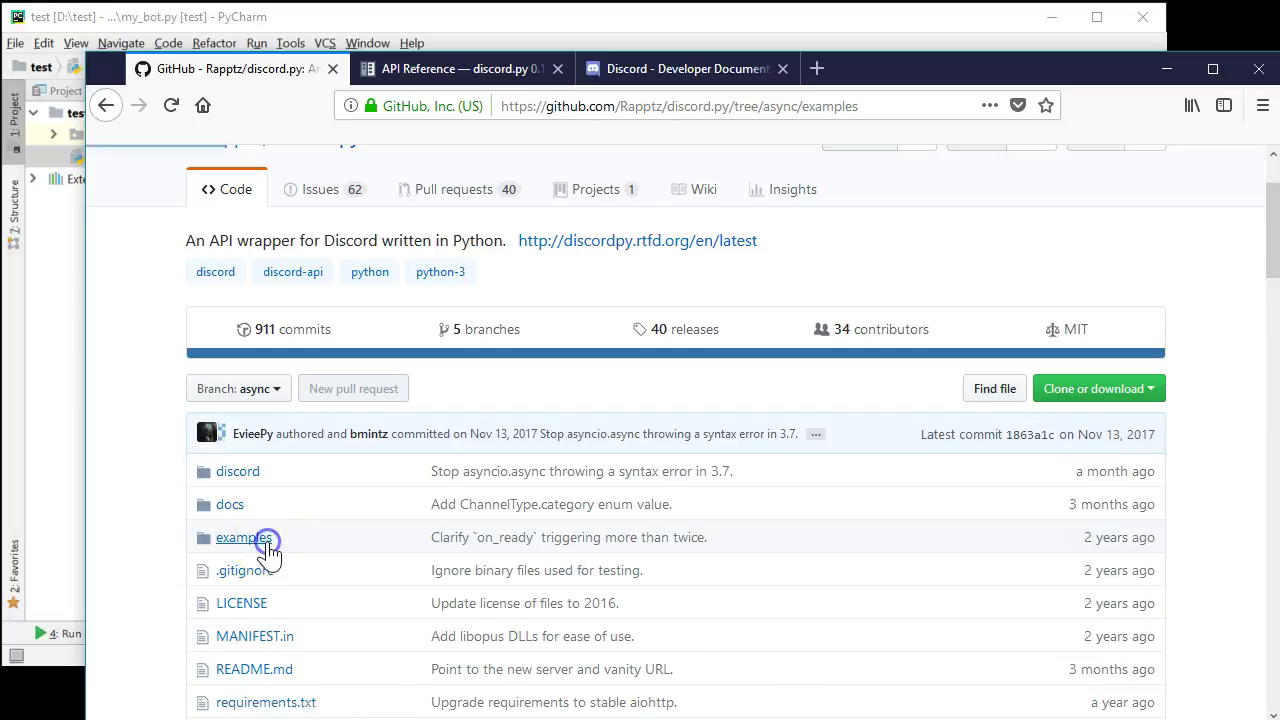
click(240, 536)
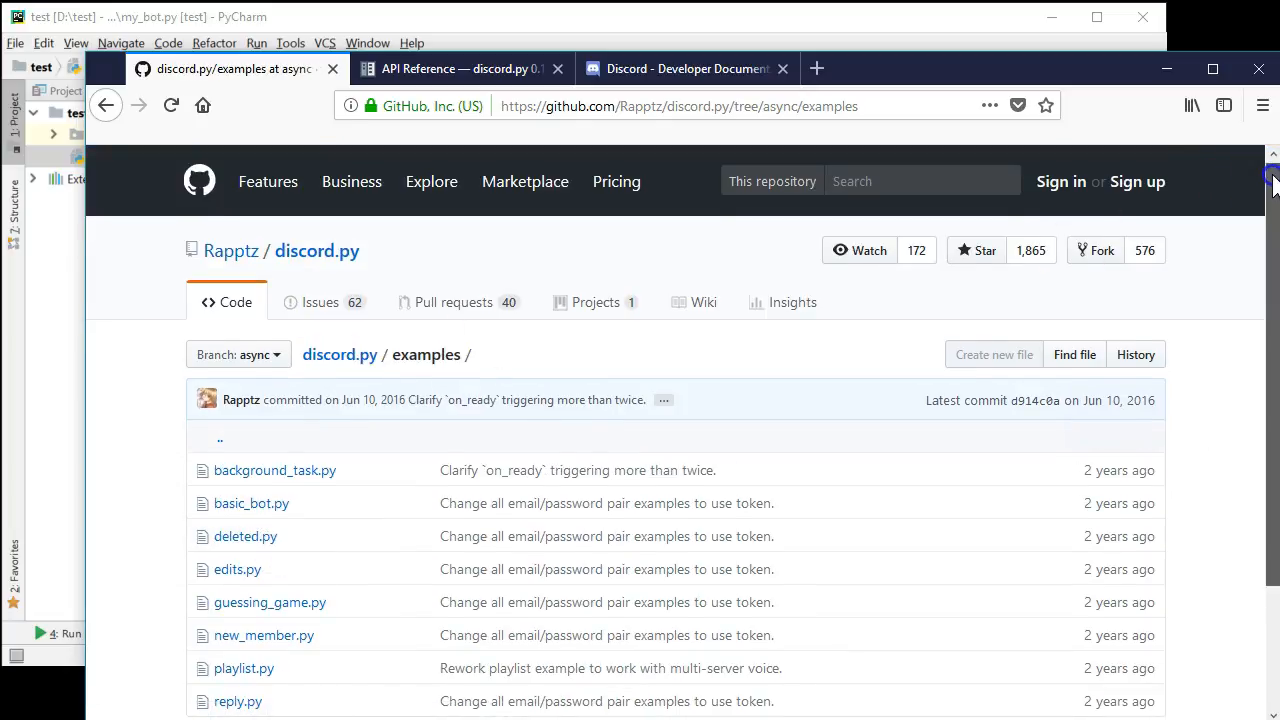
scroll(down, 3)
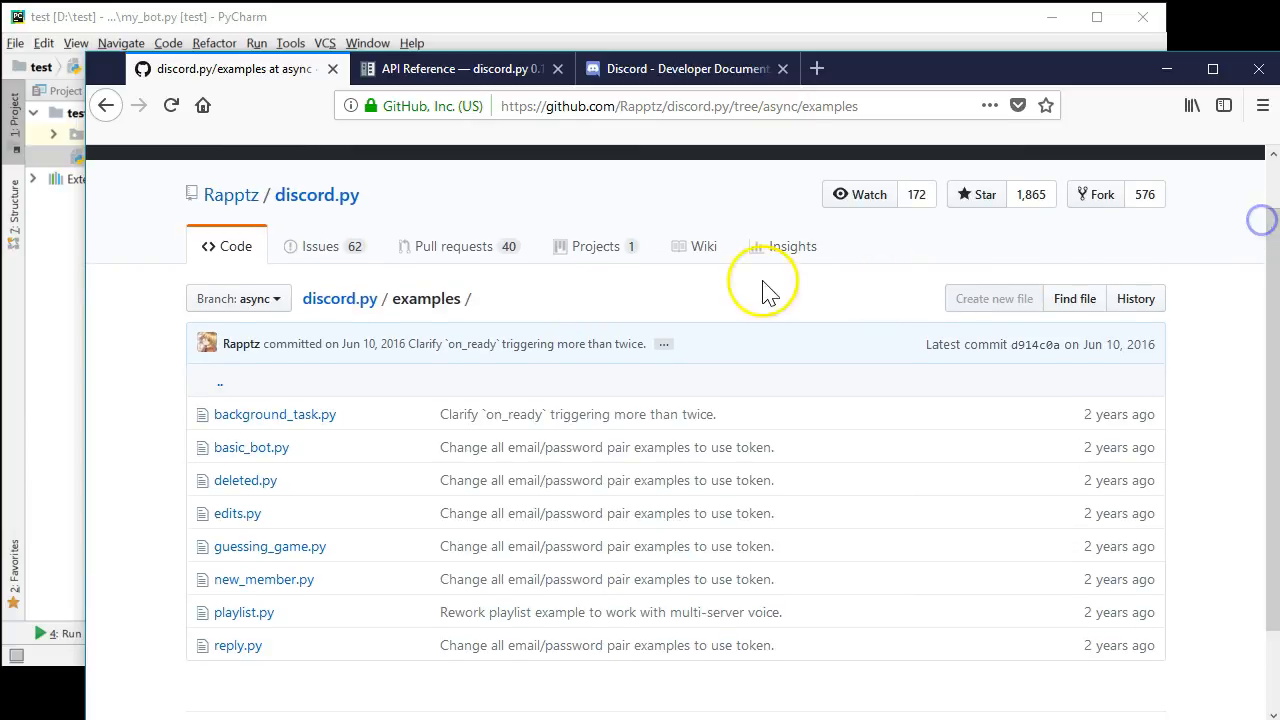
mouse_move(236, 644)
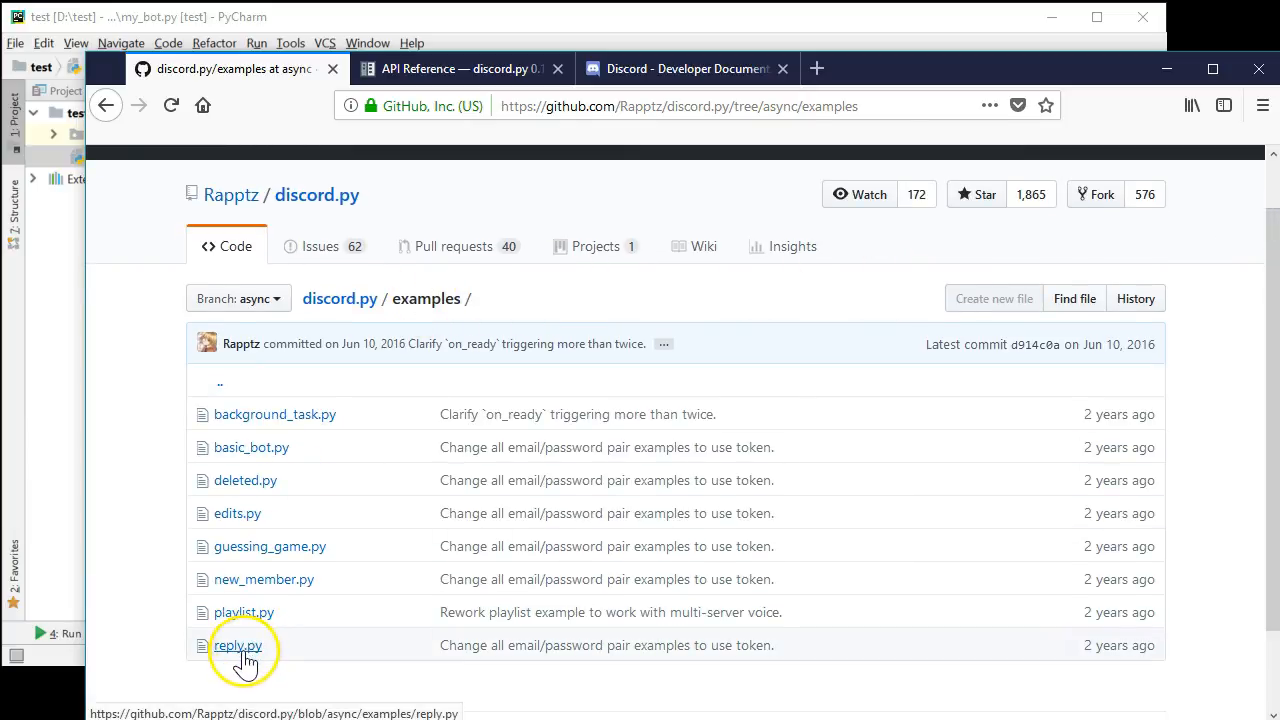
click(236, 648)
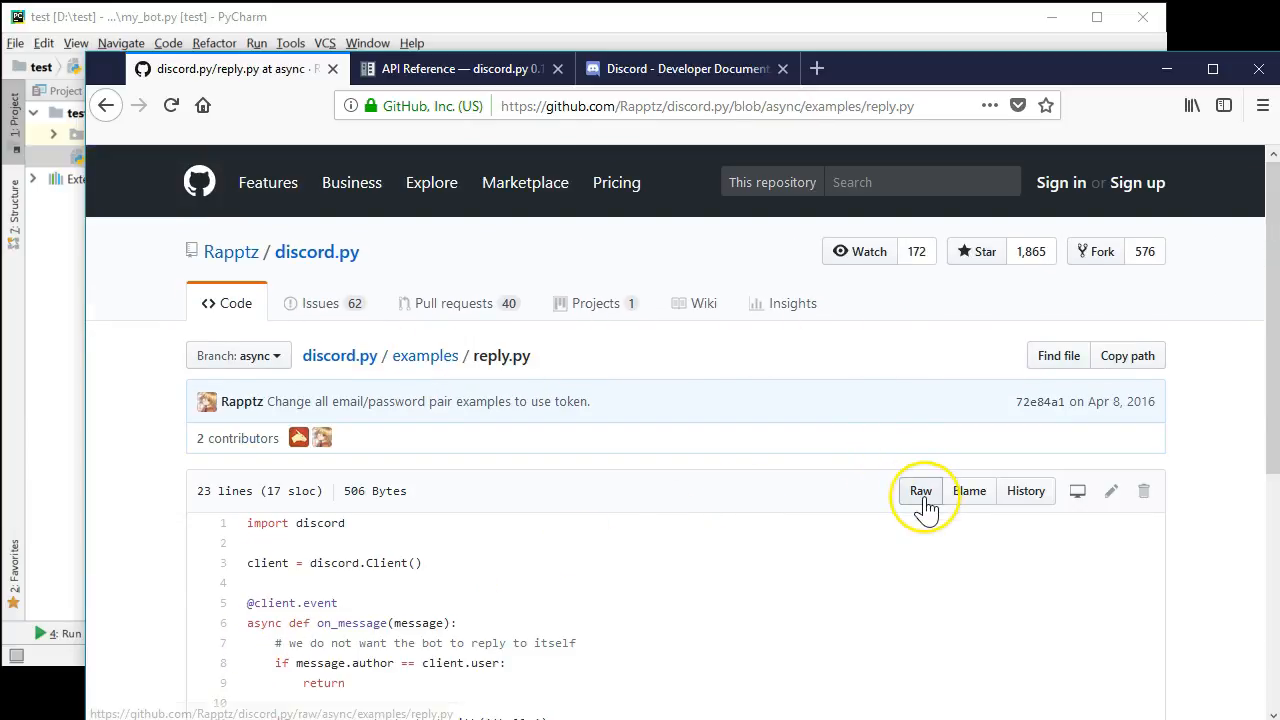
Step: View the raw source of reply.py to copy it into my_bot.py
click(920, 490)
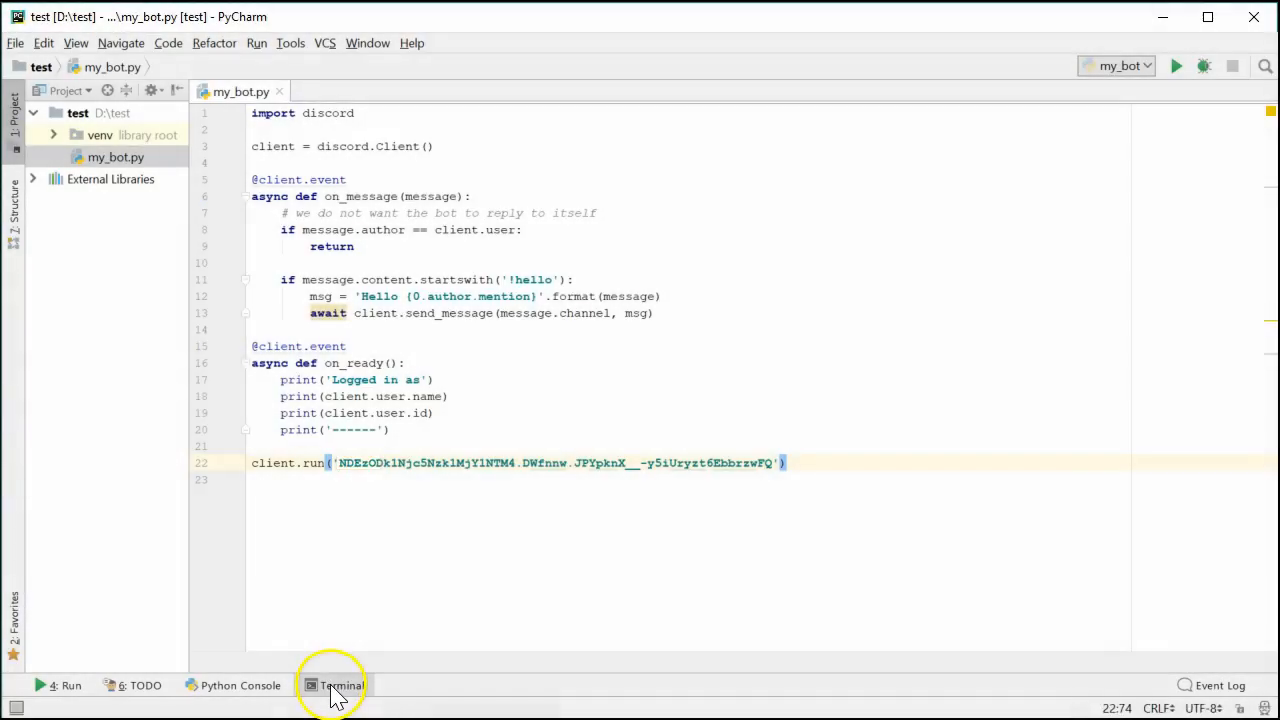
Step: Run python my_bot.py in PyCharm's terminal so My Cool Bot logs in and prints its name and ID
click(342, 684)
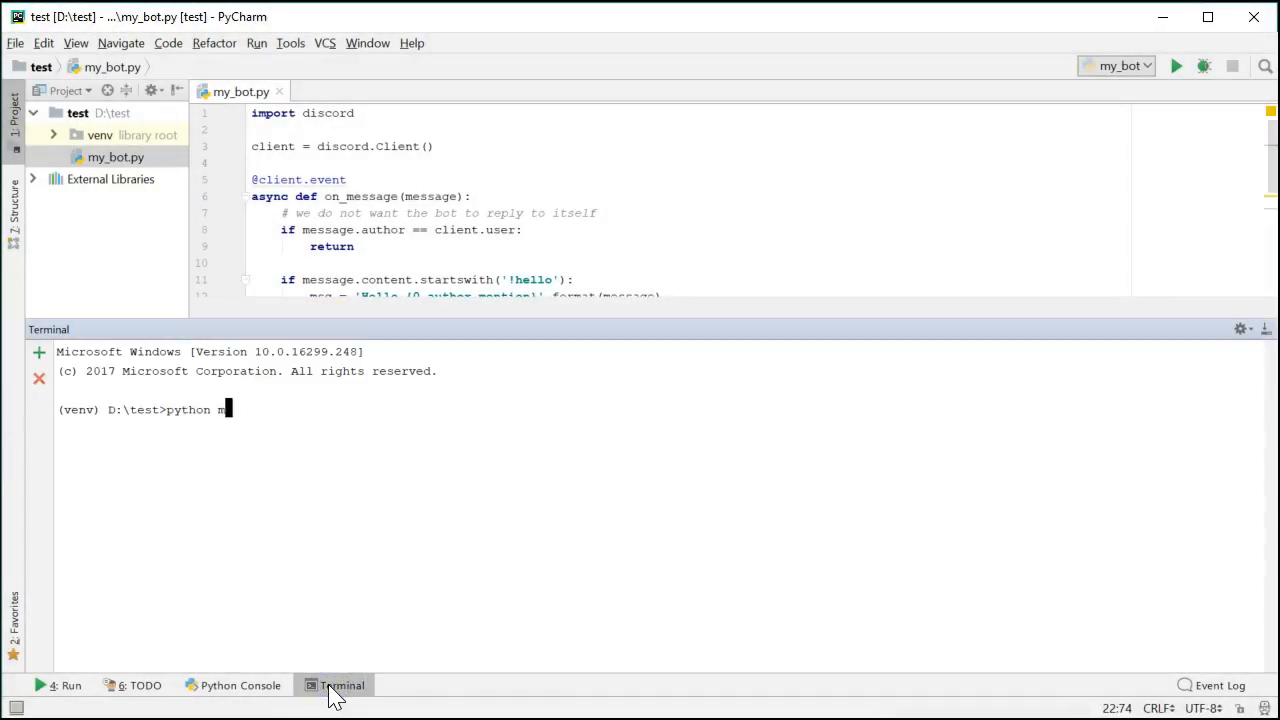
text(y_bot.py)
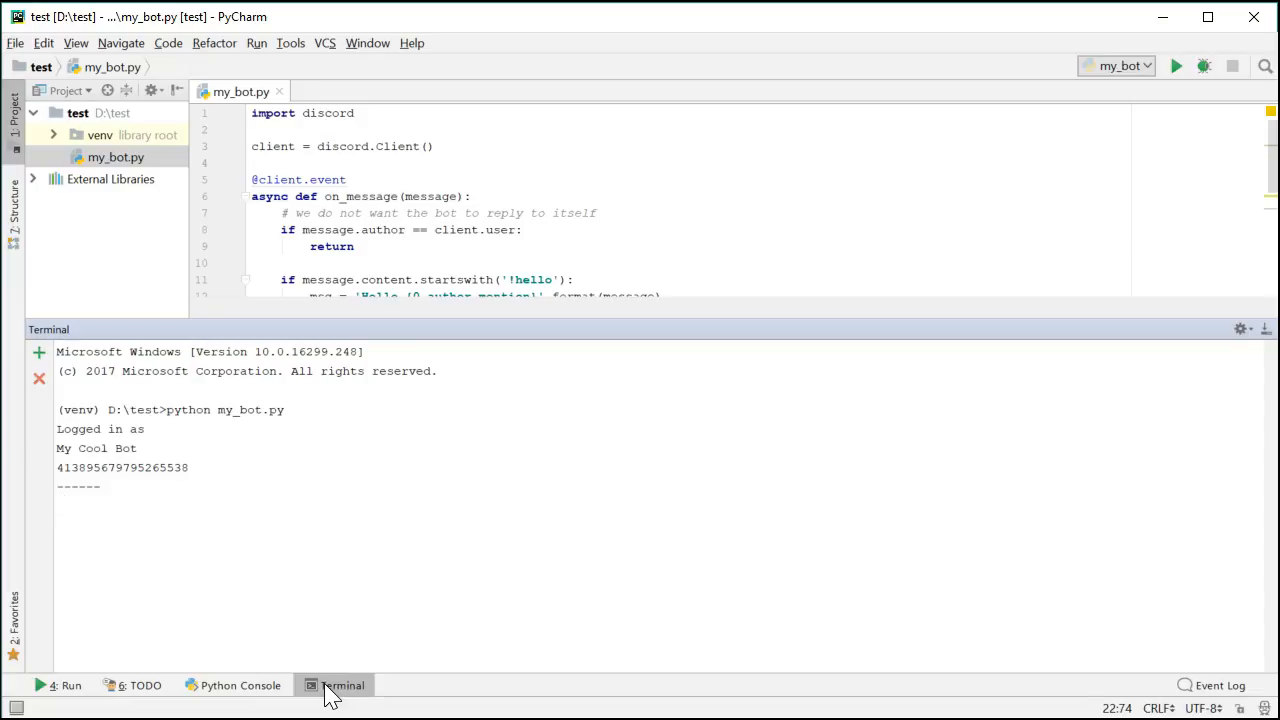
mouse_move(566, 716)
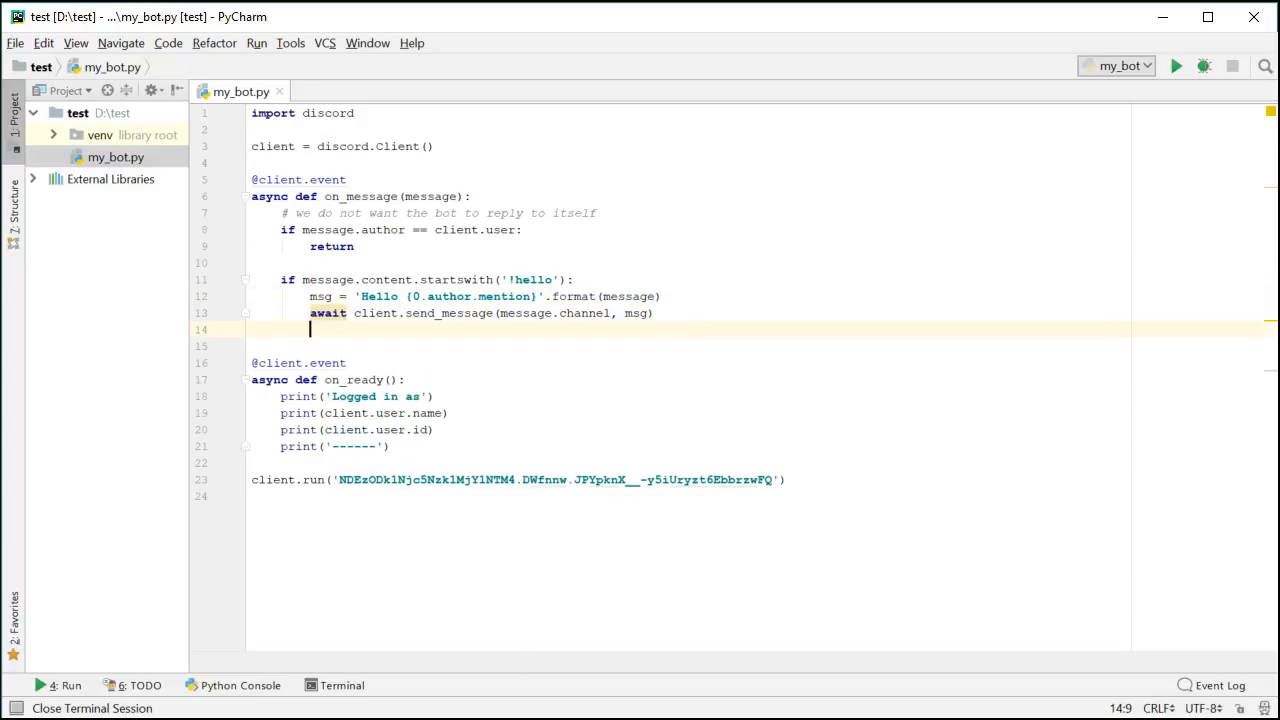
Step: Add an elif branch so messages starting with '!bot' get the reply "You rang?"
text(elif)
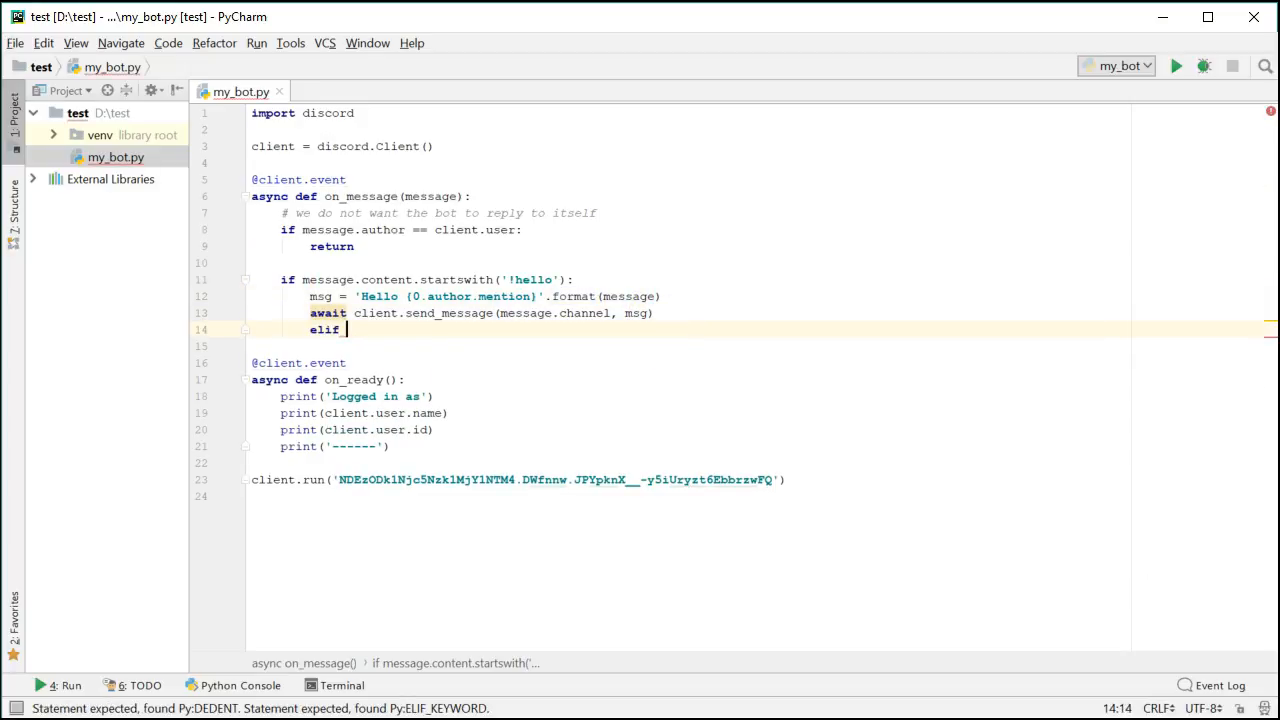
text(m)
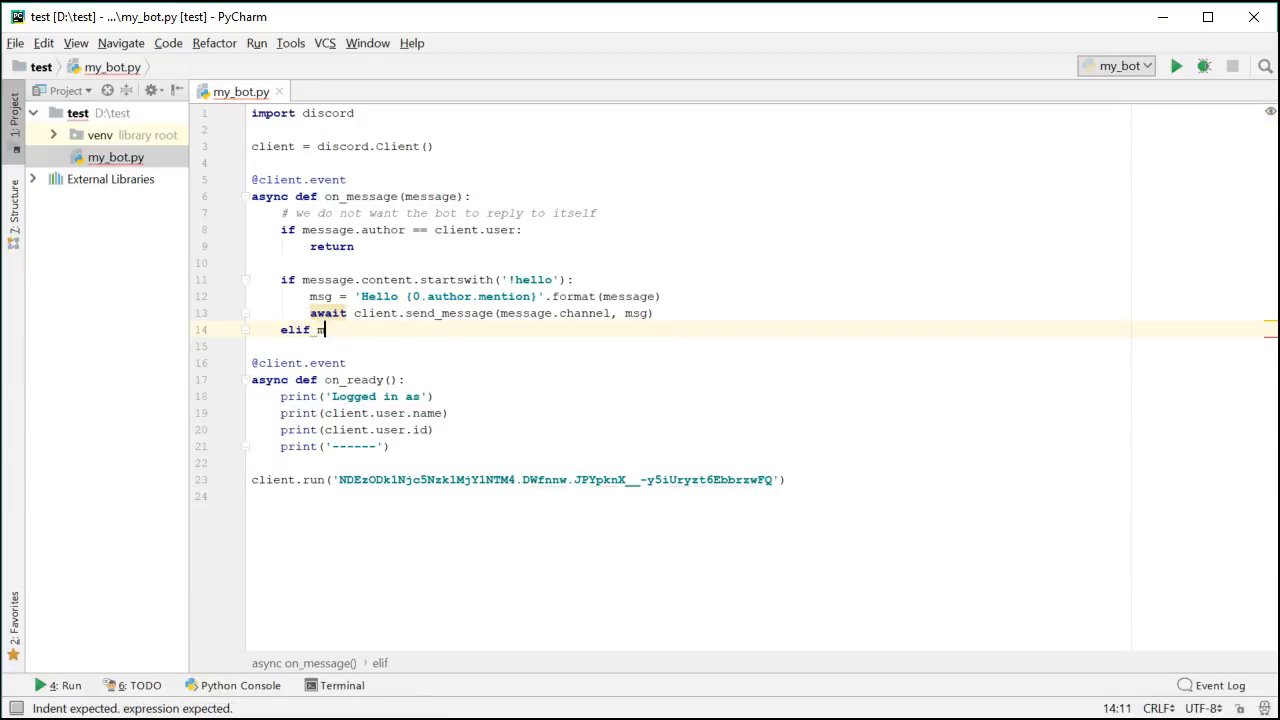
text(message.content.startswith(')
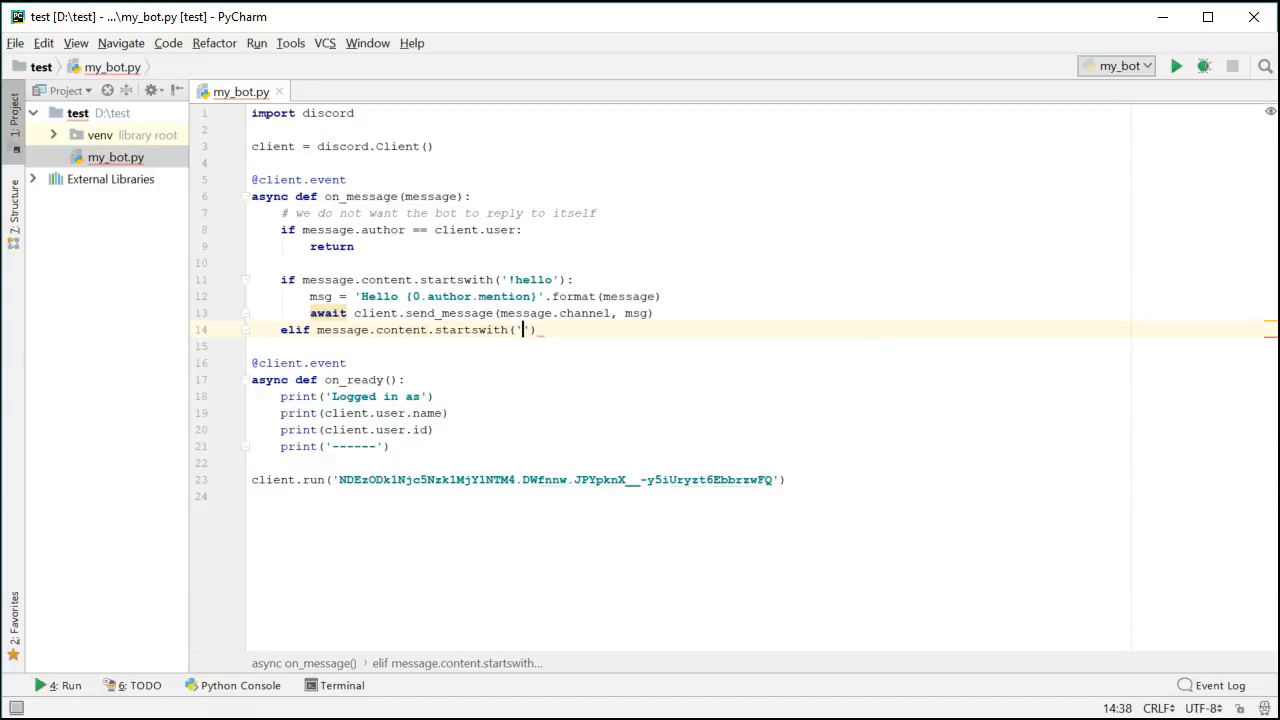
text(bot'):)
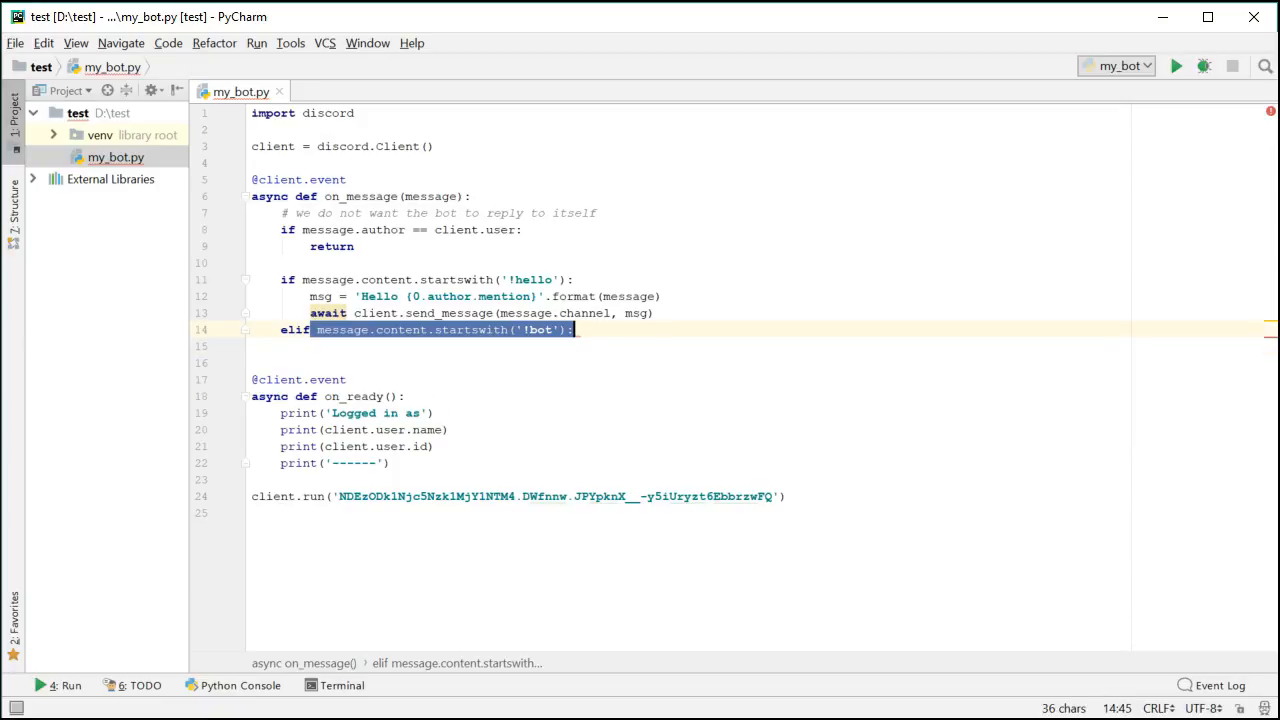
text(await client.send_message(message.channel, msg))
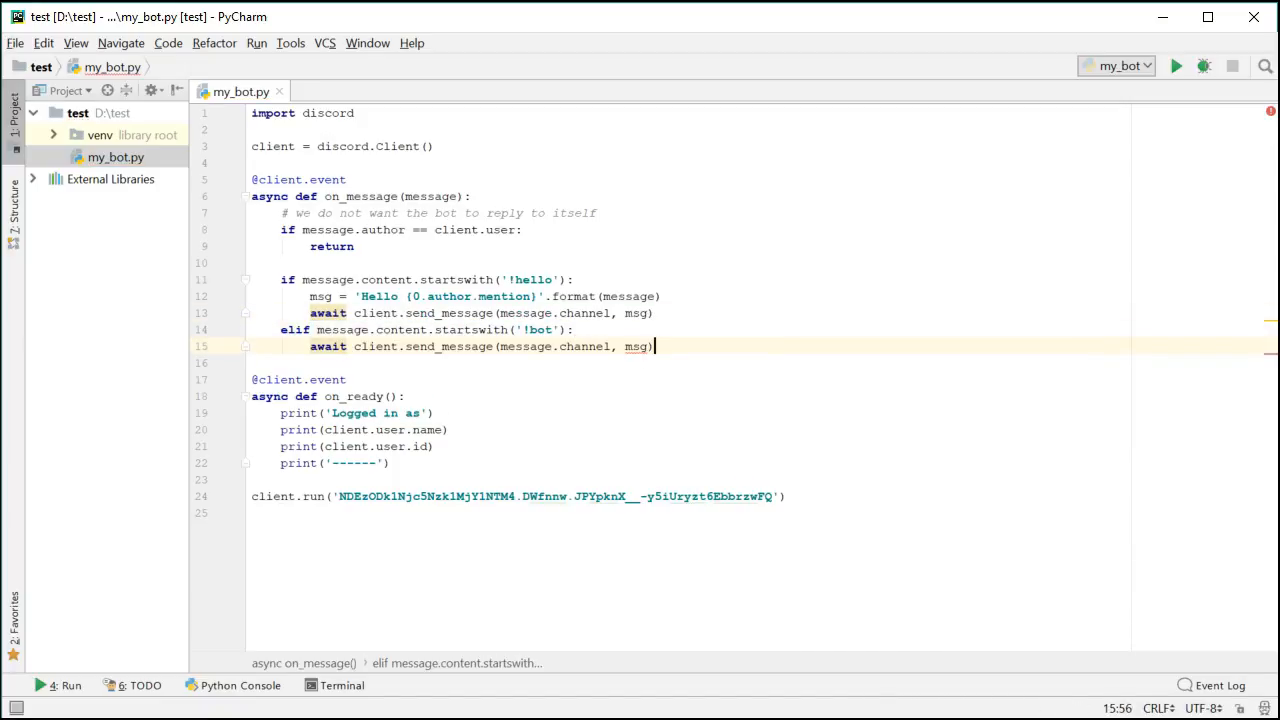
text("You ")
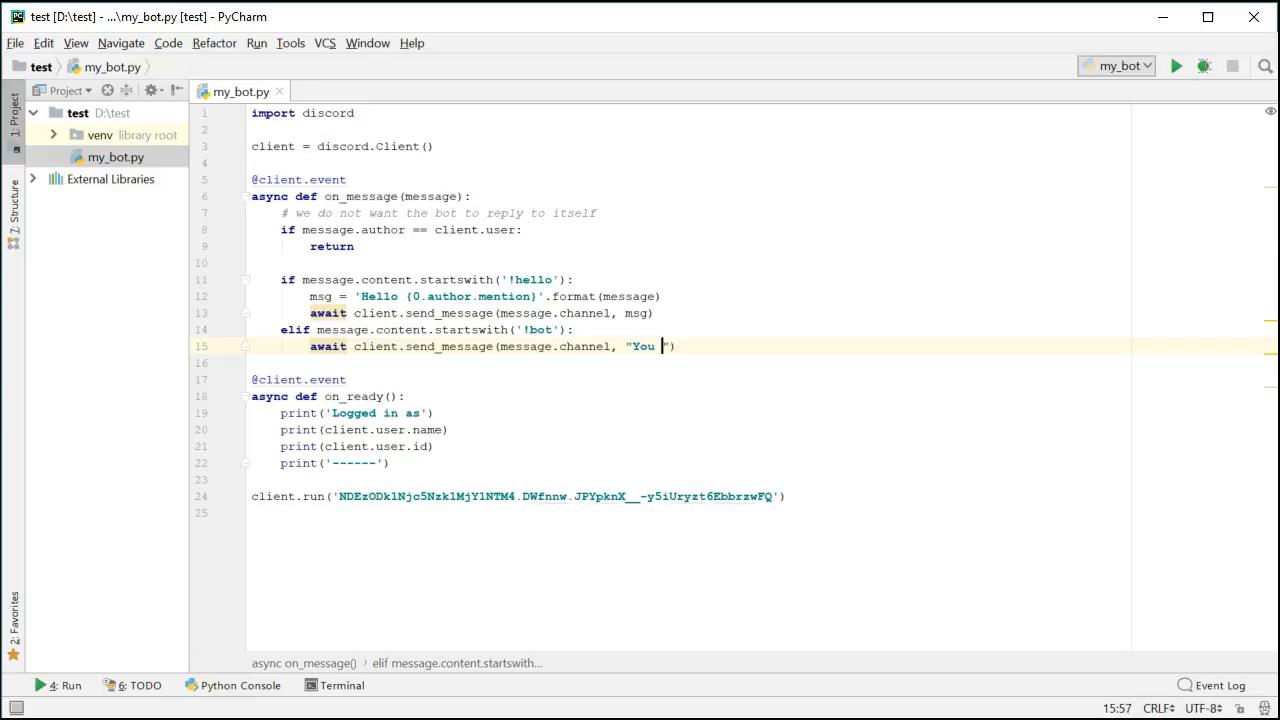
text(rang?)
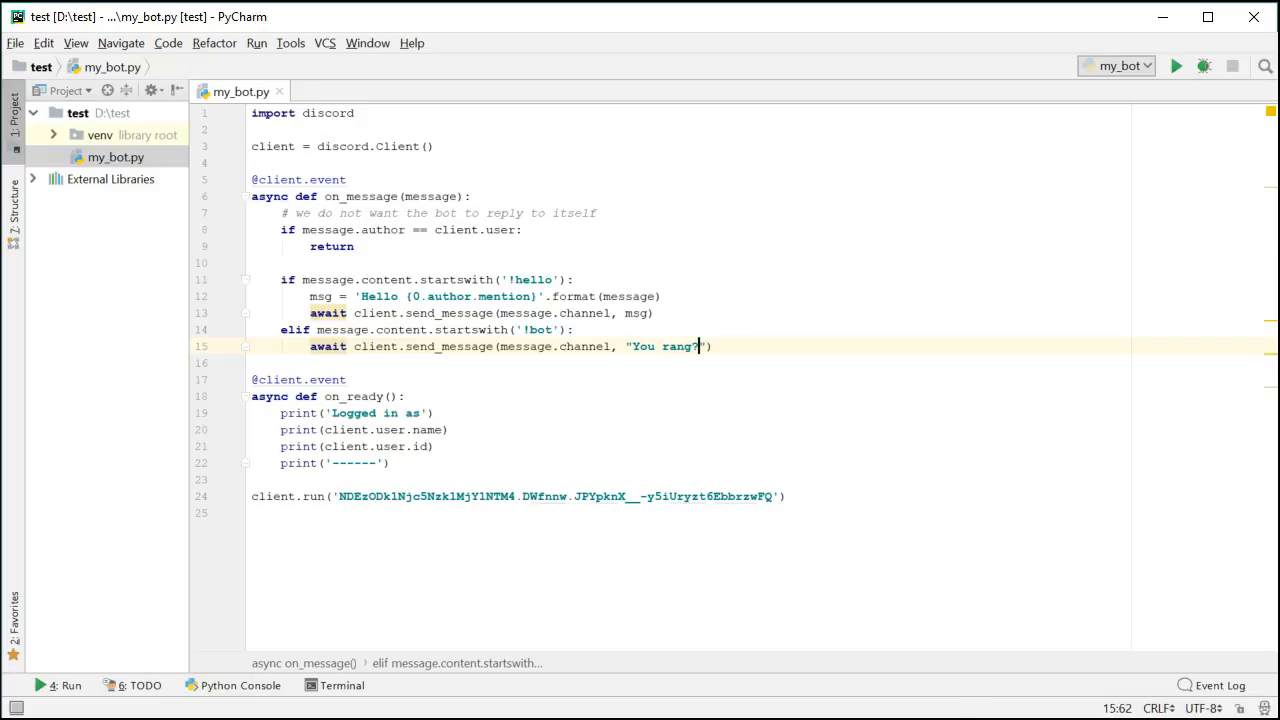
mouse_move(634, 336)
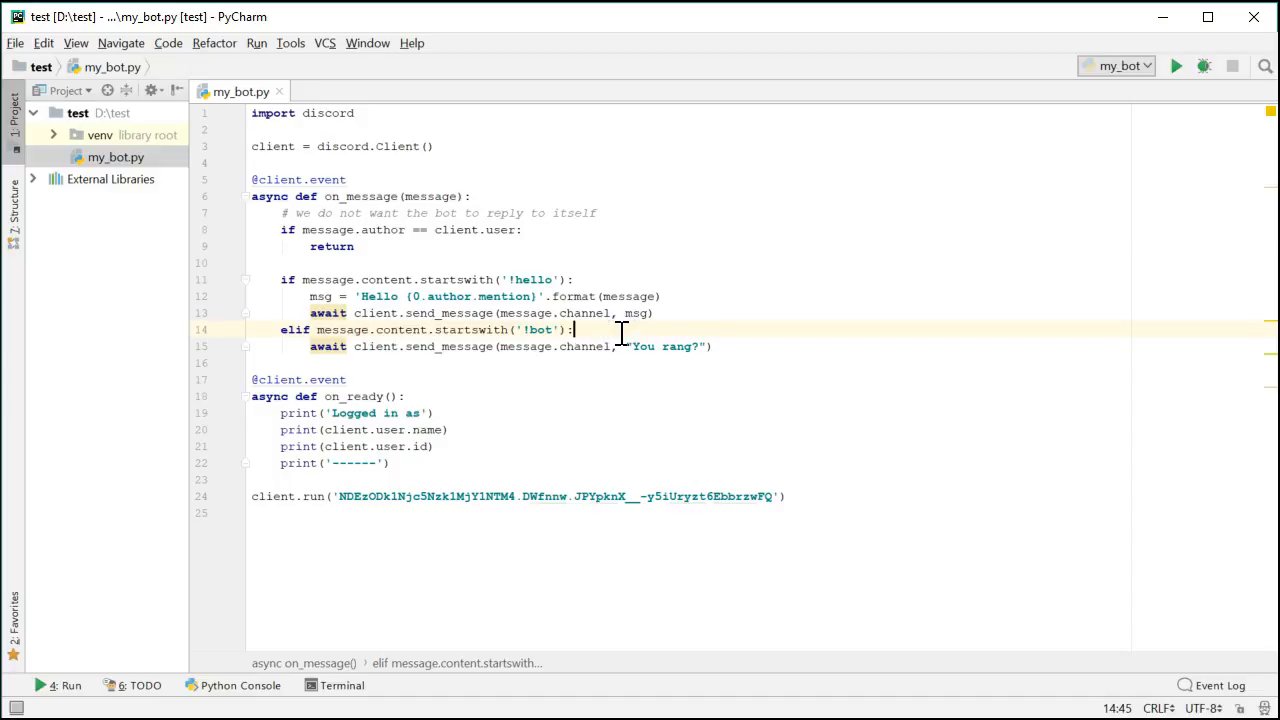
Step: Relaunch the bot from the terminal with python my_bot.py
click(344, 684)
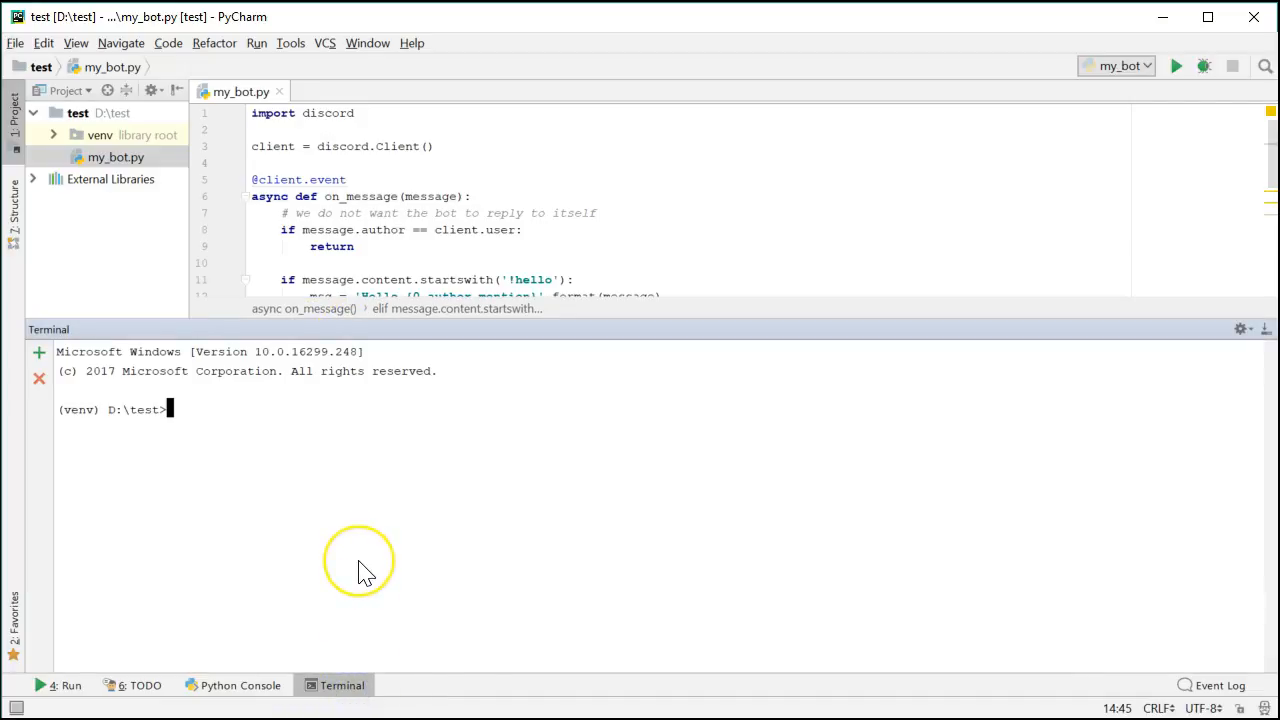
text(python my_bot.)
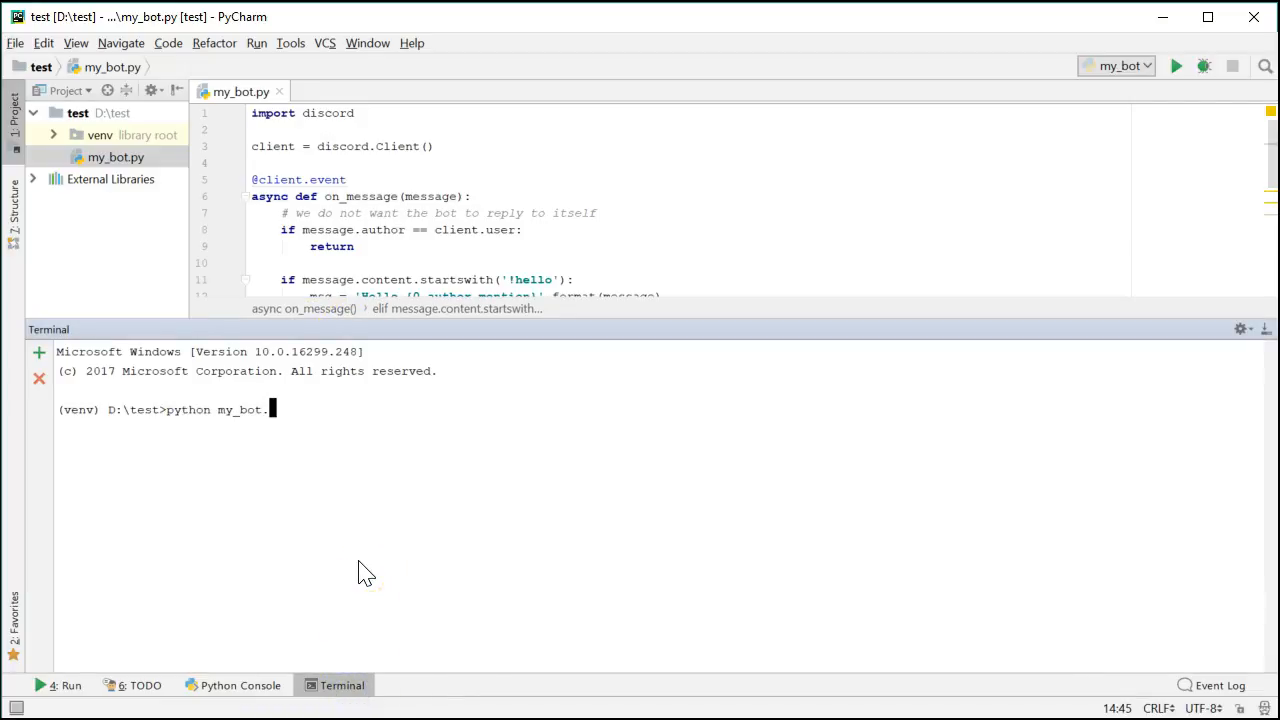
text(py)
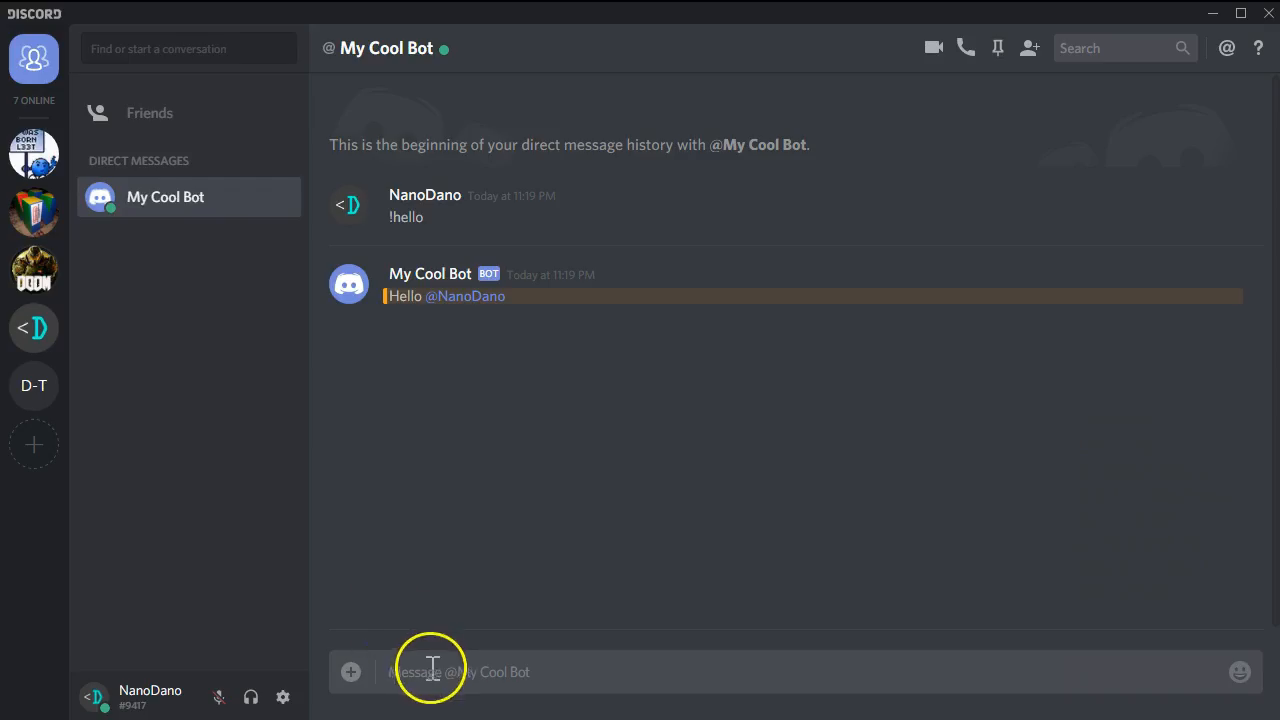
Step: Send !bot to My Cool Bot in the direct message conversation
text(!bot)
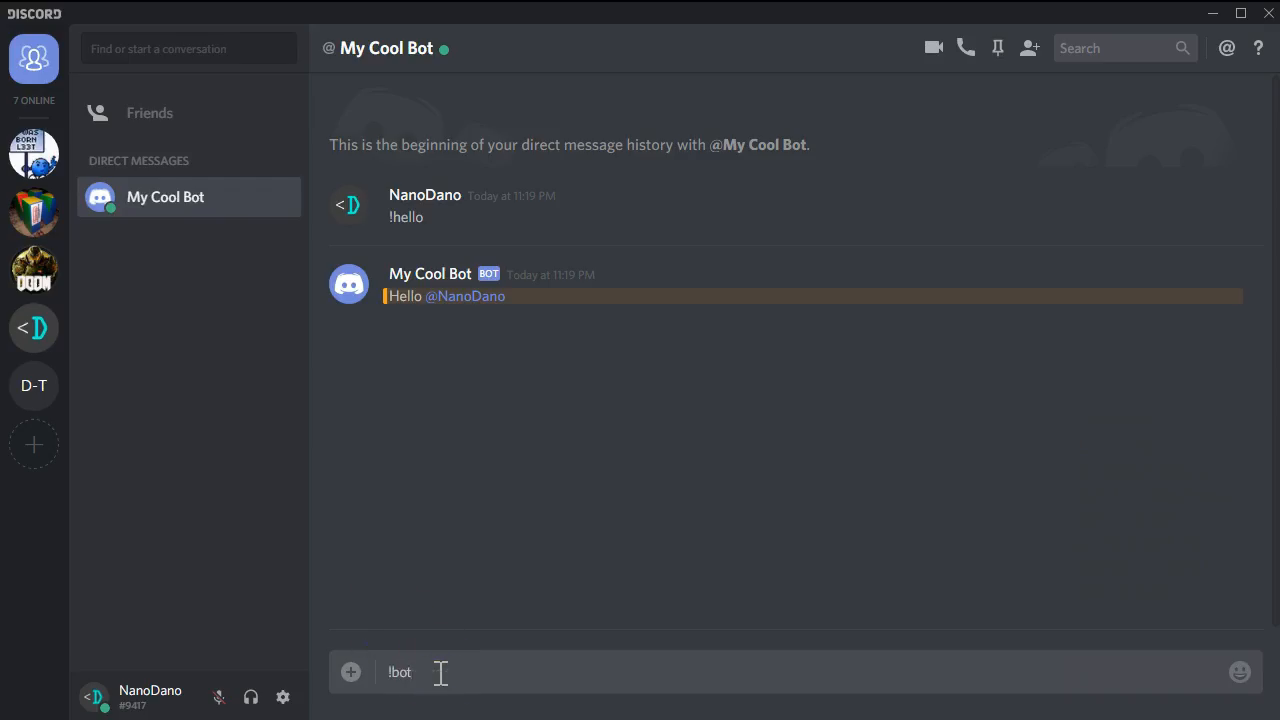
key(Enter)
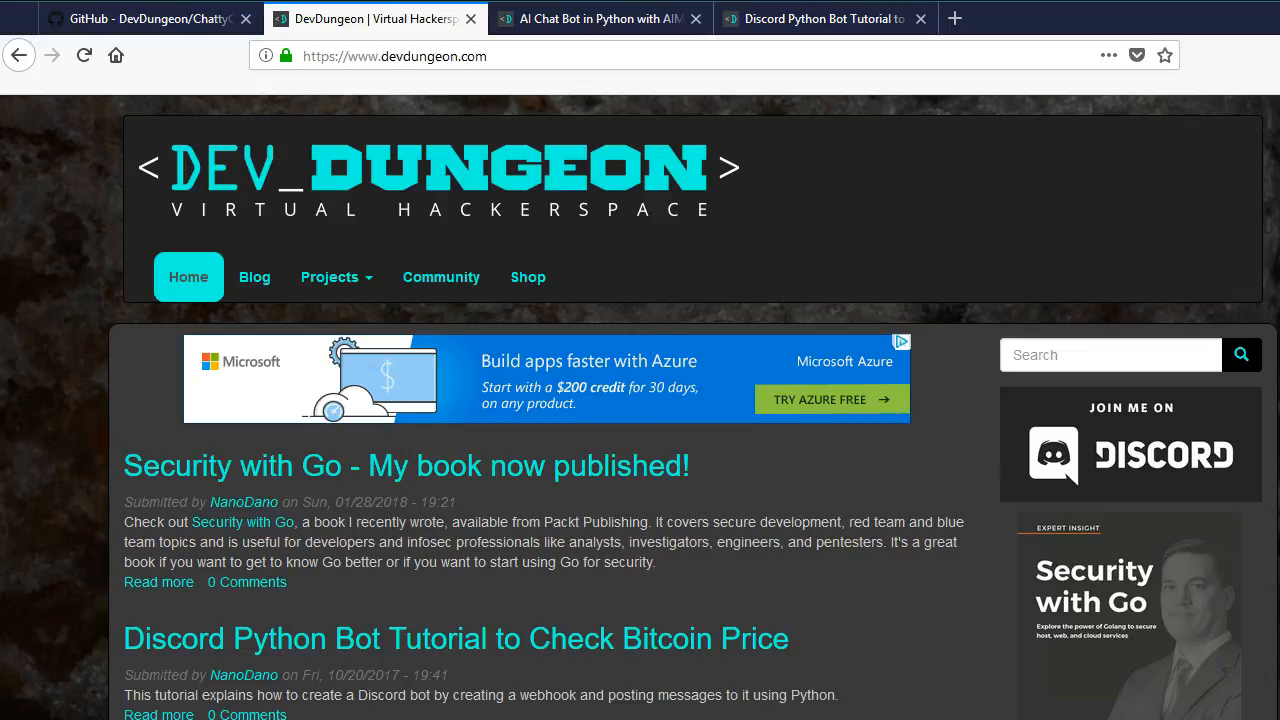
Step: Go to the Chatty Cathy project page and read down to adding the bot to a server
click(336, 276)
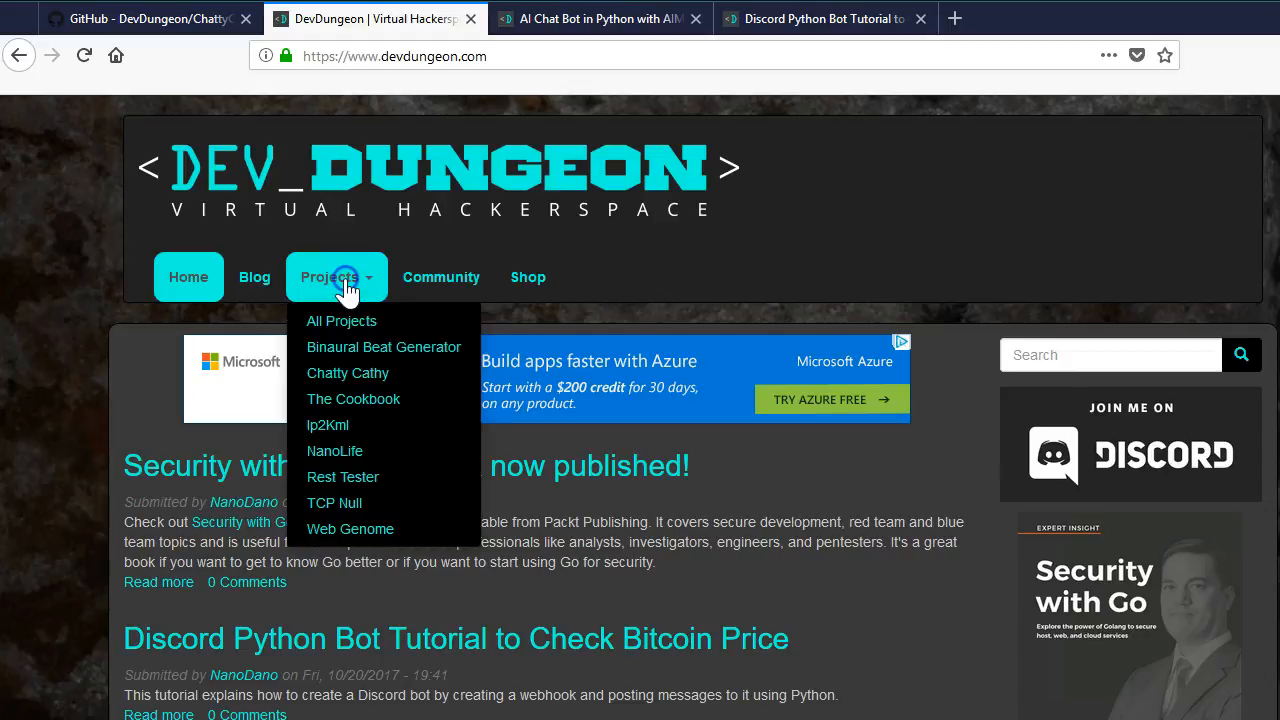
click(348, 372)
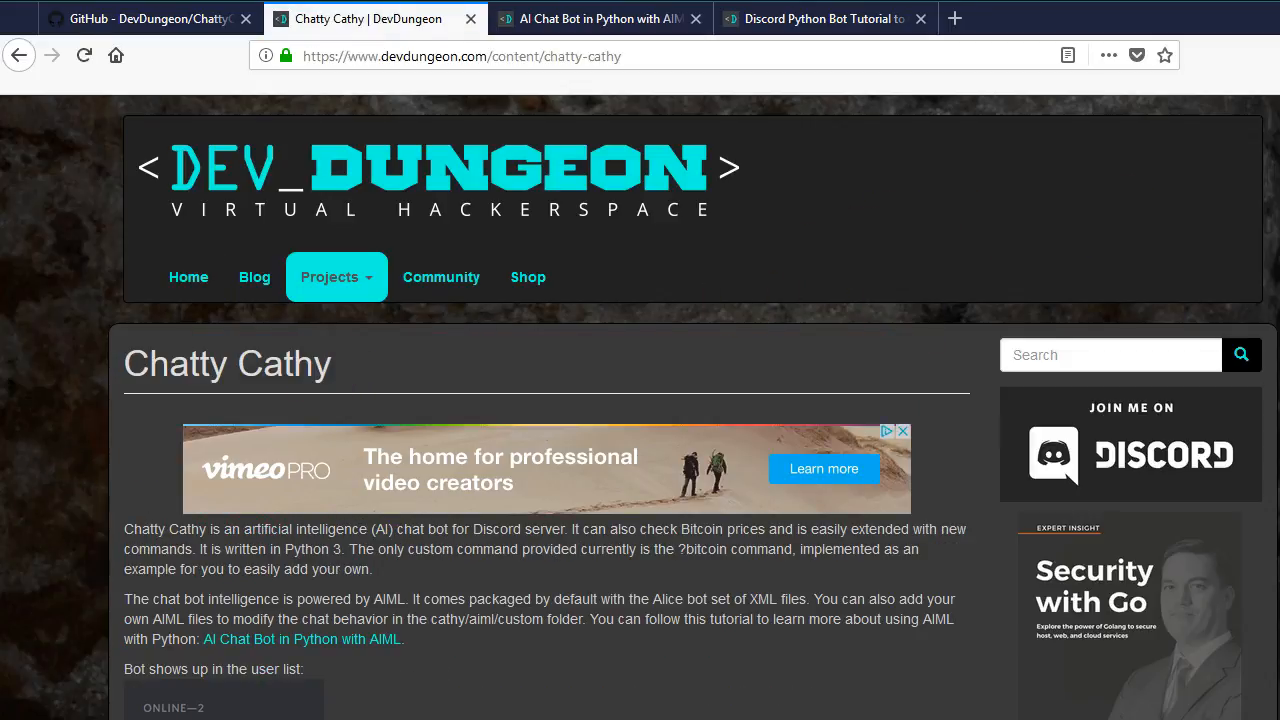
scroll(down, 3)
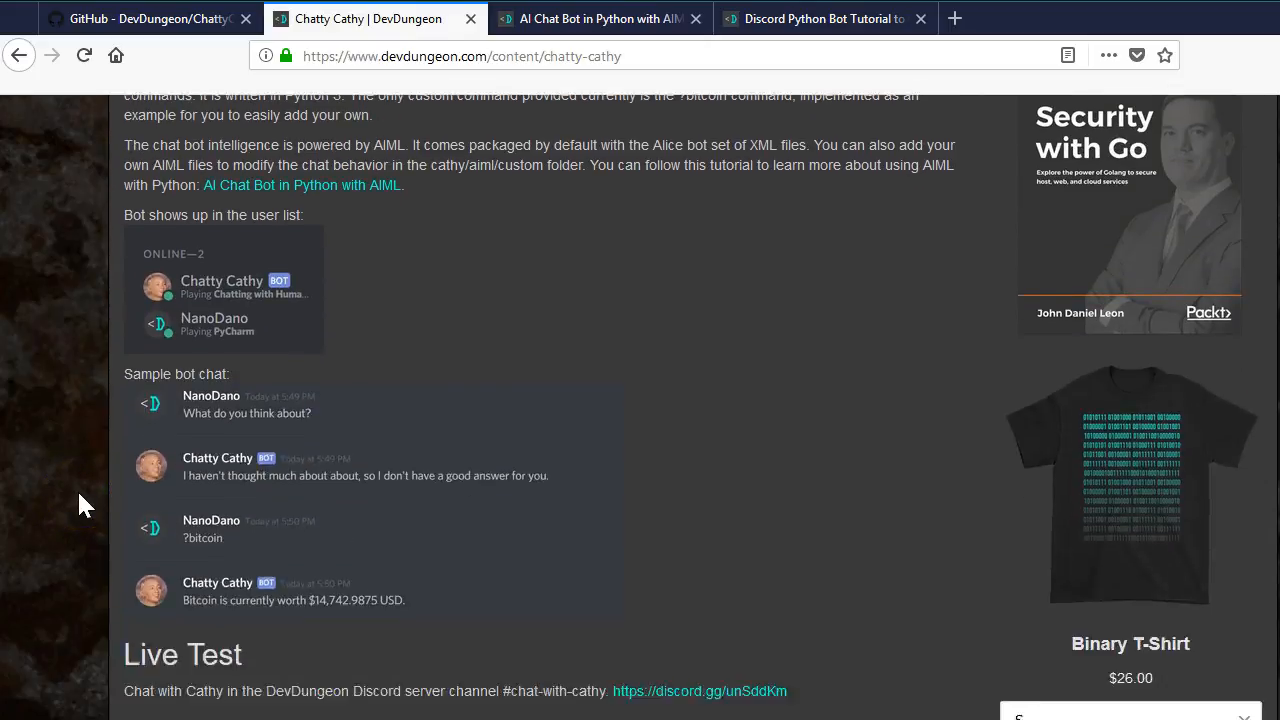
scroll(down, 3)
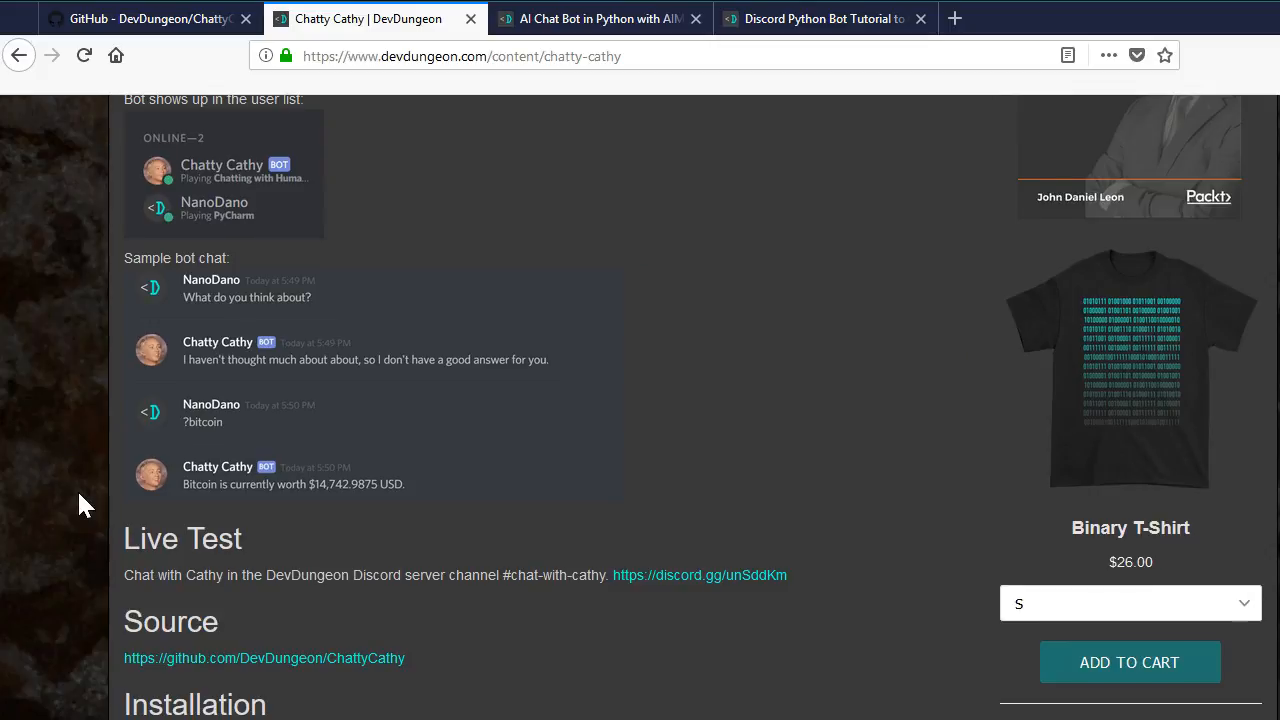
scroll(down, 3)
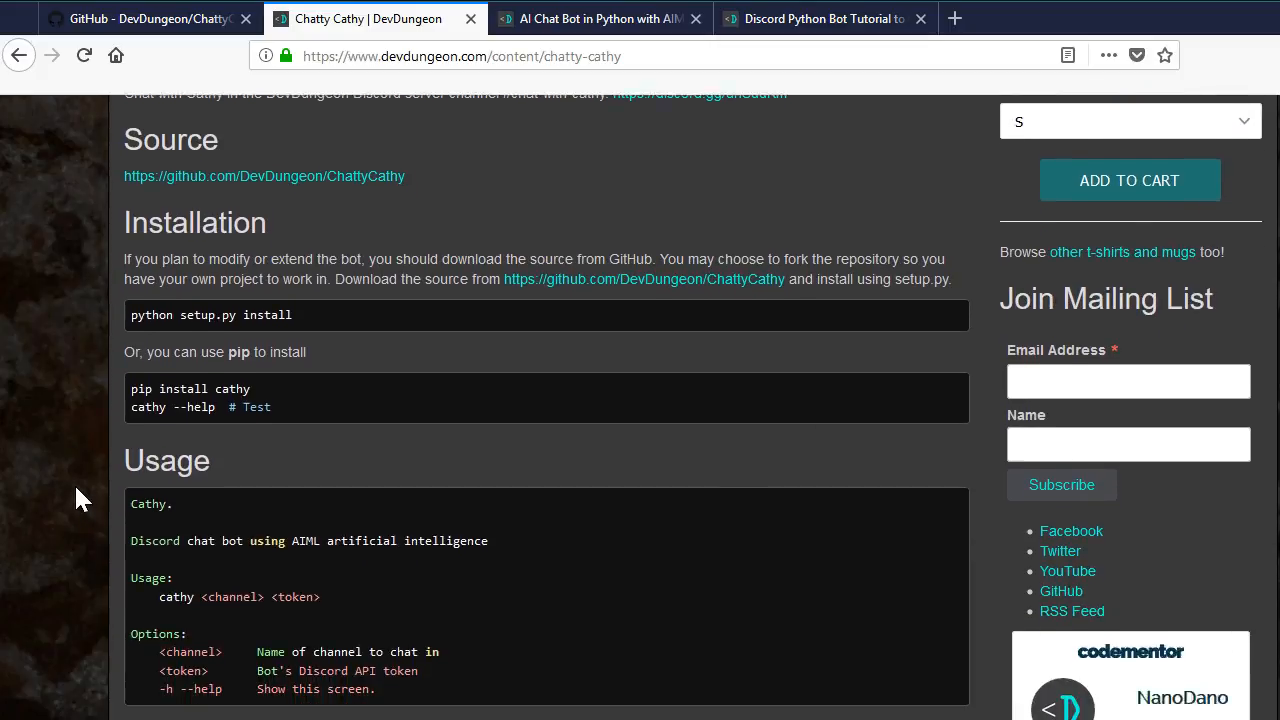
scroll(down, 3)
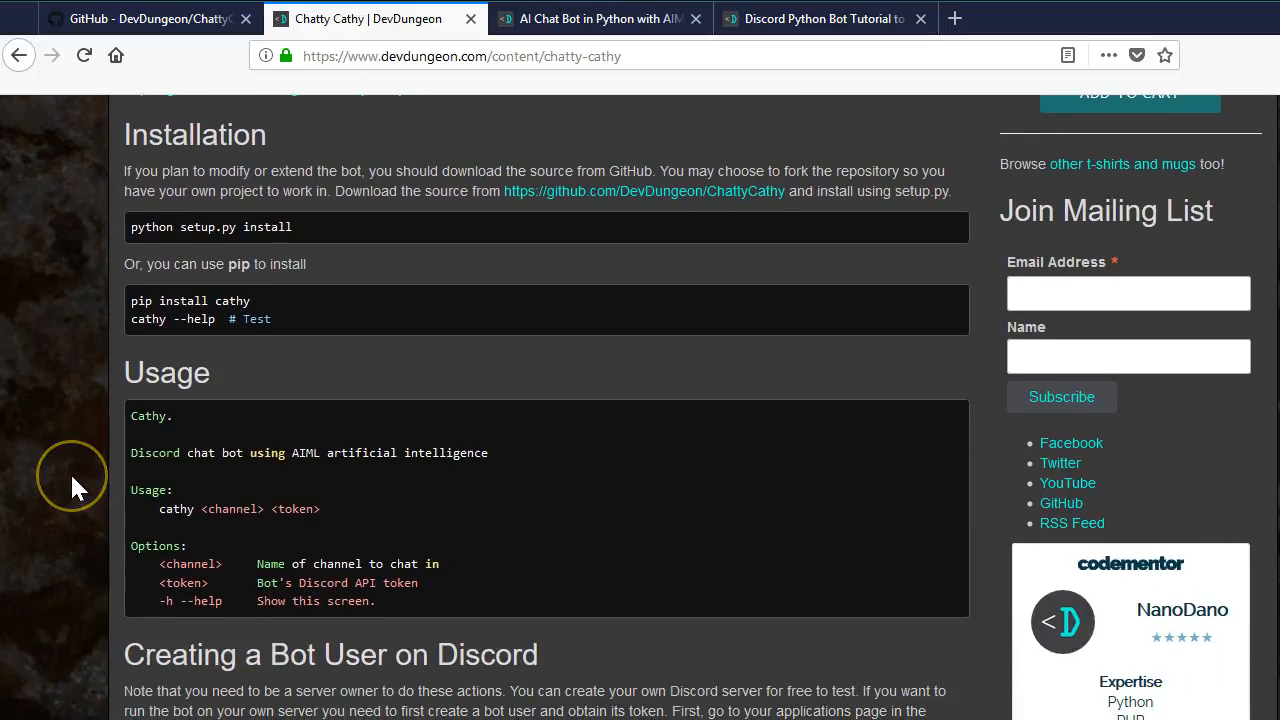
scroll(down, 3)
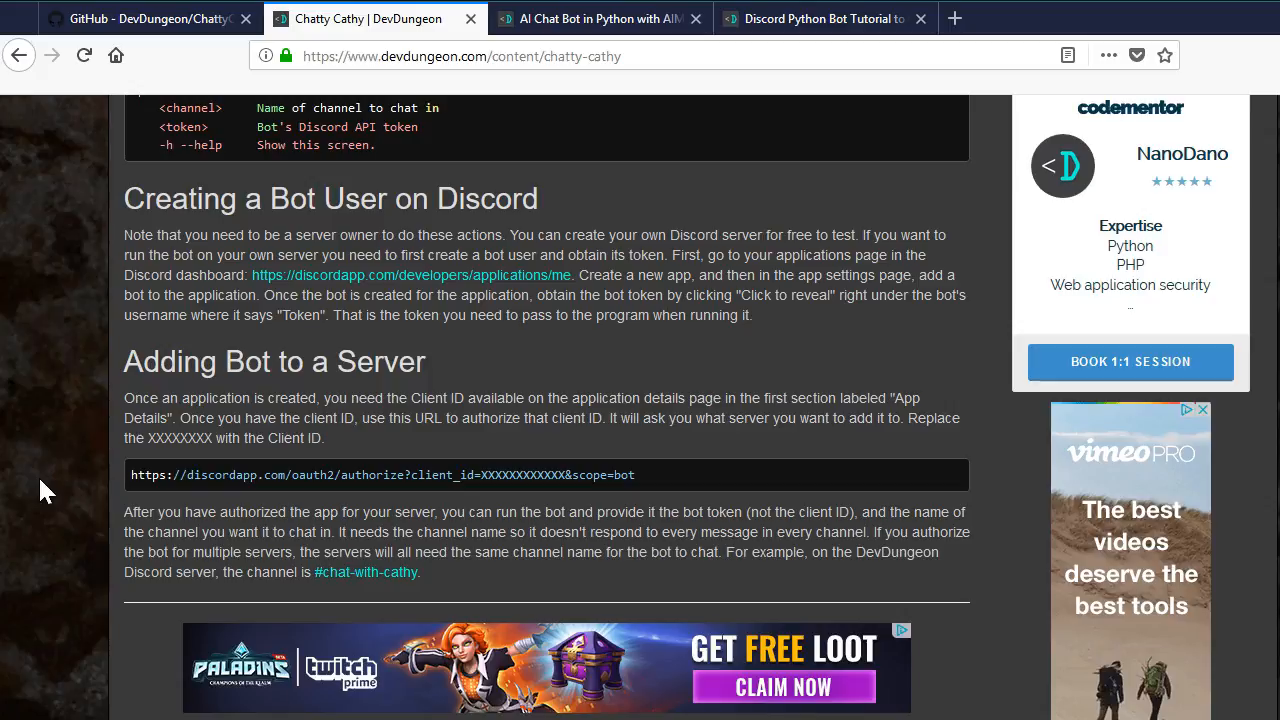
click(612, 20)
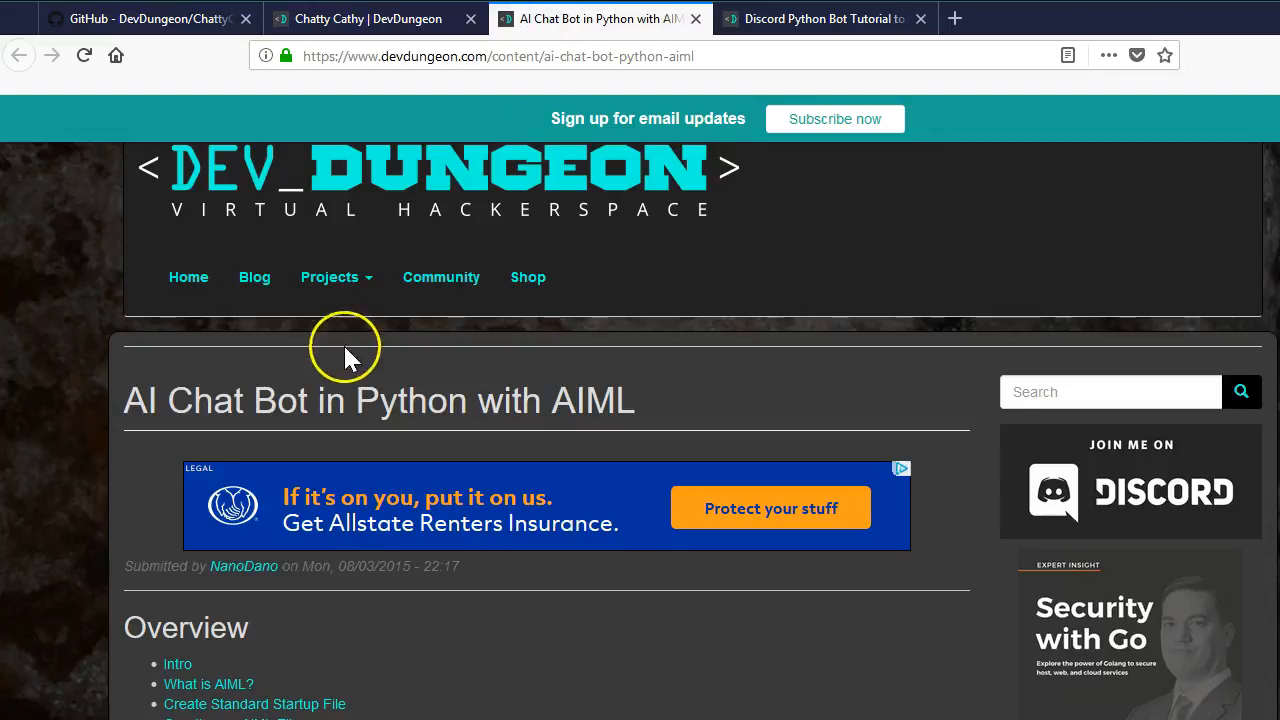
Step: Scroll through the AIML chat bot article and the Bitcoin price bot tutorial to its Python script
scroll(down, 3)
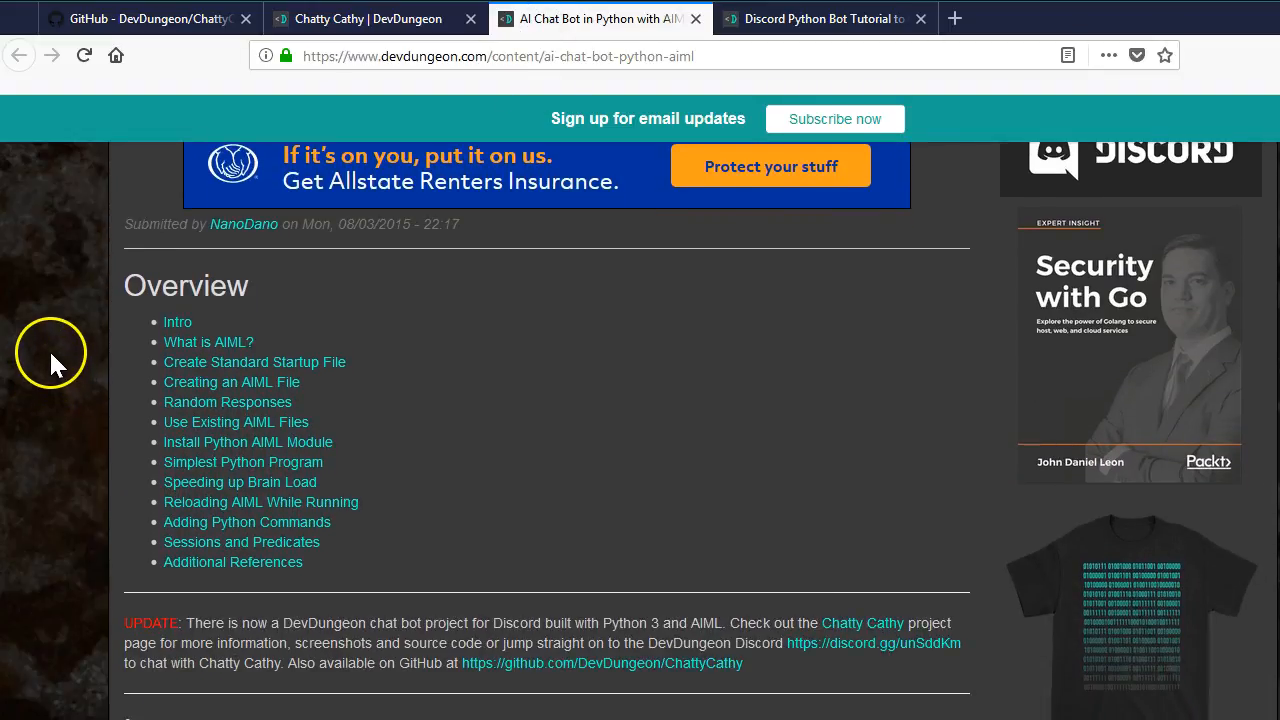
scroll(down, 3)
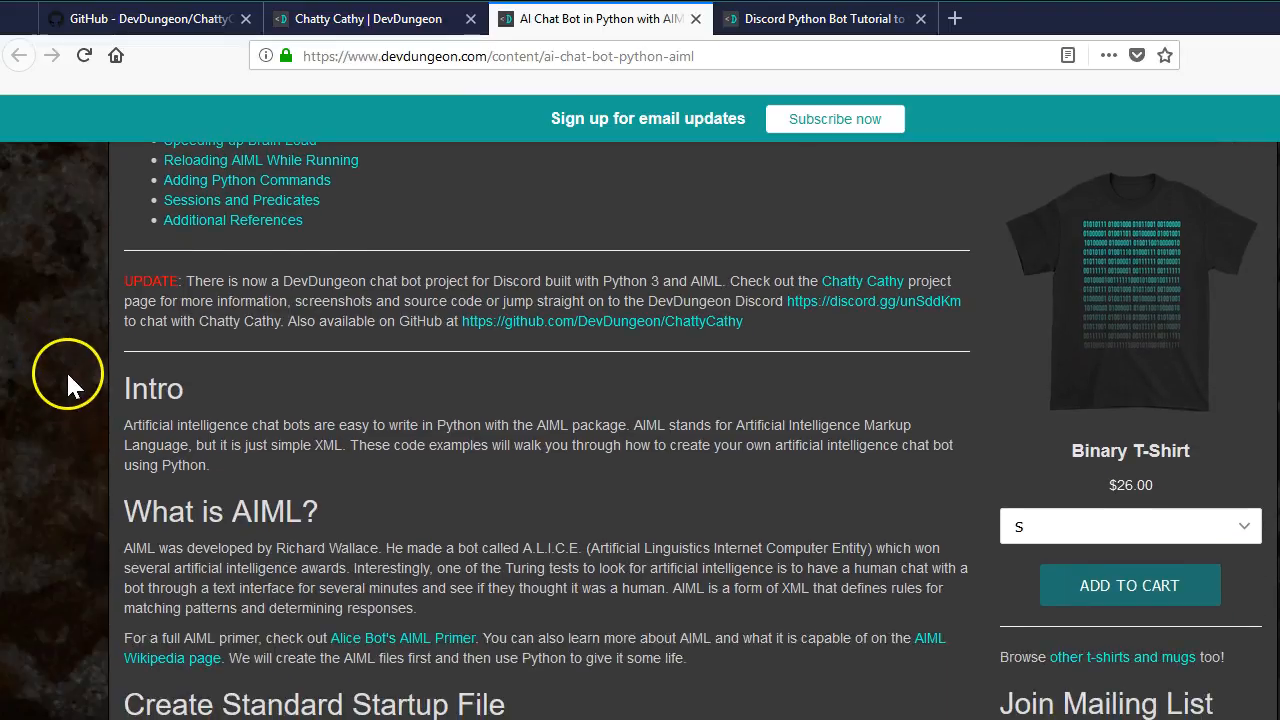
scroll(down, 3)
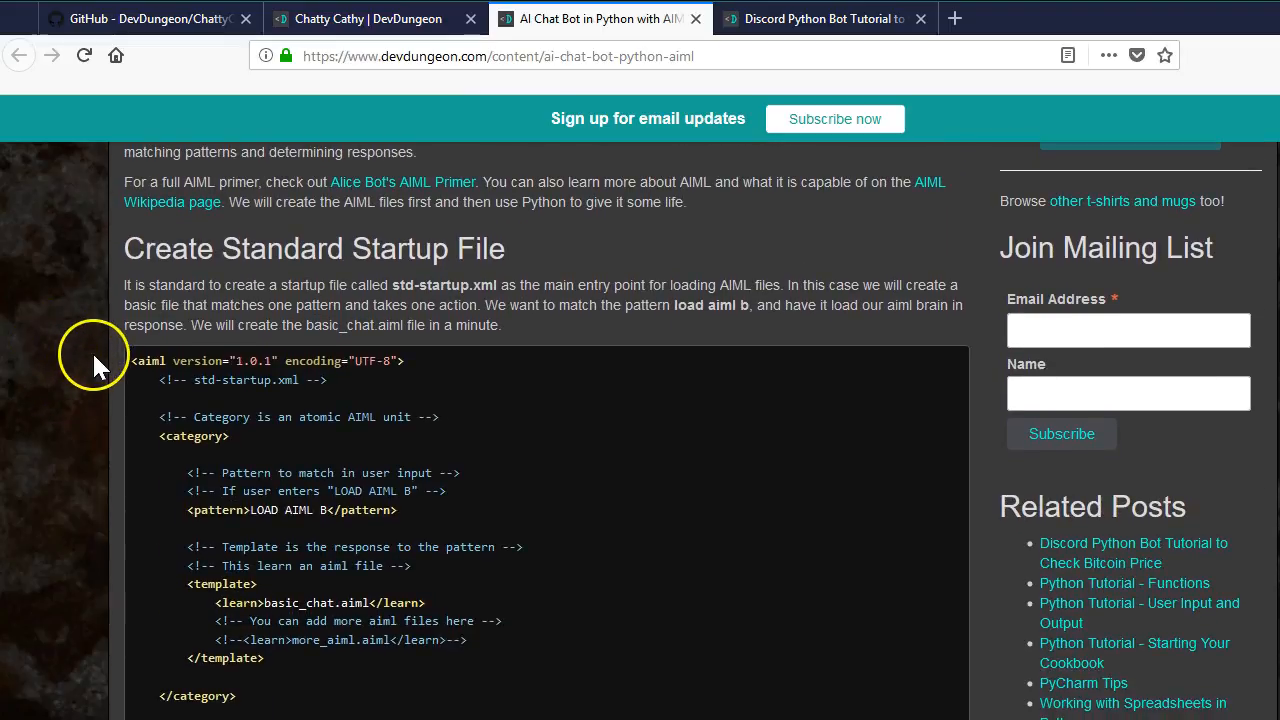
scroll(down, 3)
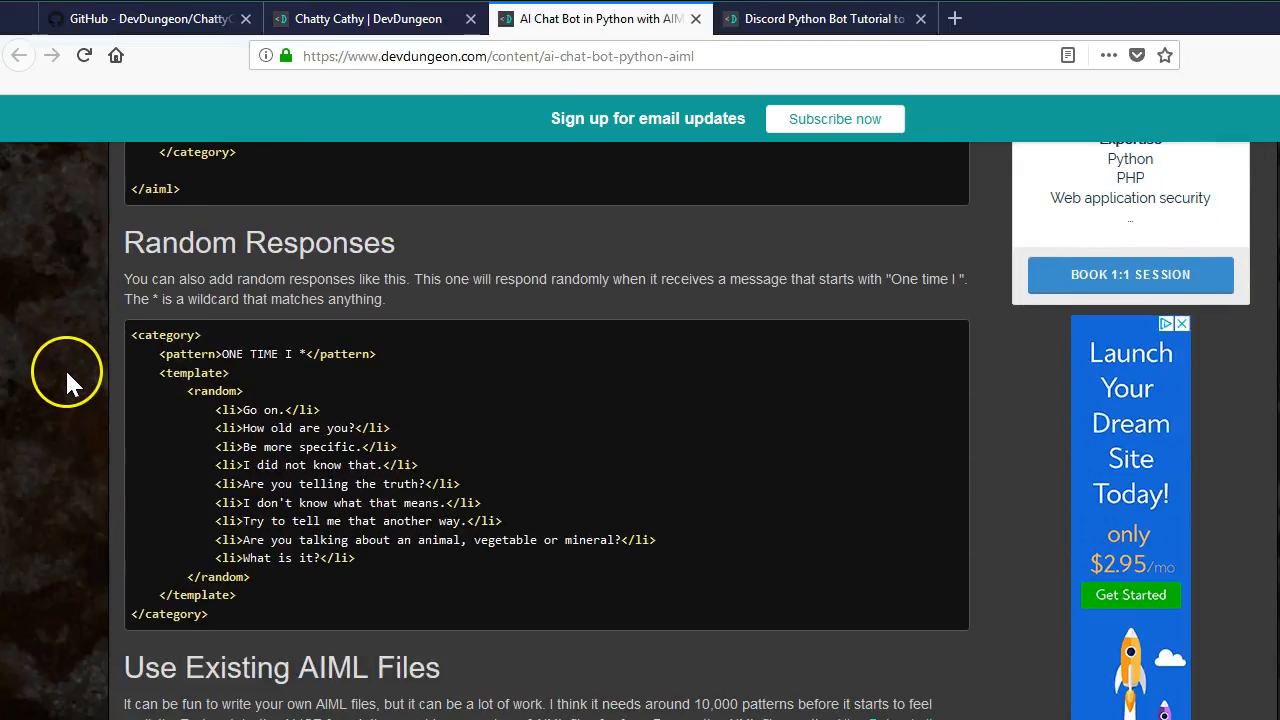
scroll(down, 3)
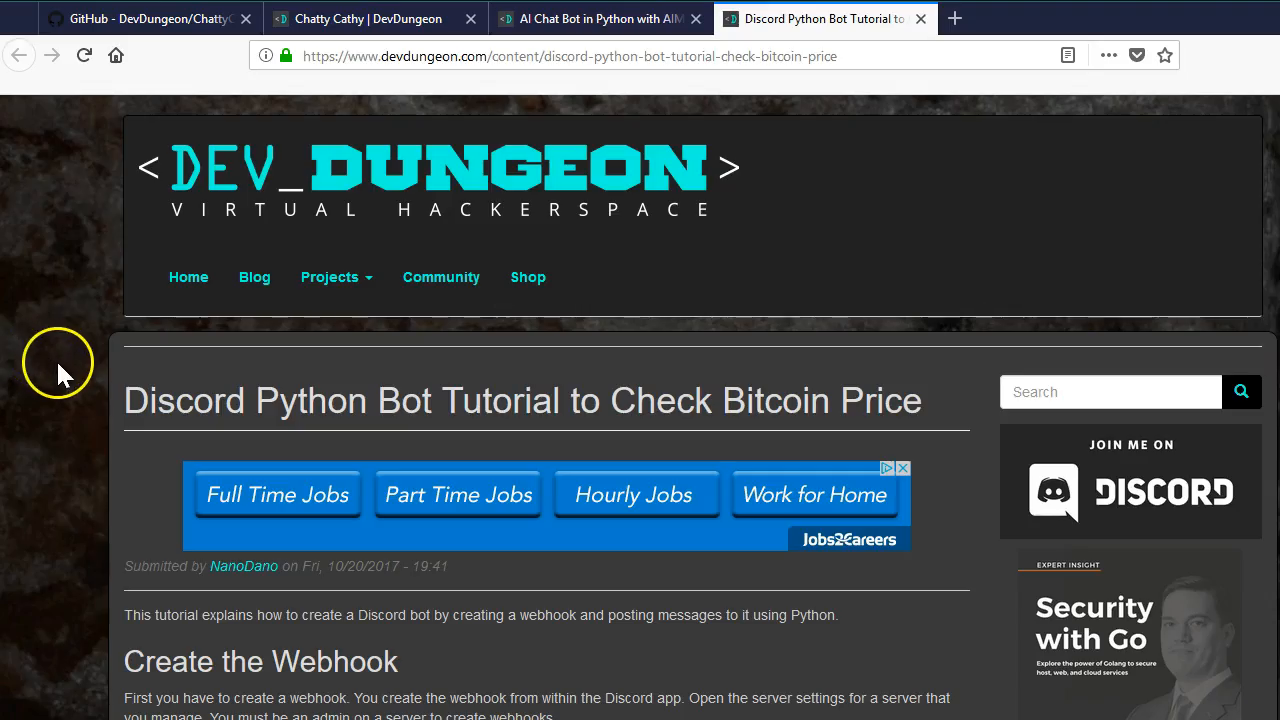
scroll(down, 3)
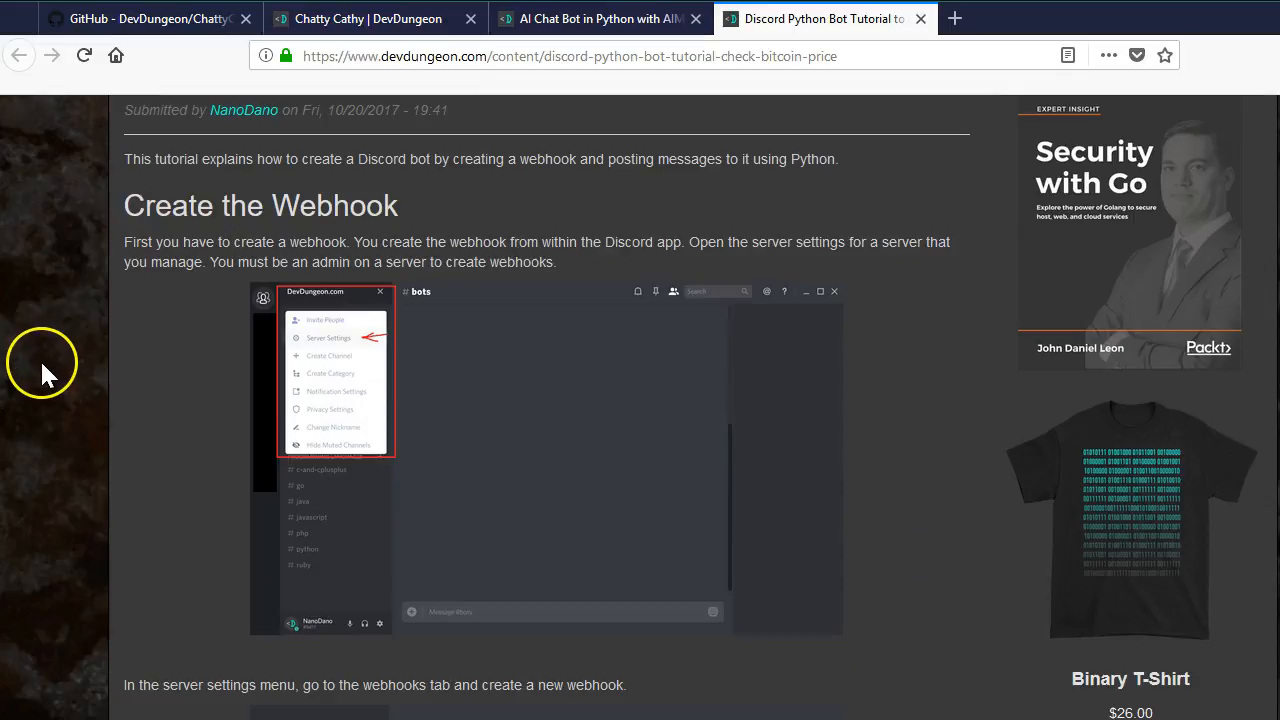
scroll(down, 3)
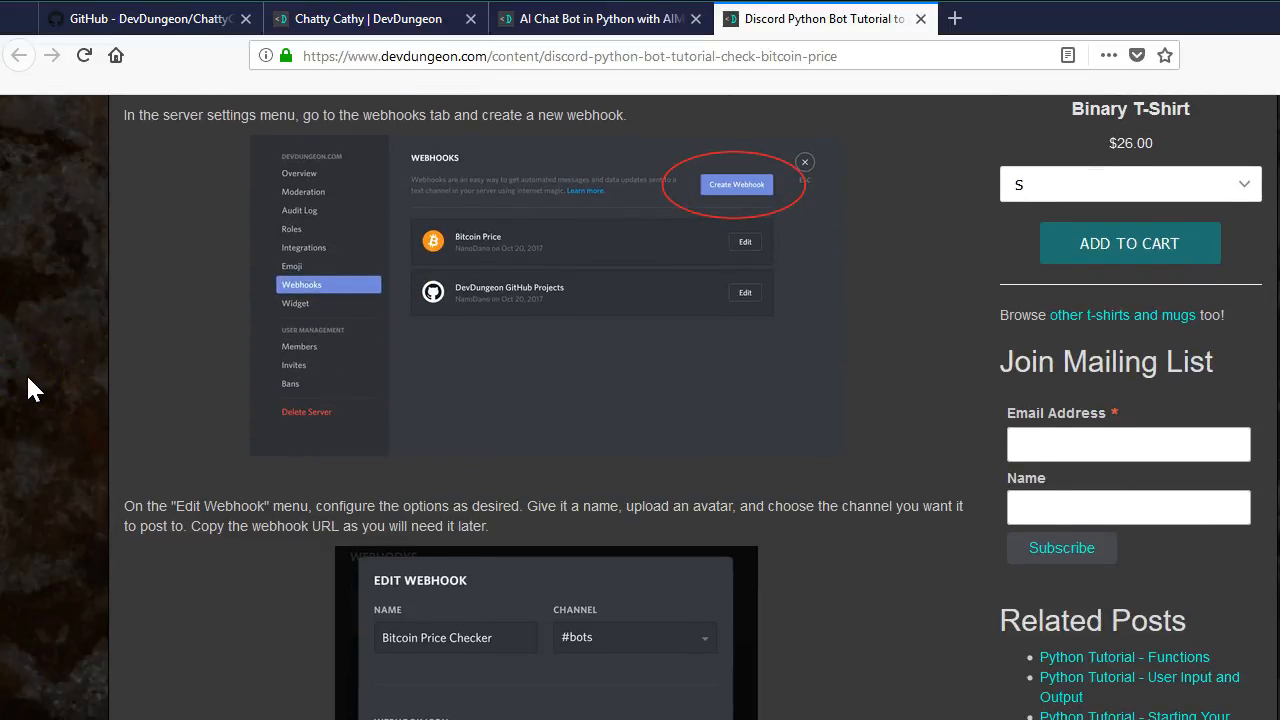
scroll(down, 3)
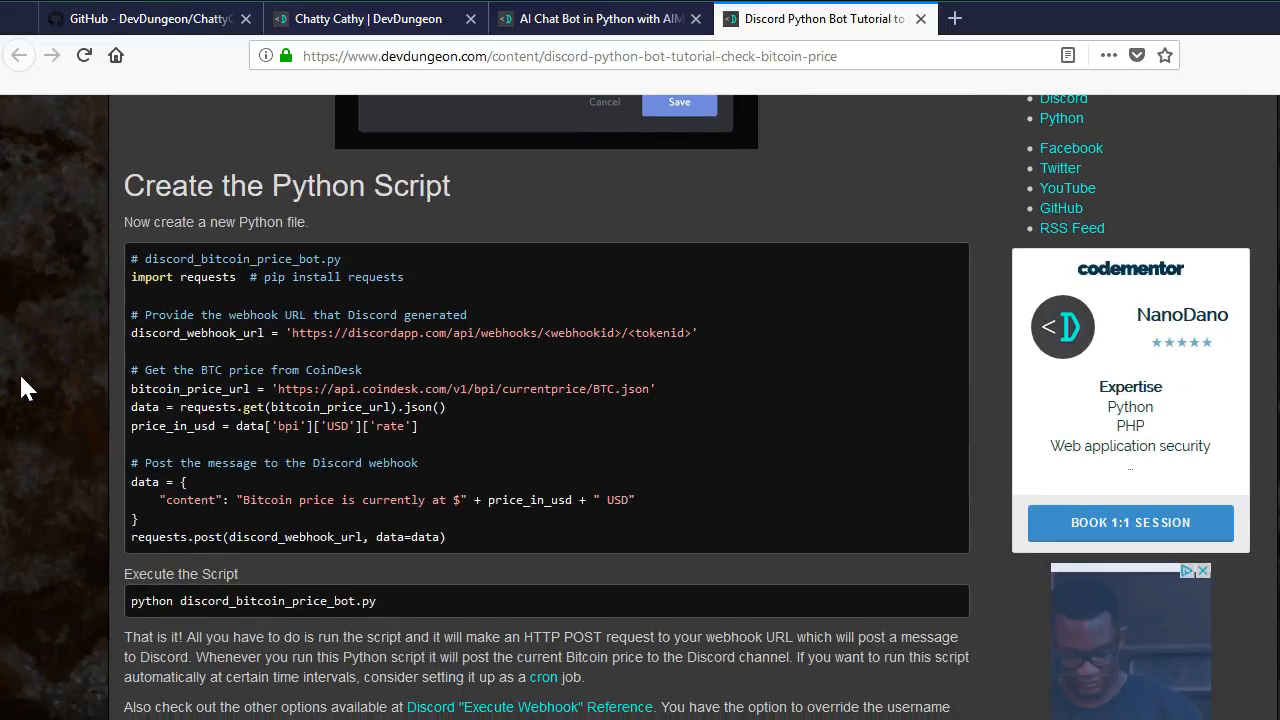
scroll(down, 3)
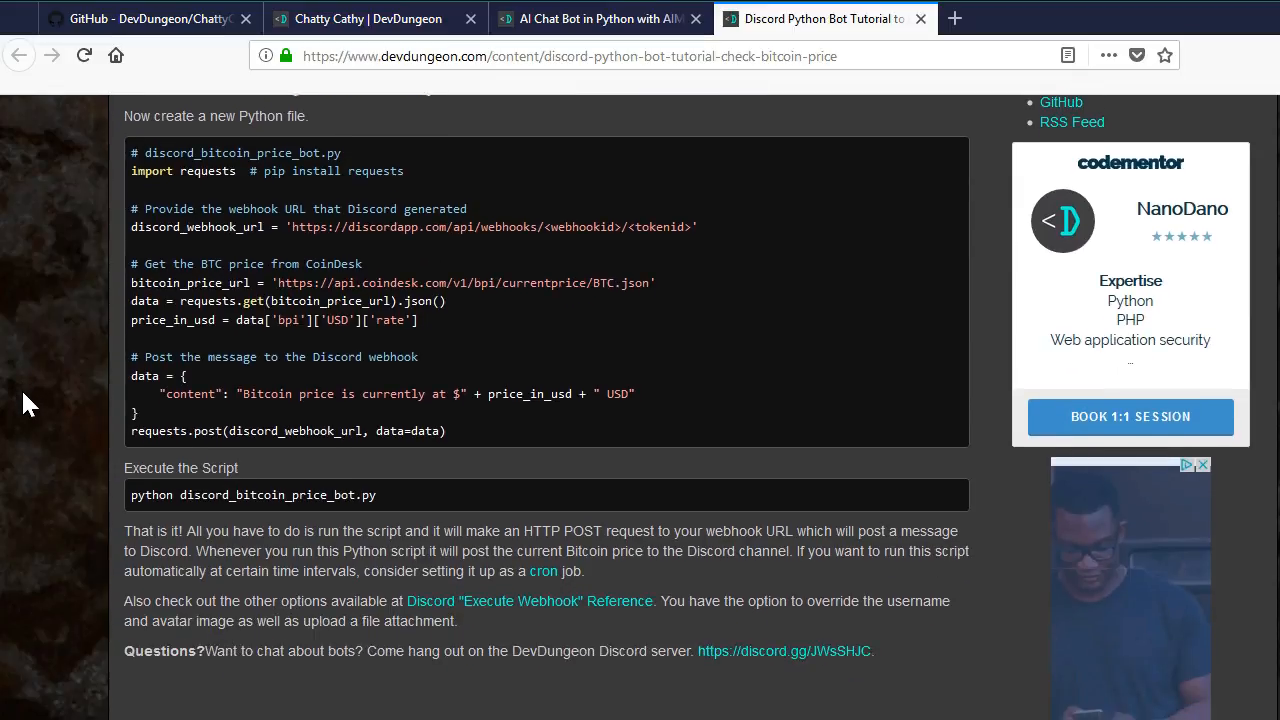
scroll(down, 3)
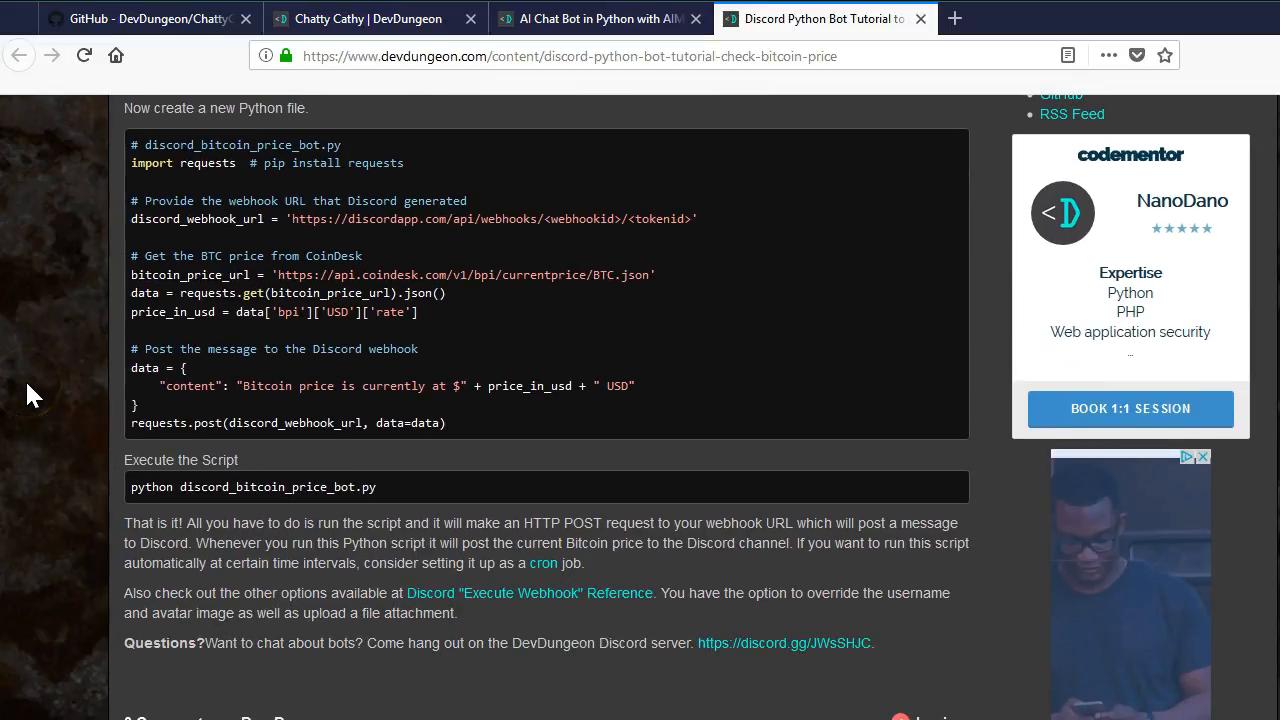